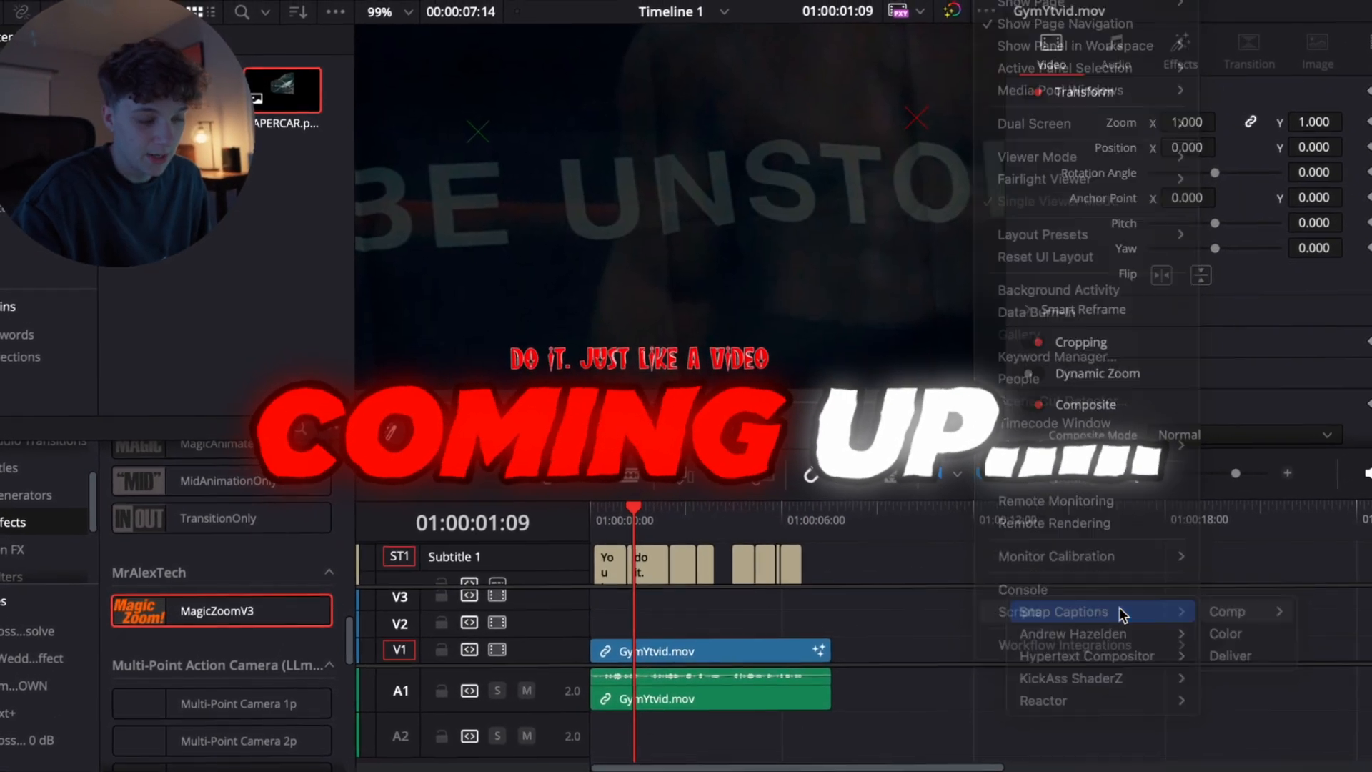
Step: Launch the Snap Captions V1.3 script from Workspace > Scripts
click(1059, 612)
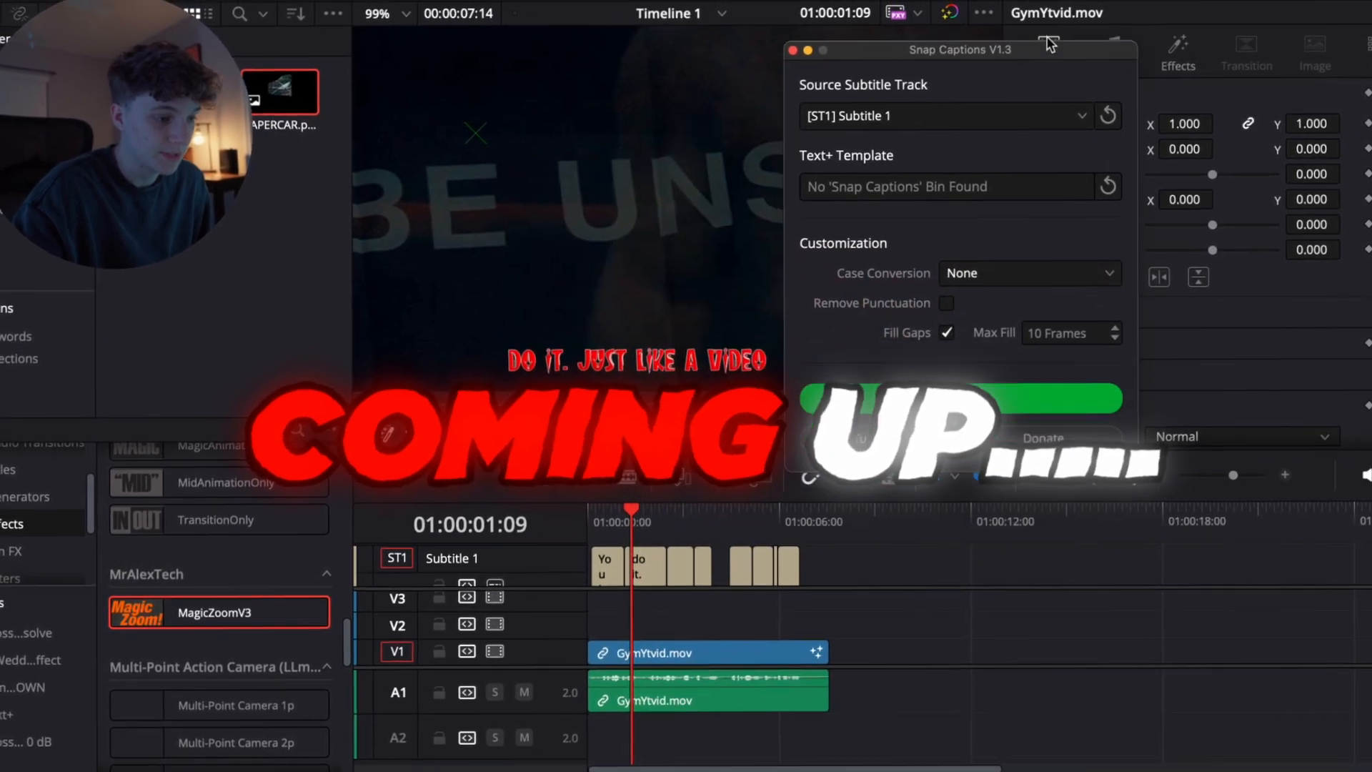
click(1113, 364)
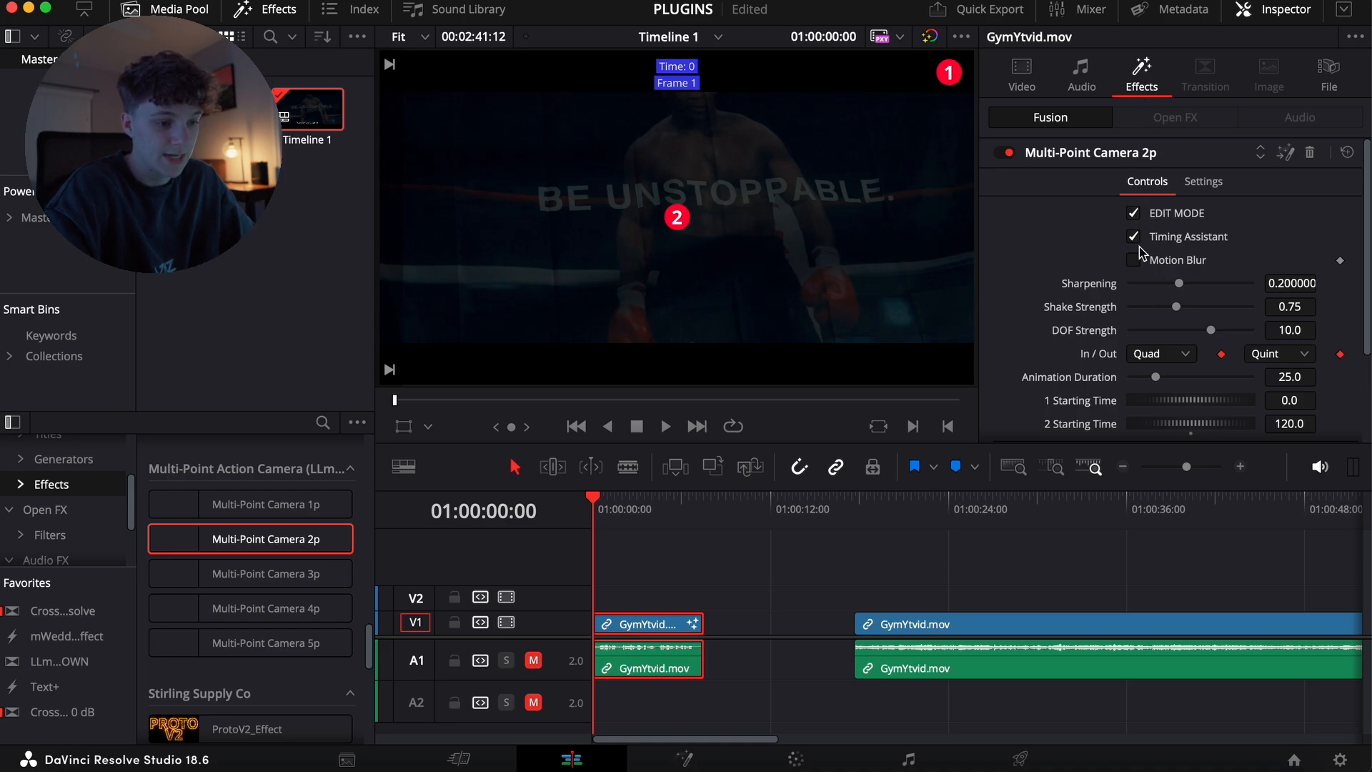
click(1133, 237)
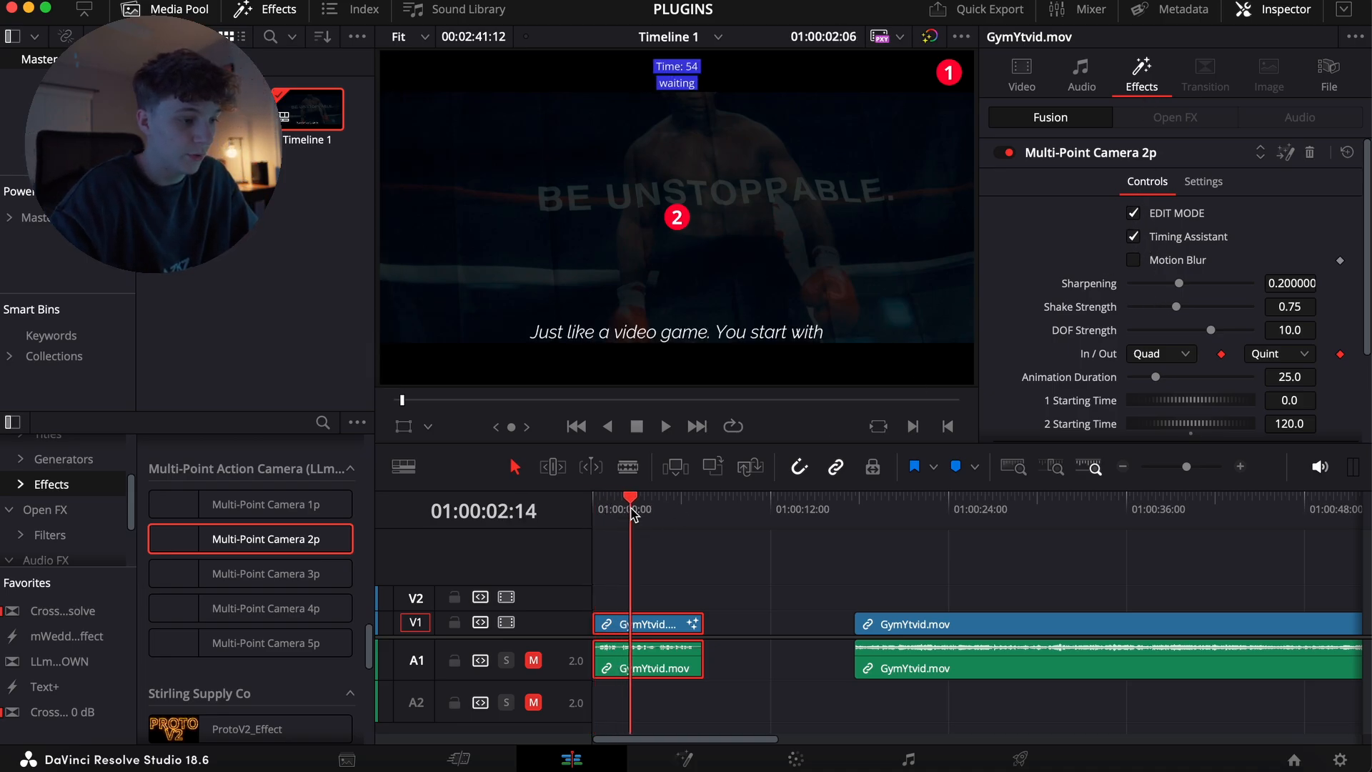
click(664, 426)
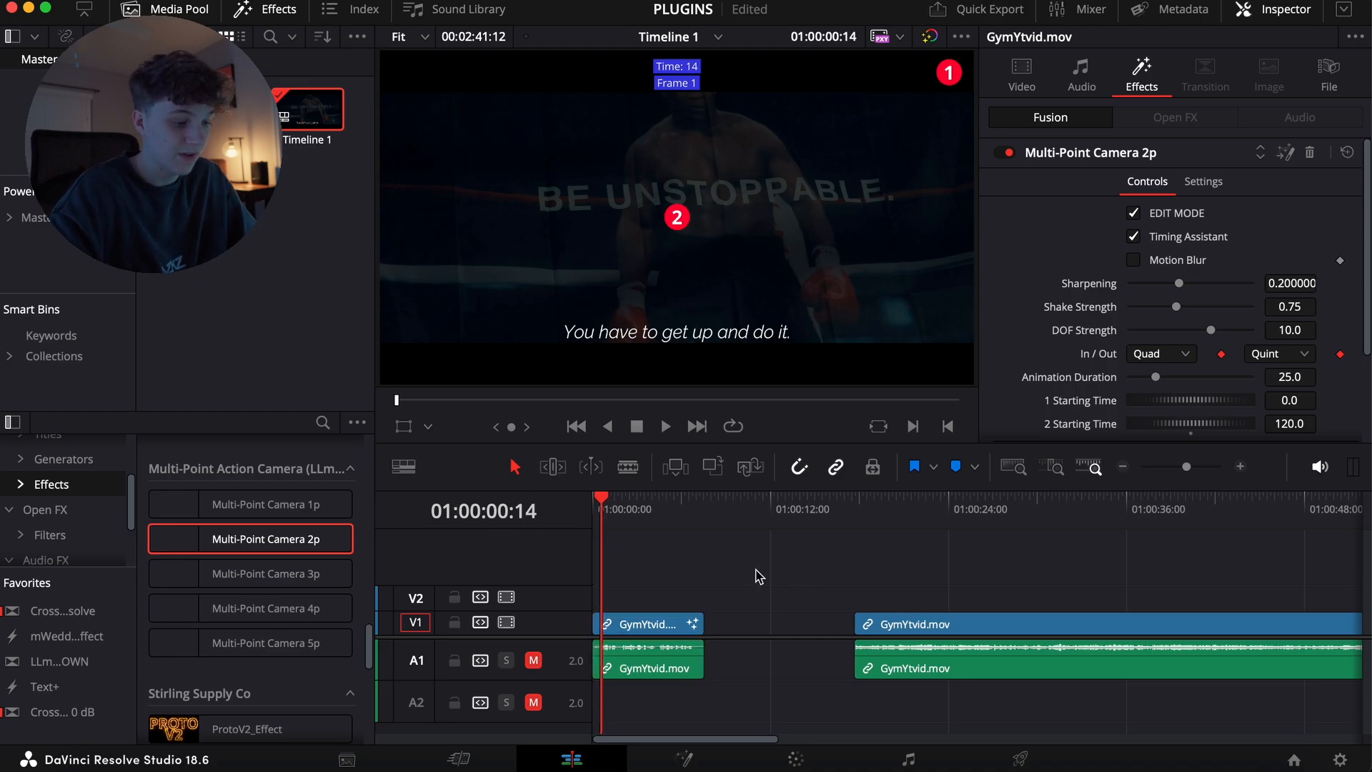
click(1133, 213)
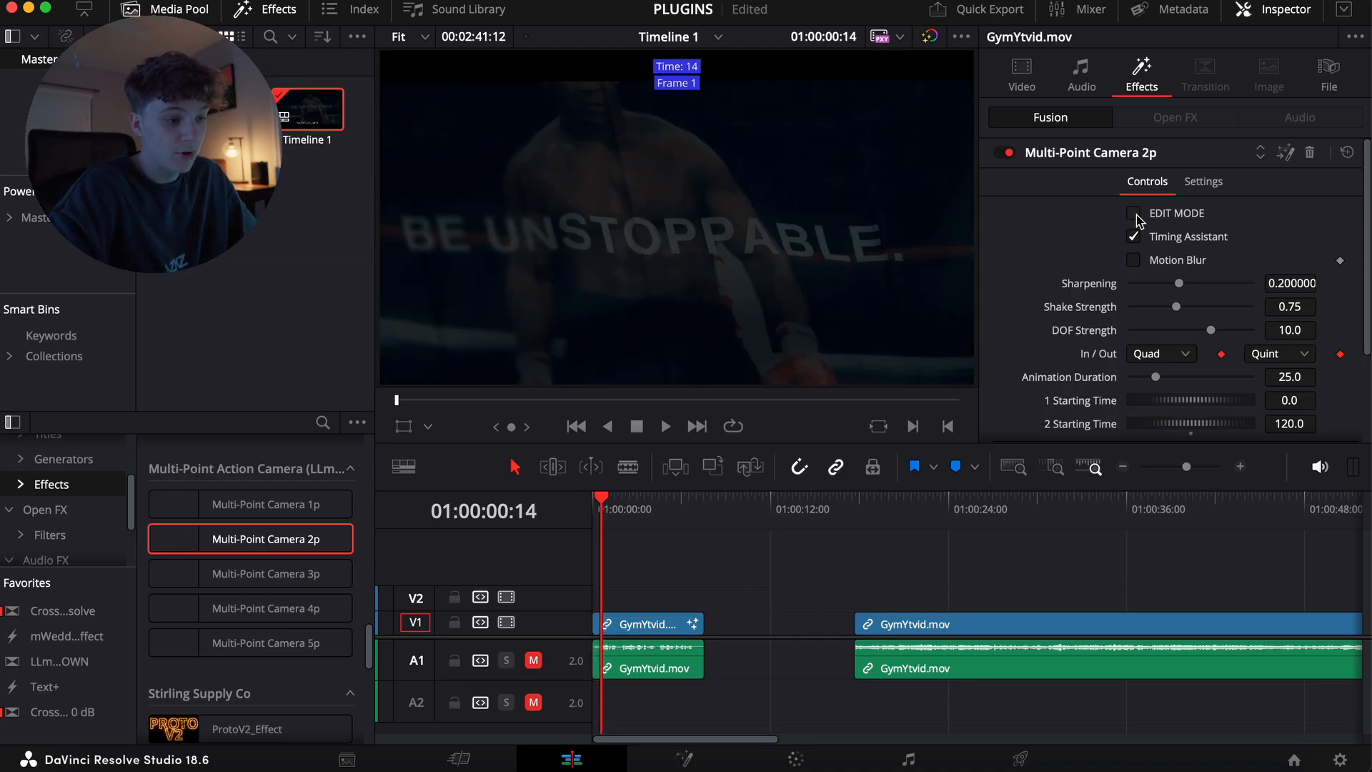
click(1132, 213)
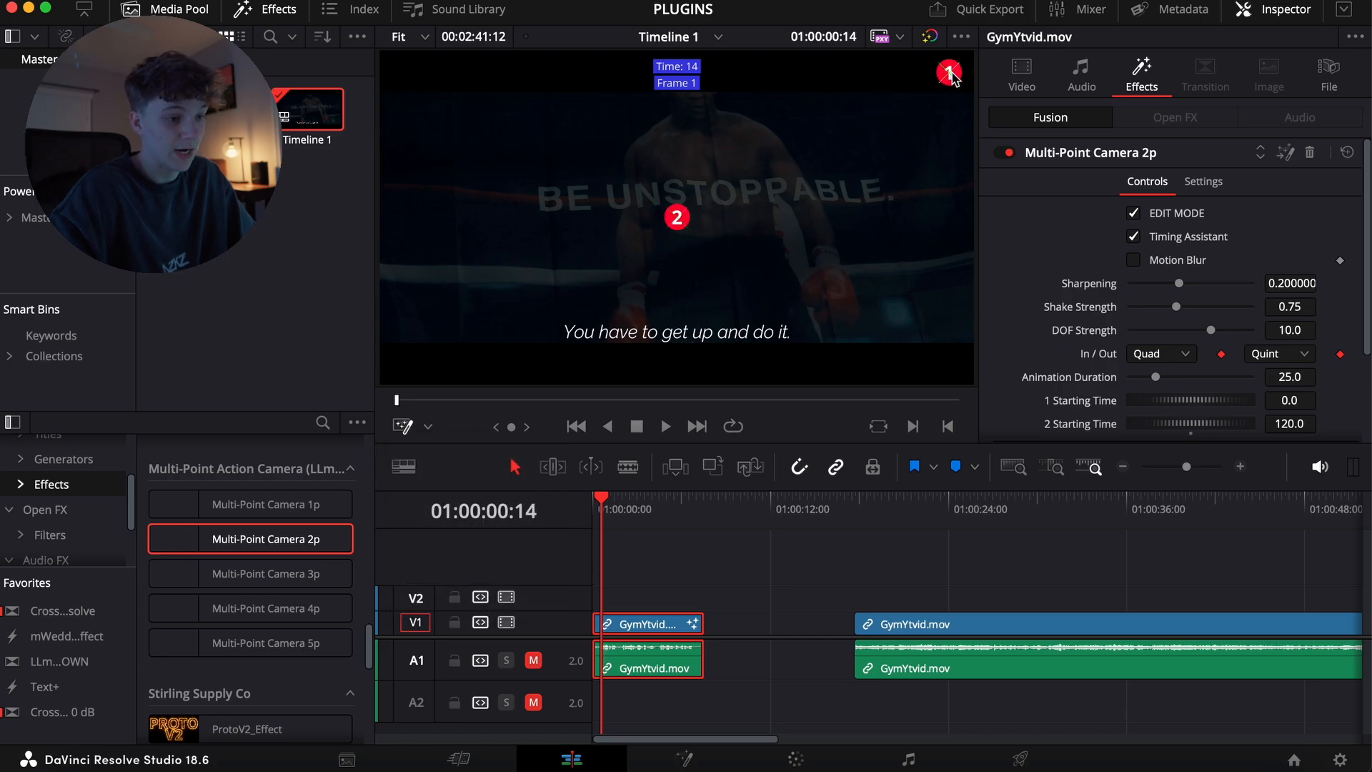
mouse_move(916, 93)
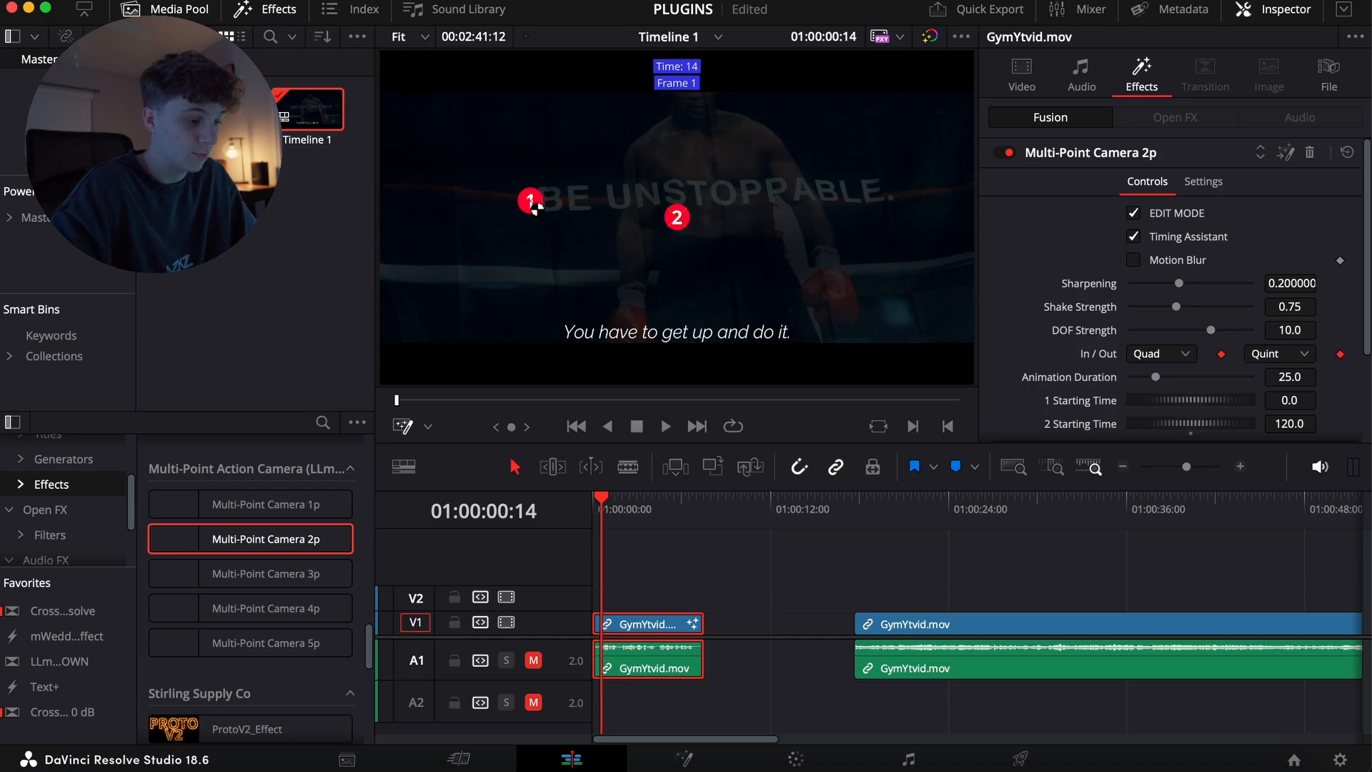
Step: Drag camera point 1 to the left and point 2 to the right of BE UNSTOPPABLE
drag(531, 200, 490, 200)
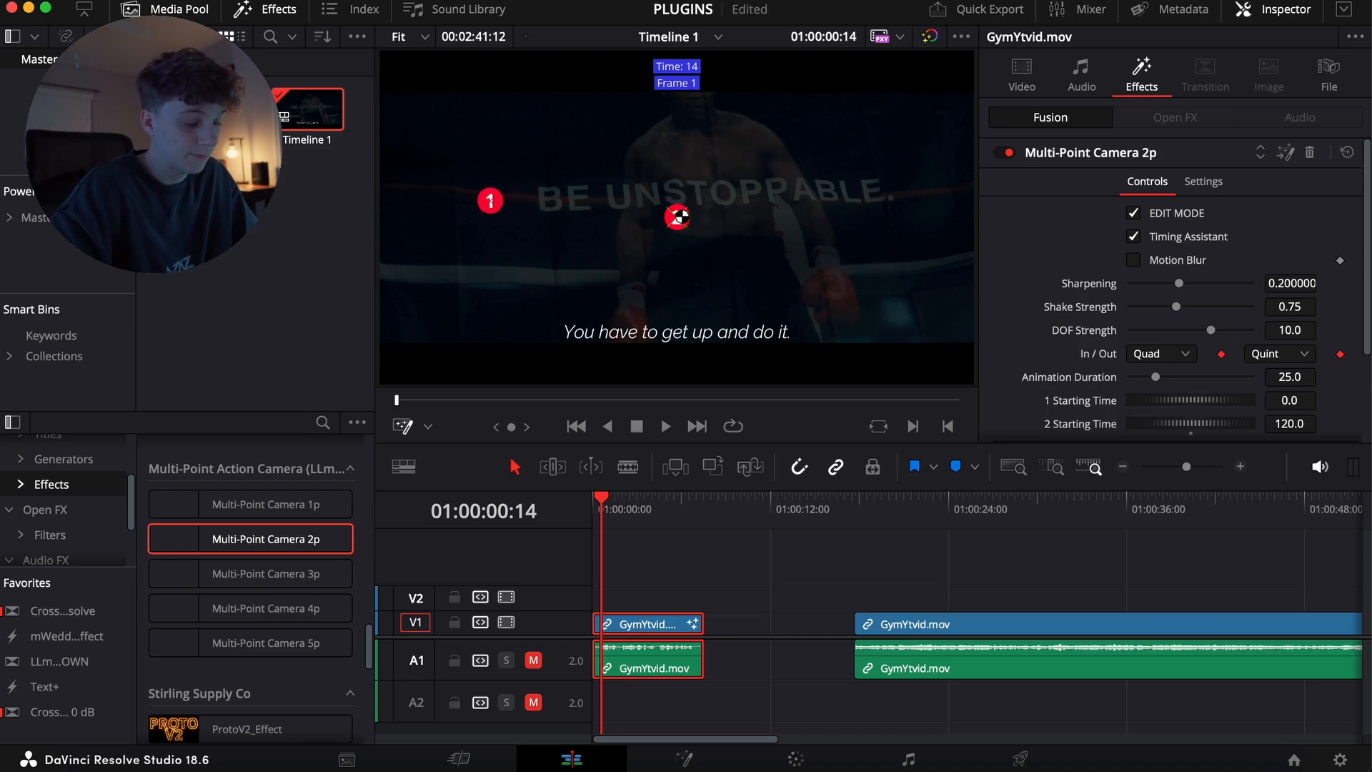
drag(678, 217, 929, 190)
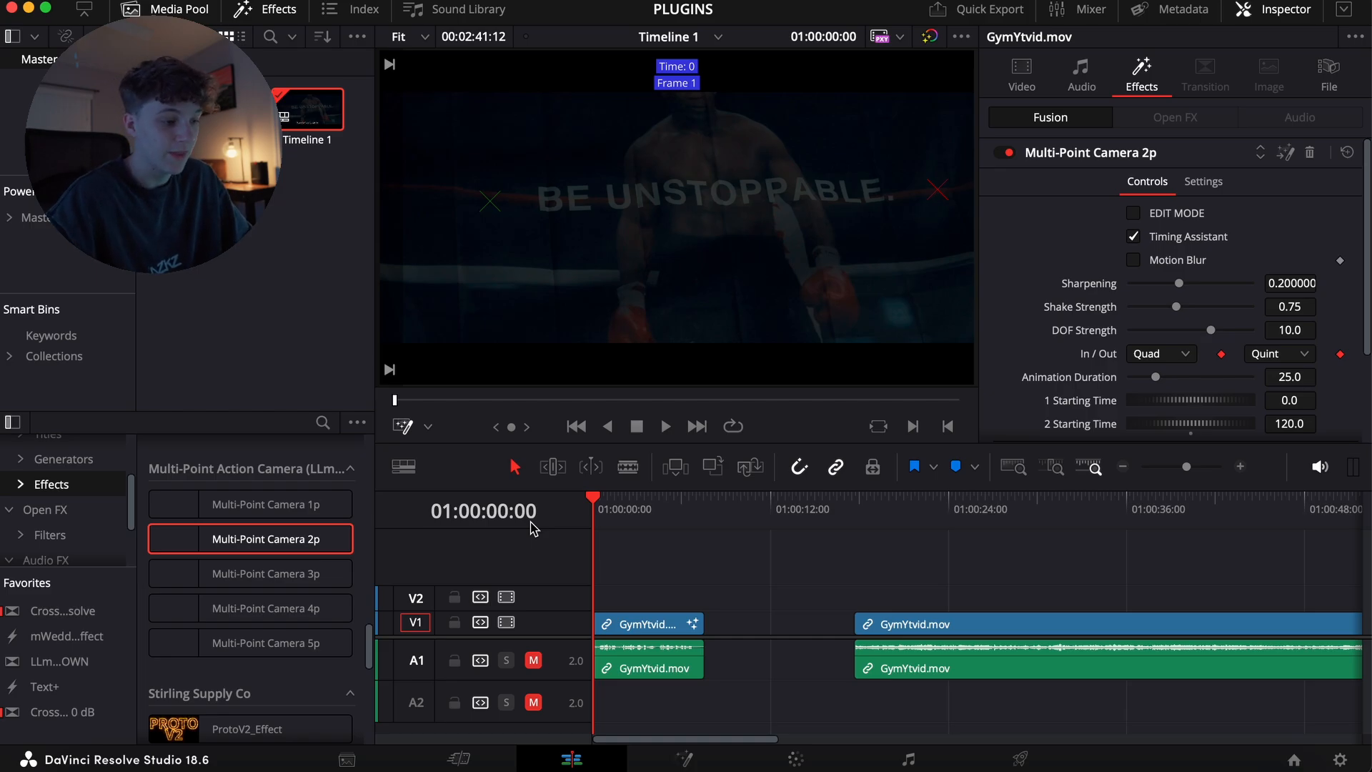
click(664, 425)
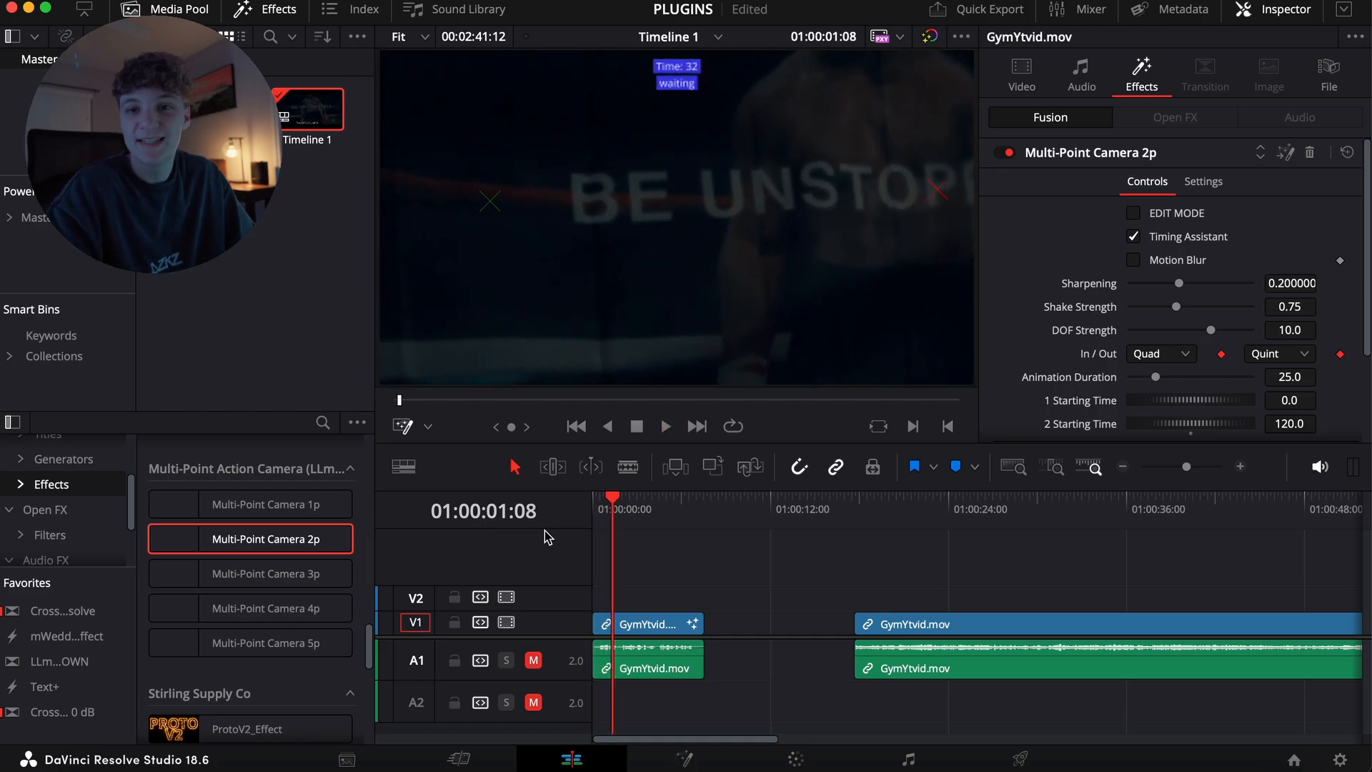
click(663, 426)
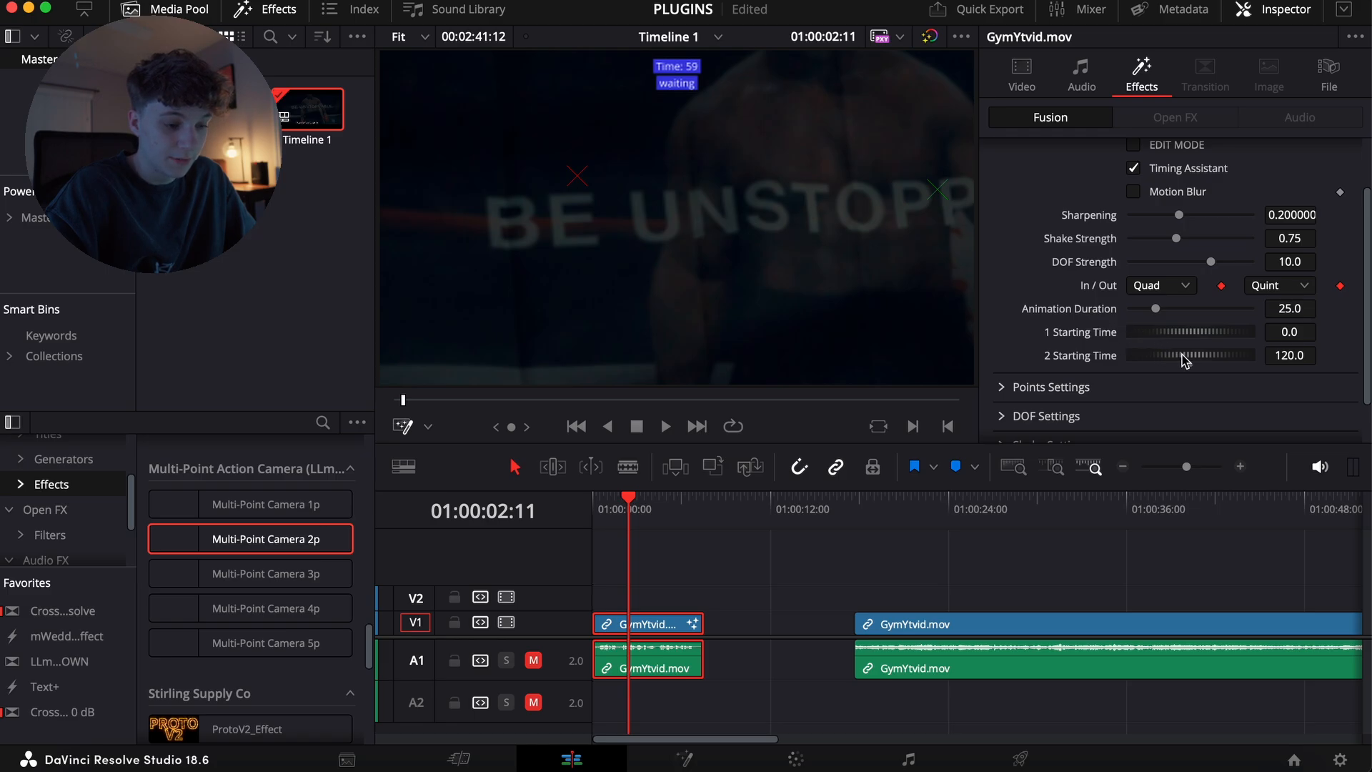
Step: Lower point 2's Starting Time to 77.2 and set its zoom to 1.0 in Points Settings
drag(1216, 355, 1190, 355)
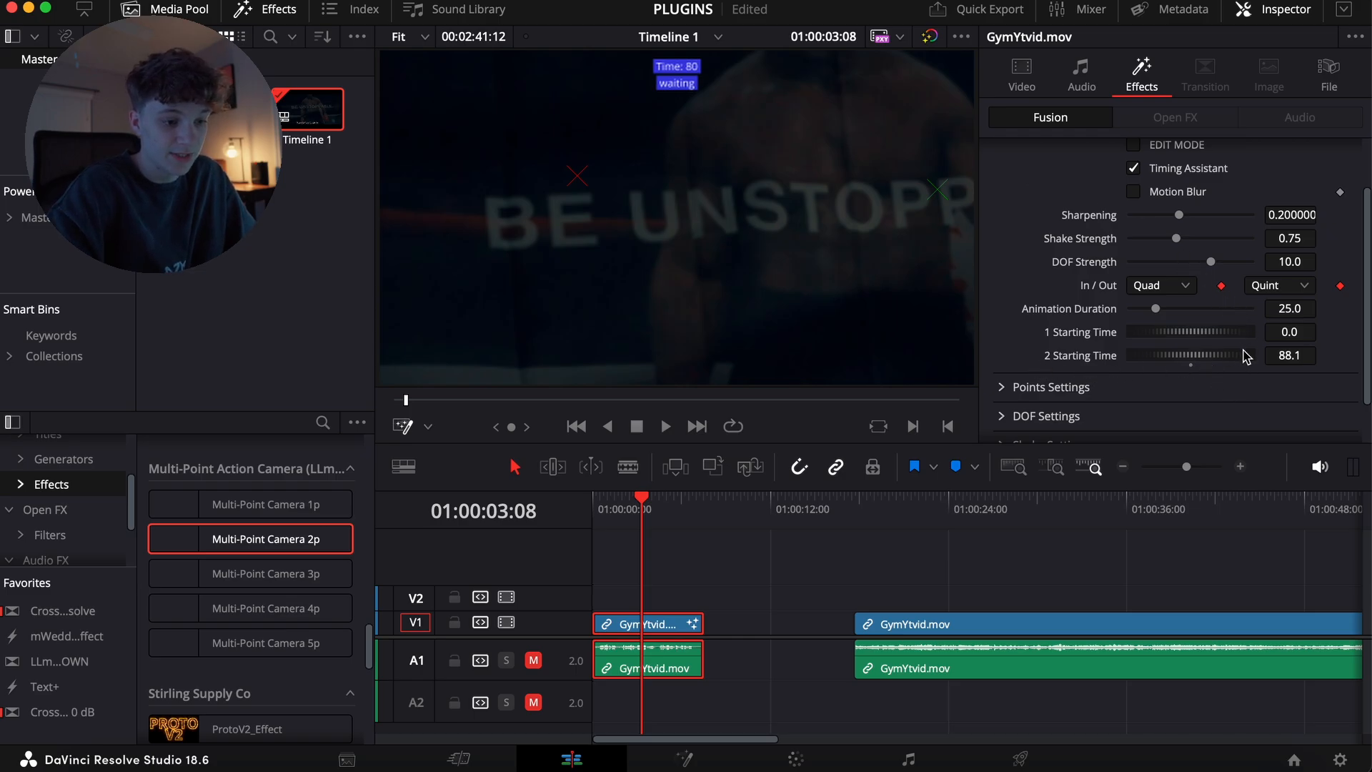
drag(1238, 354, 1228, 354)
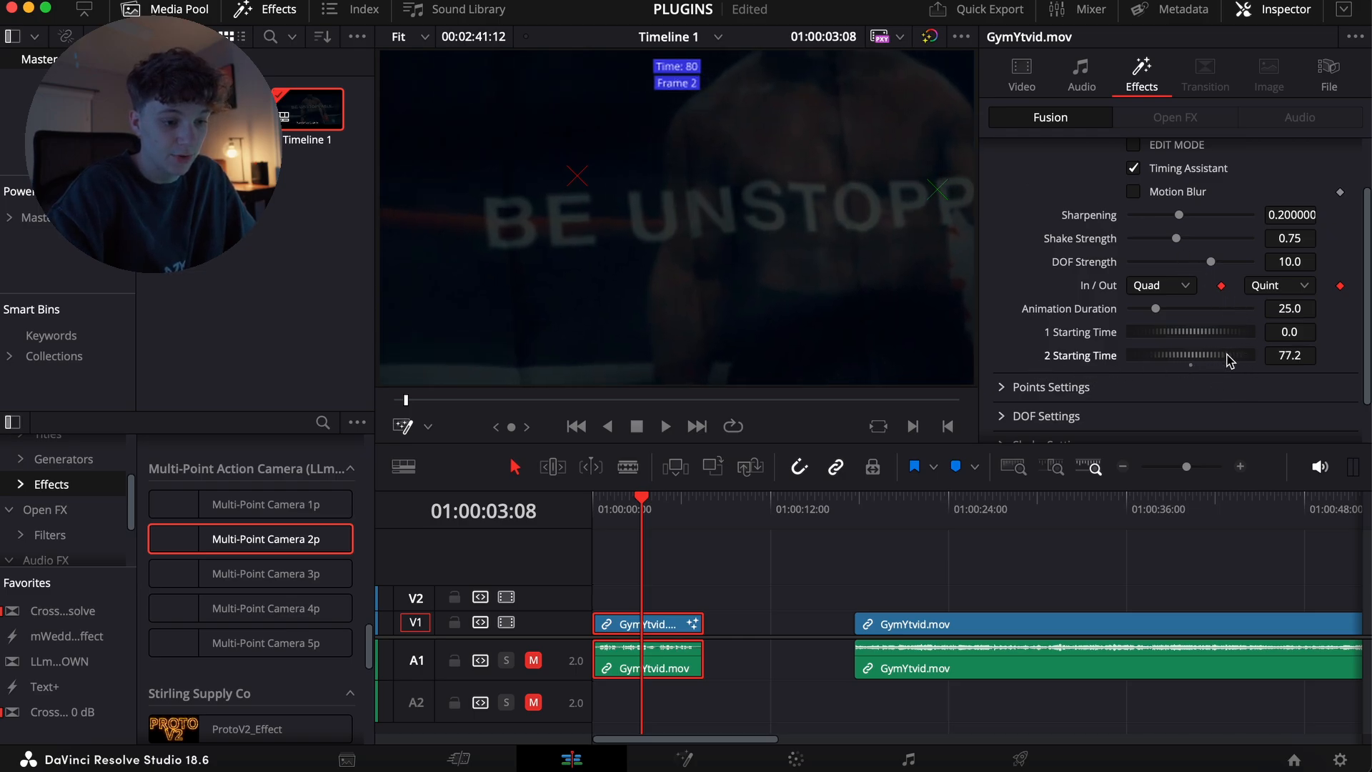
click(663, 426)
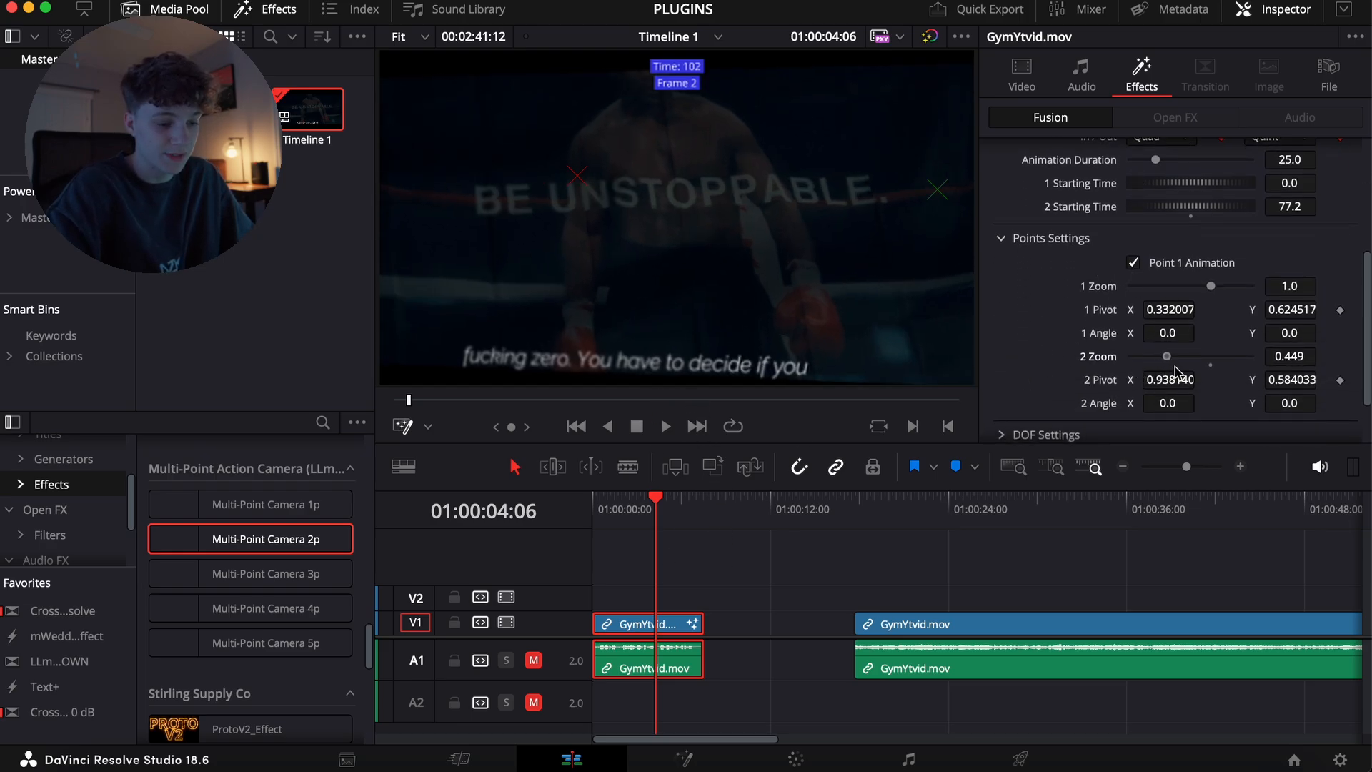
drag(1165, 356, 1210, 355)
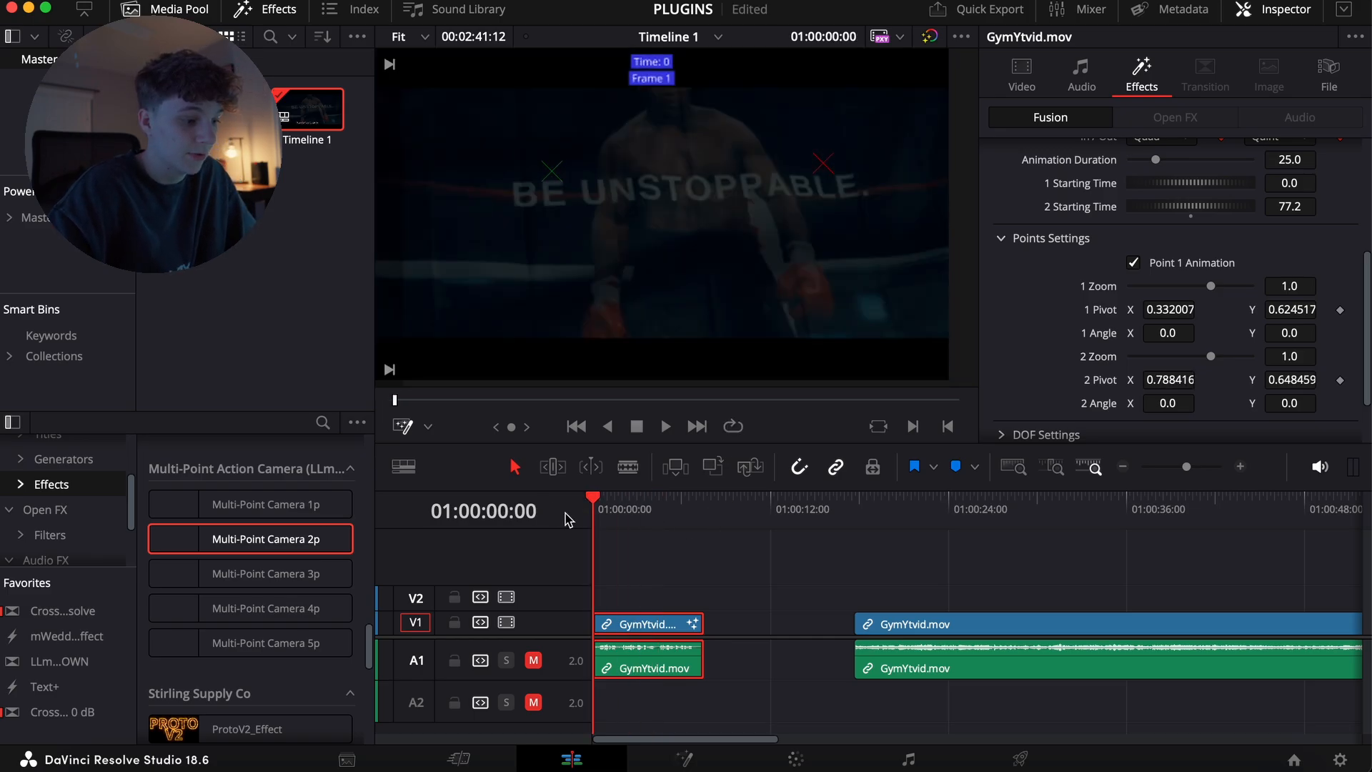
mouse_move(704, 583)
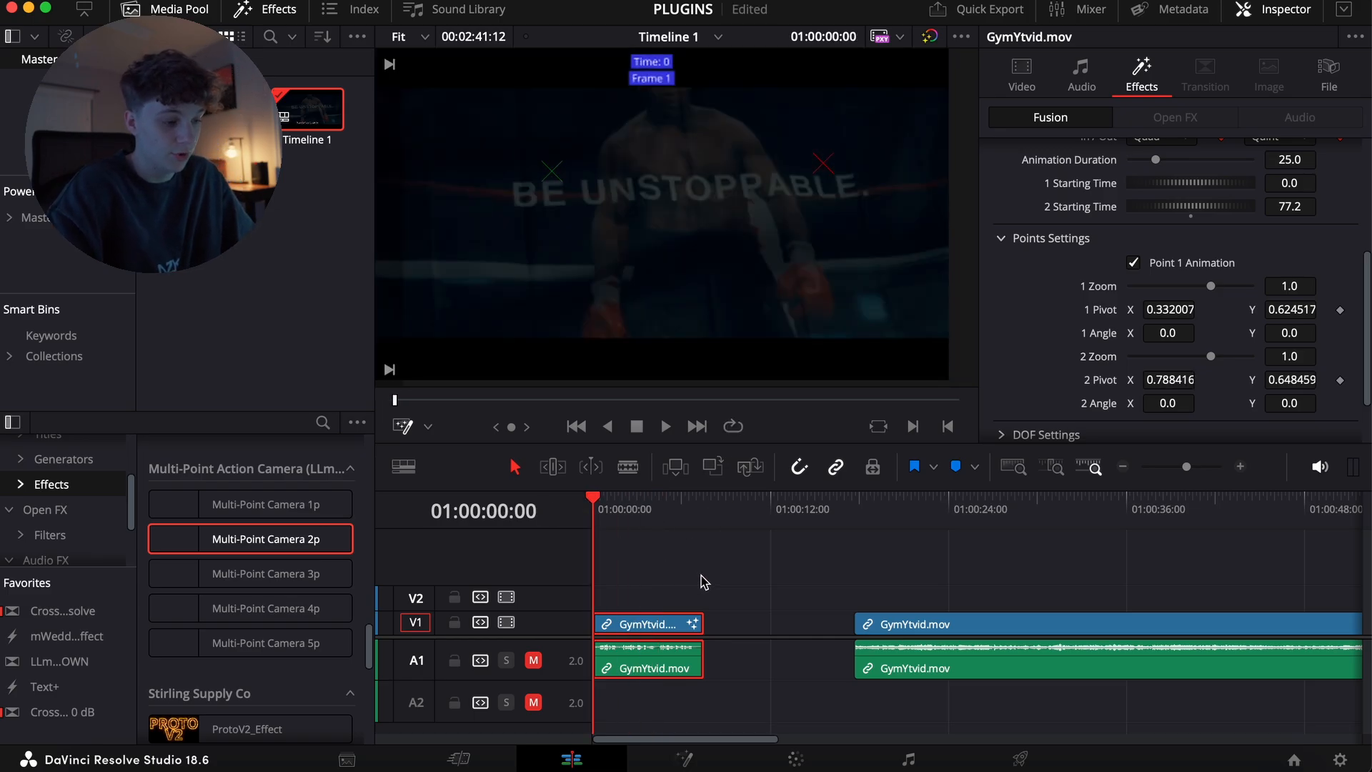
Step: Preview while lowering point 2's Starting Time from about 52 to 32.2
click(664, 426)
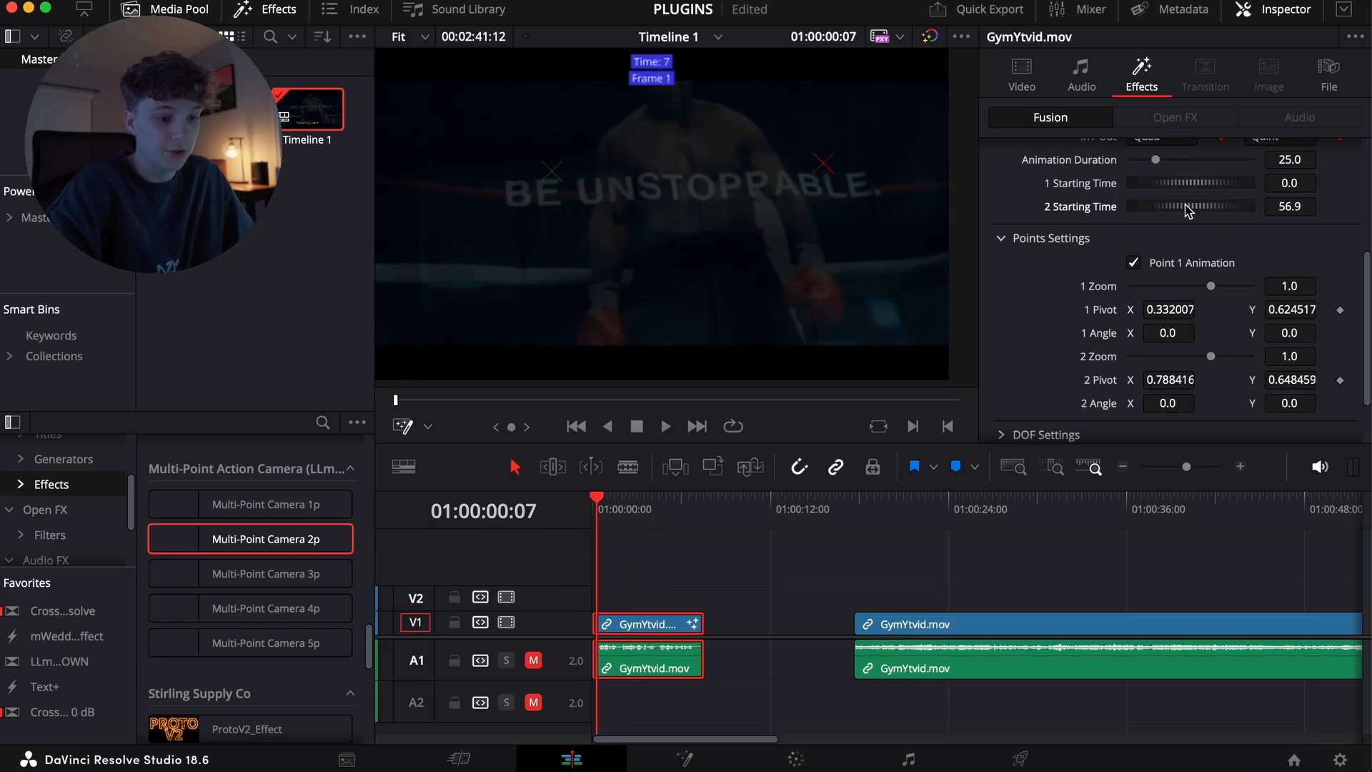
drag(1203, 206, 1185, 206)
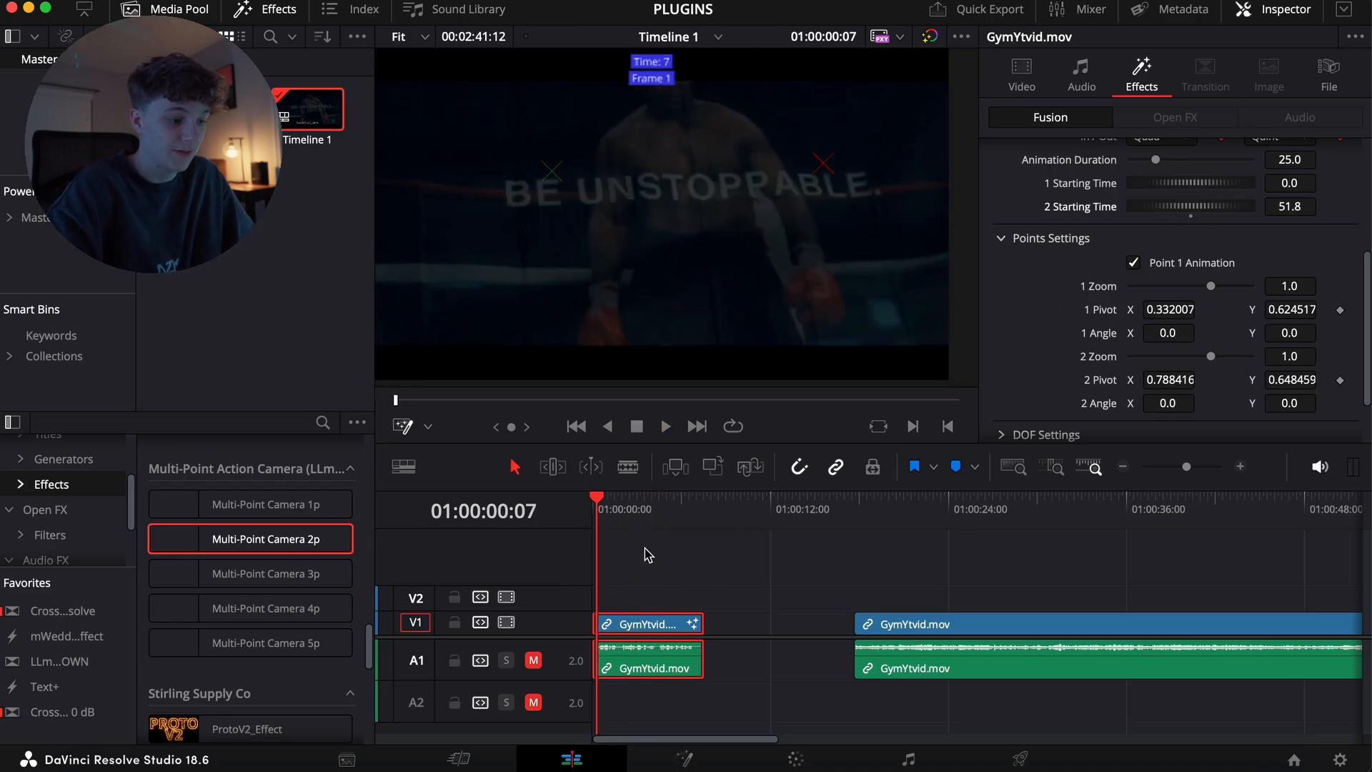
click(664, 426)
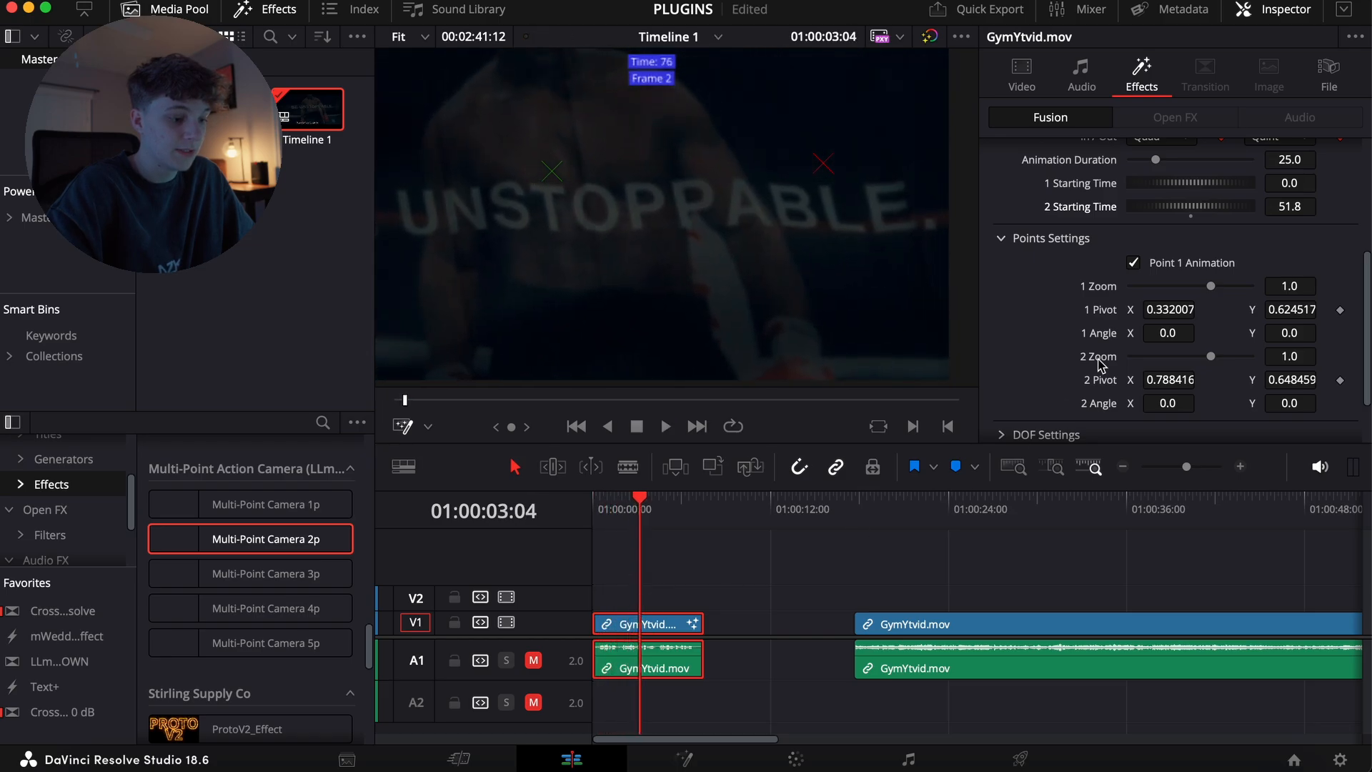
drag(1225, 206, 1177, 206)
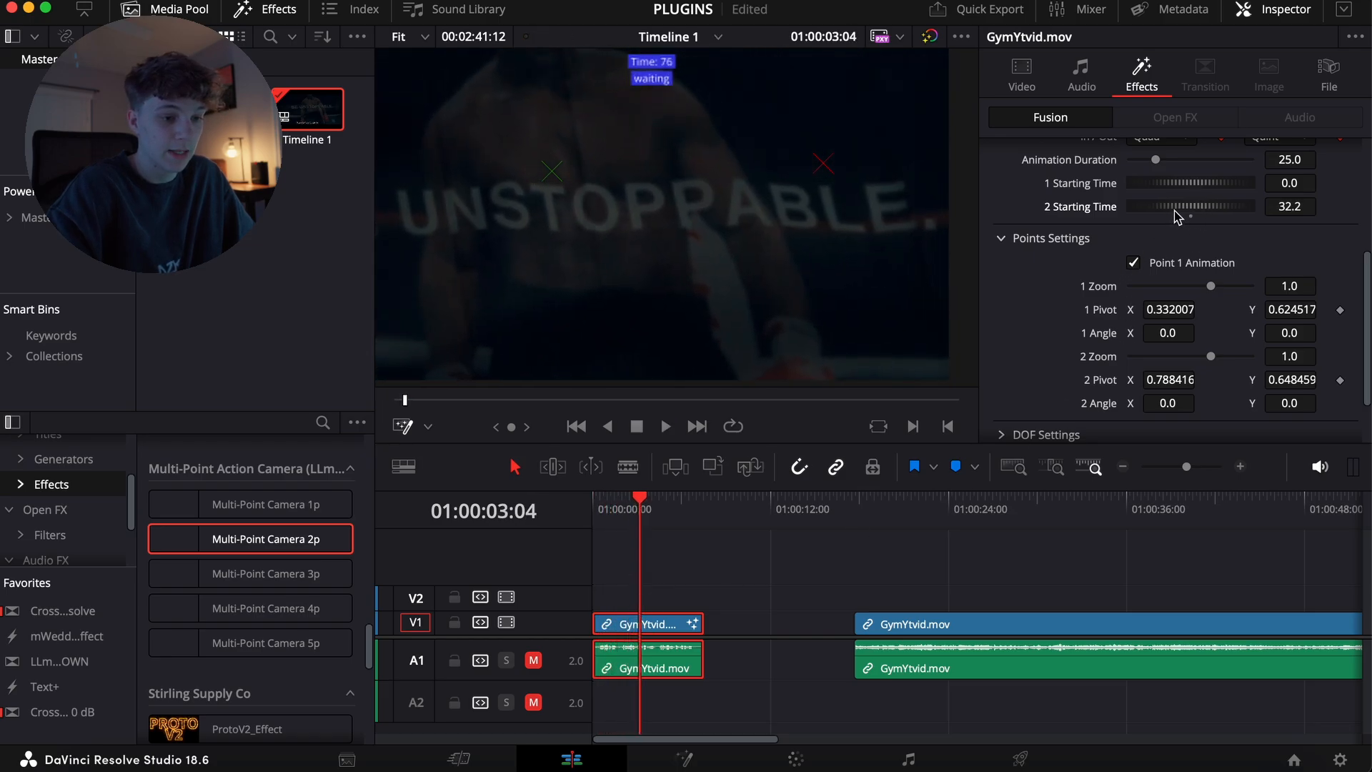
click(577, 426)
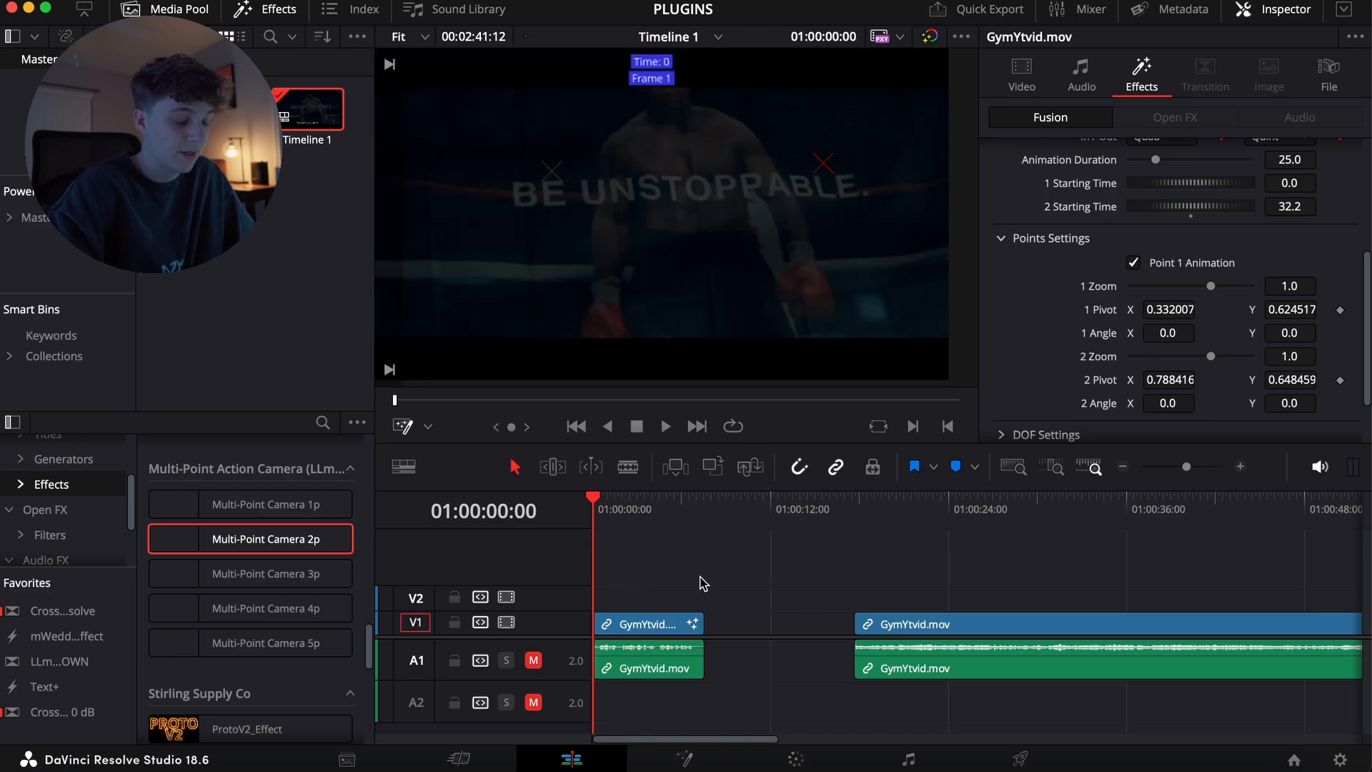
click(663, 426)
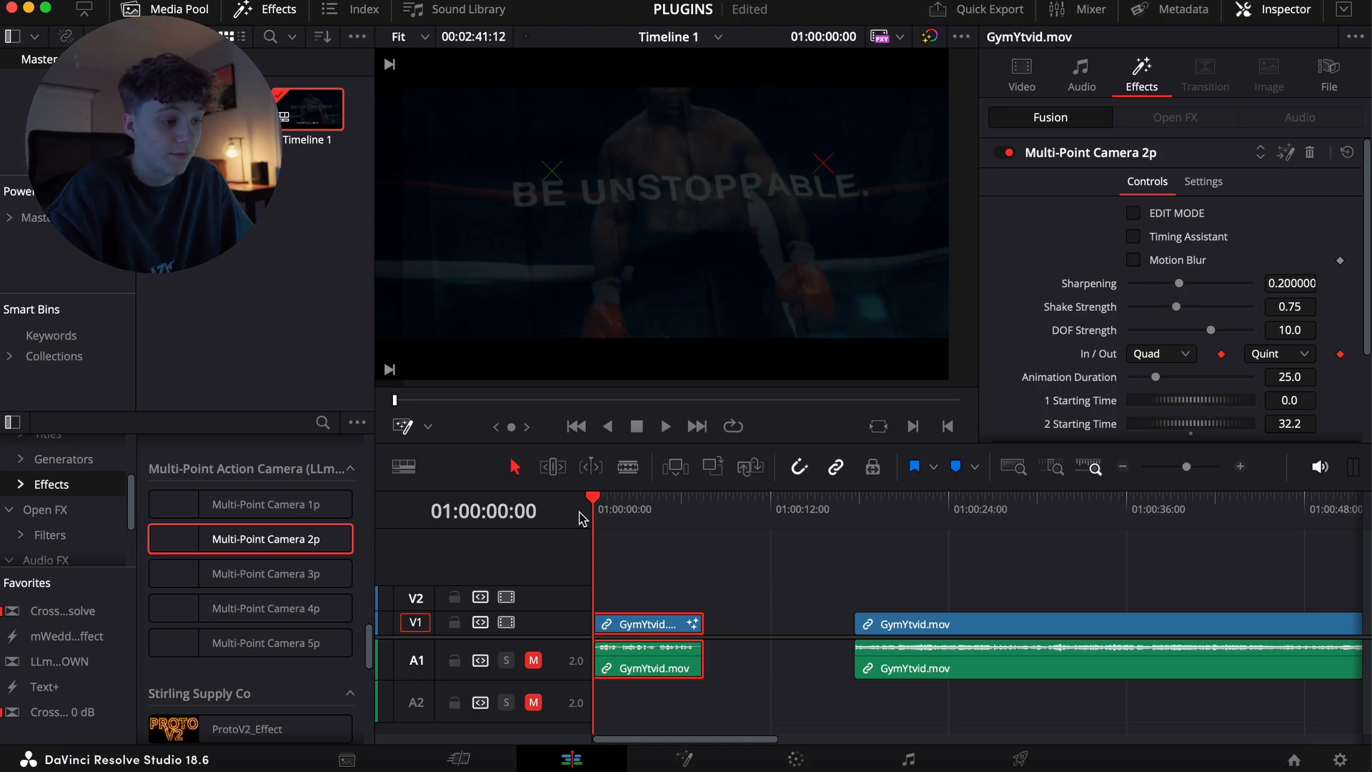
Step: Preview the final camera move, then open the howtoshutttershort.MOV timeline
click(664, 426)
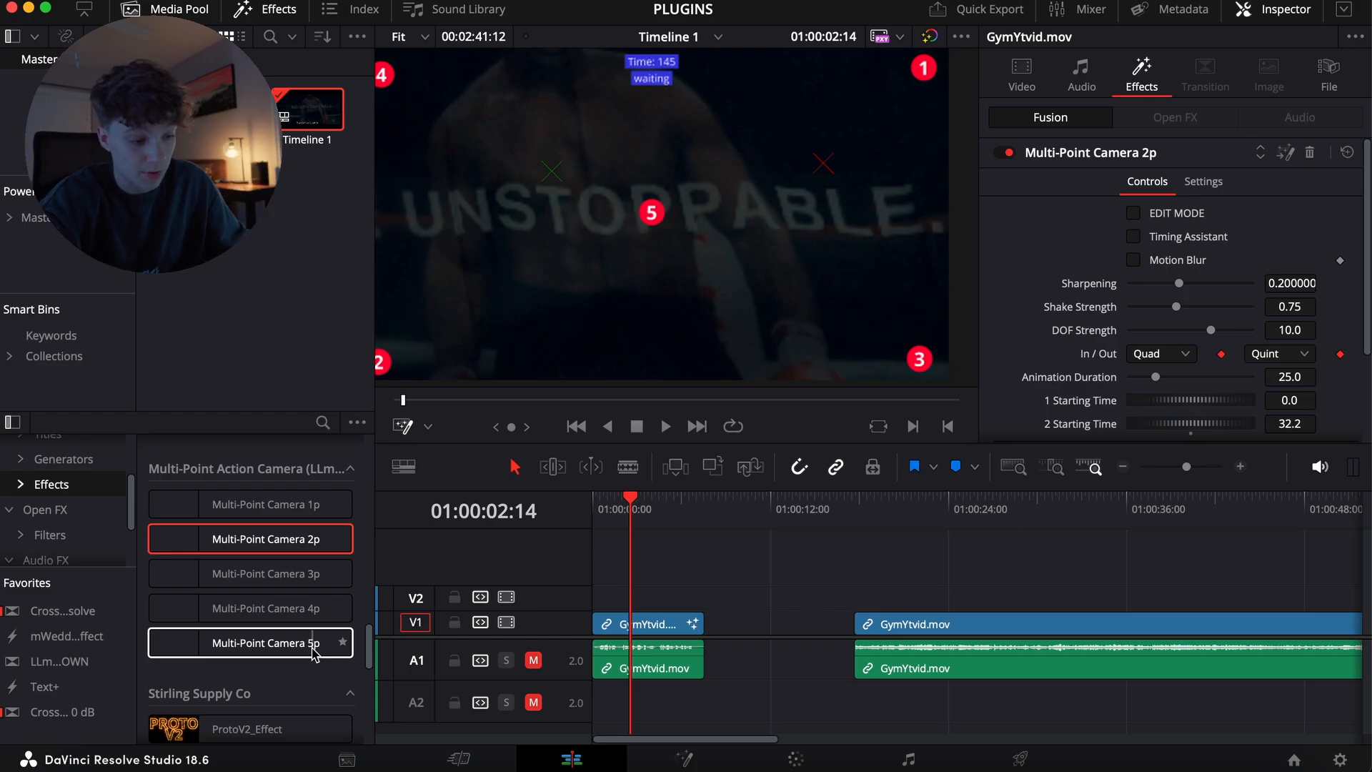
click(855, 510)
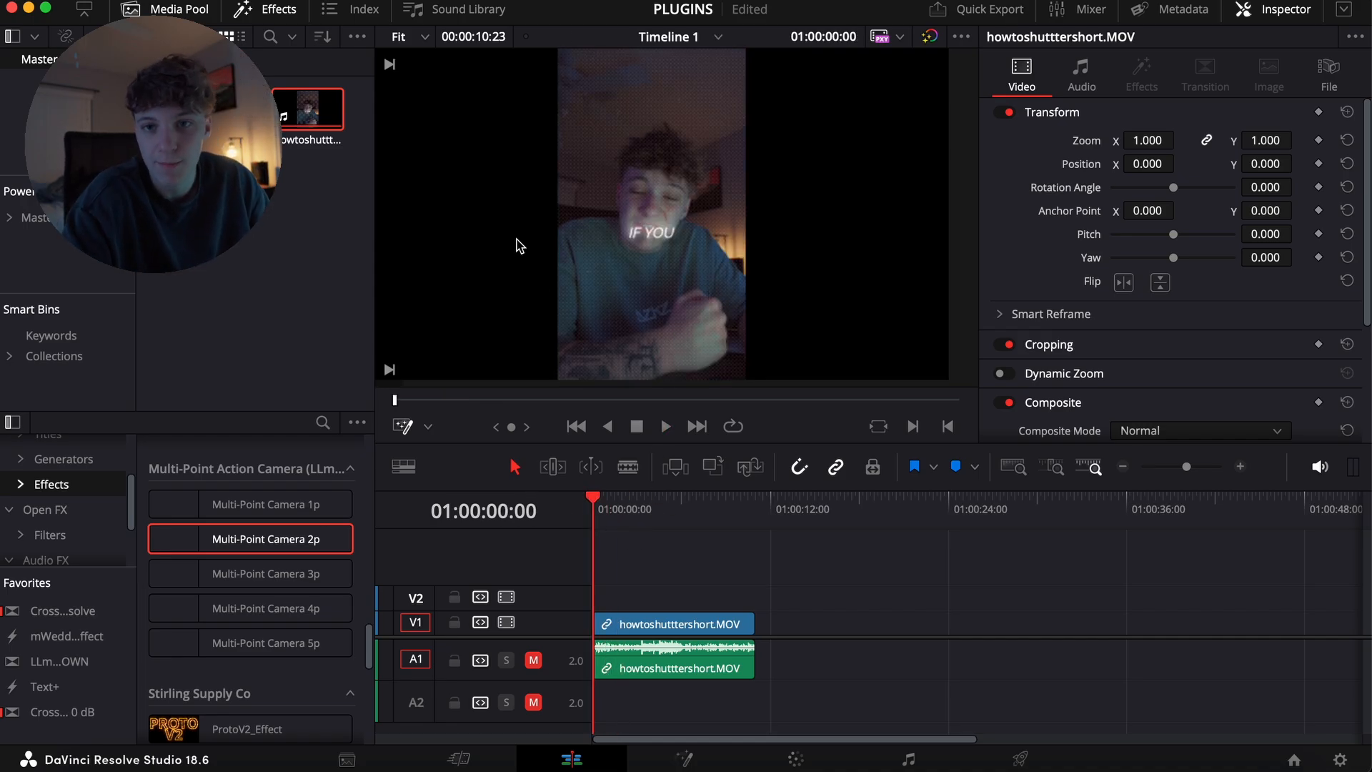
mouse_move(533, 659)
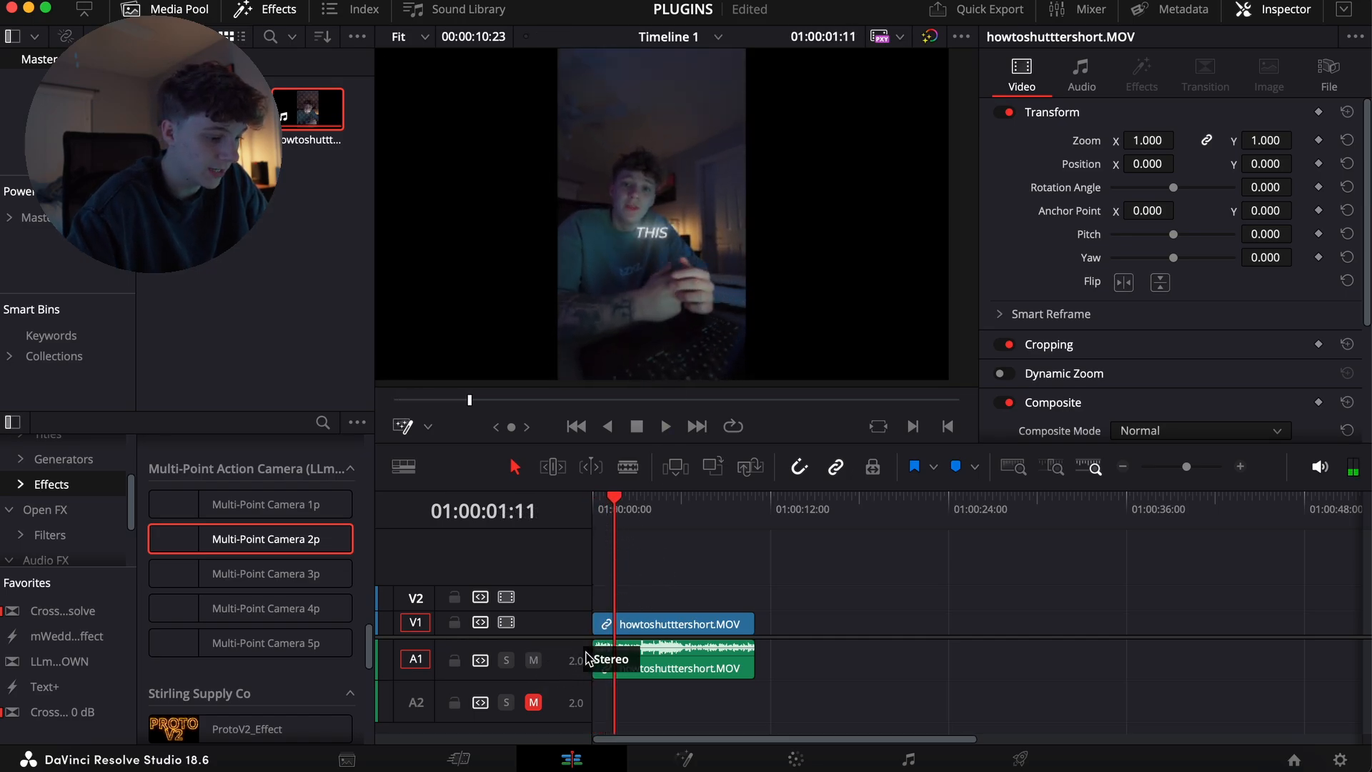
click(665, 426)
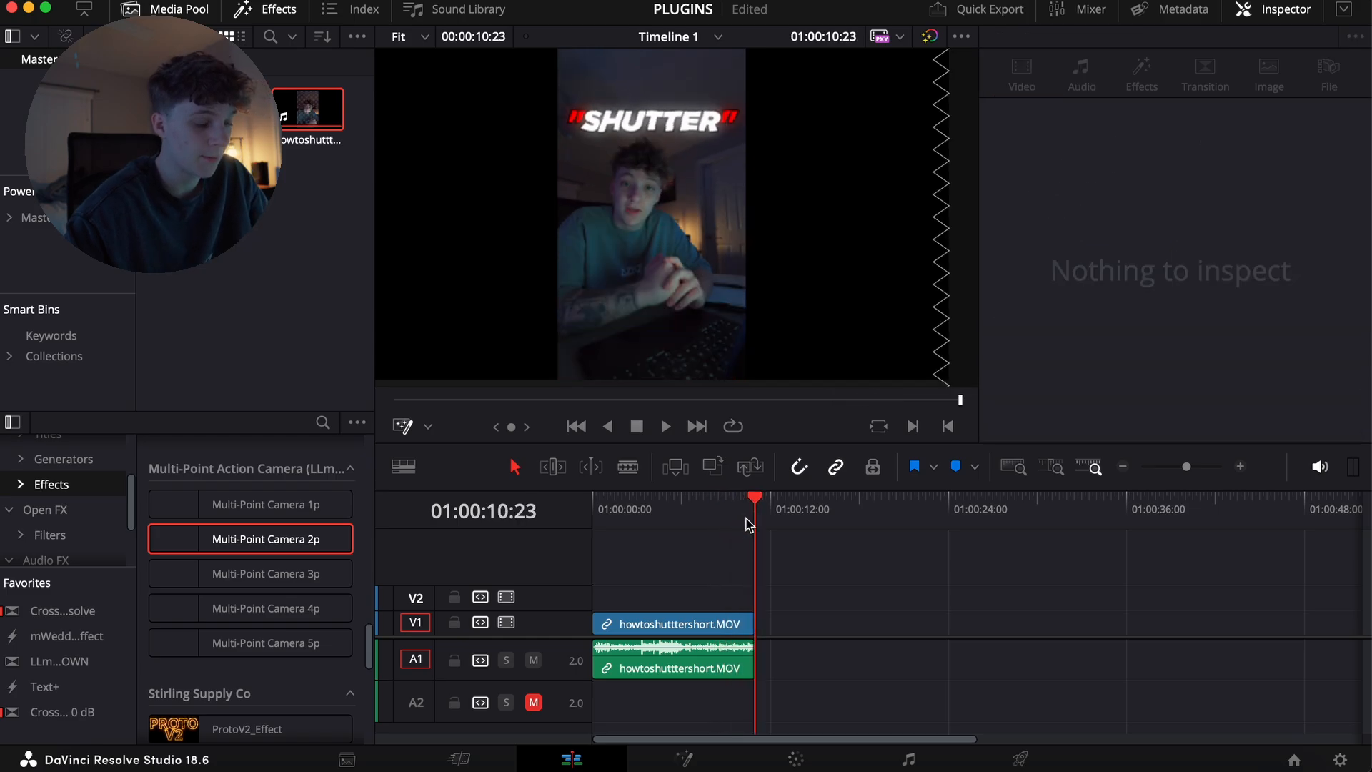
click(671, 624)
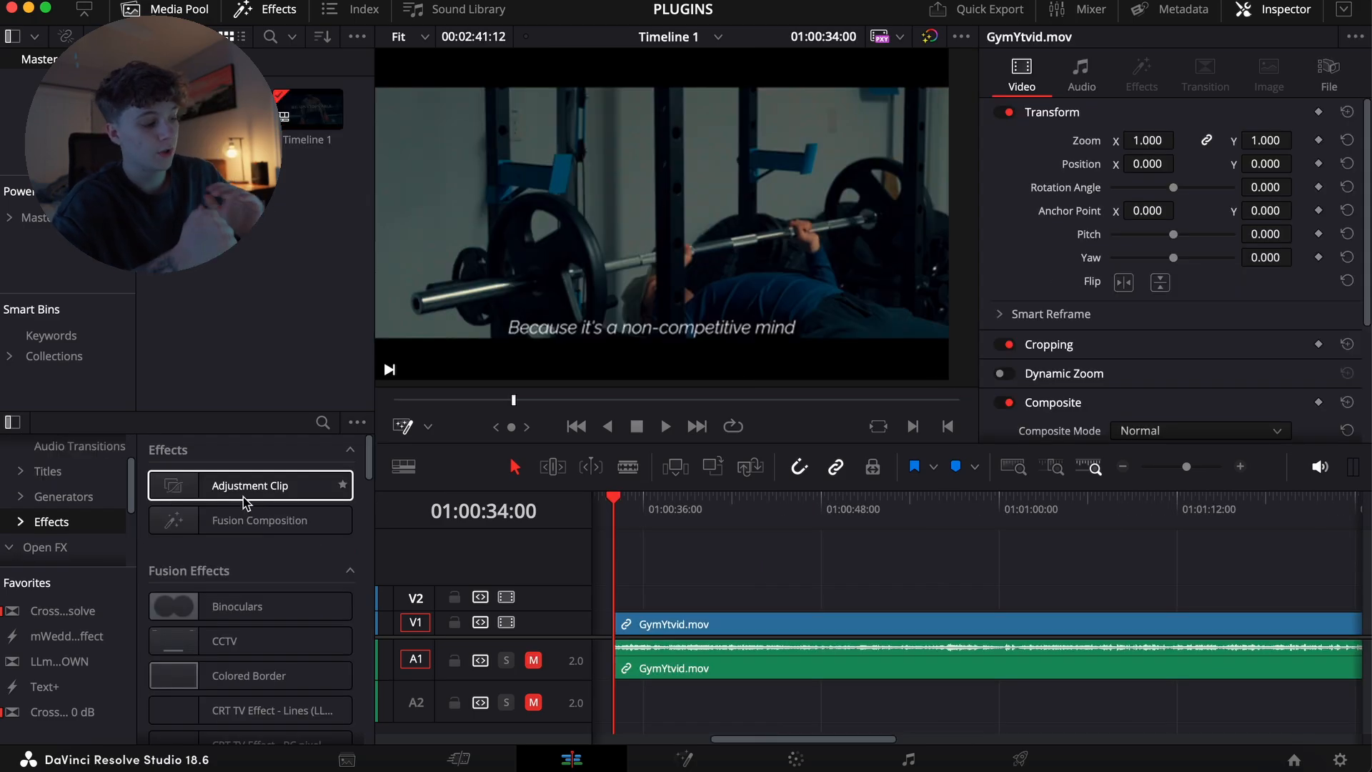
Step: Drop an Adjustment Clip onto V2 over the gym footage and apply MagicZoomV3
drag(250, 486, 708, 574)
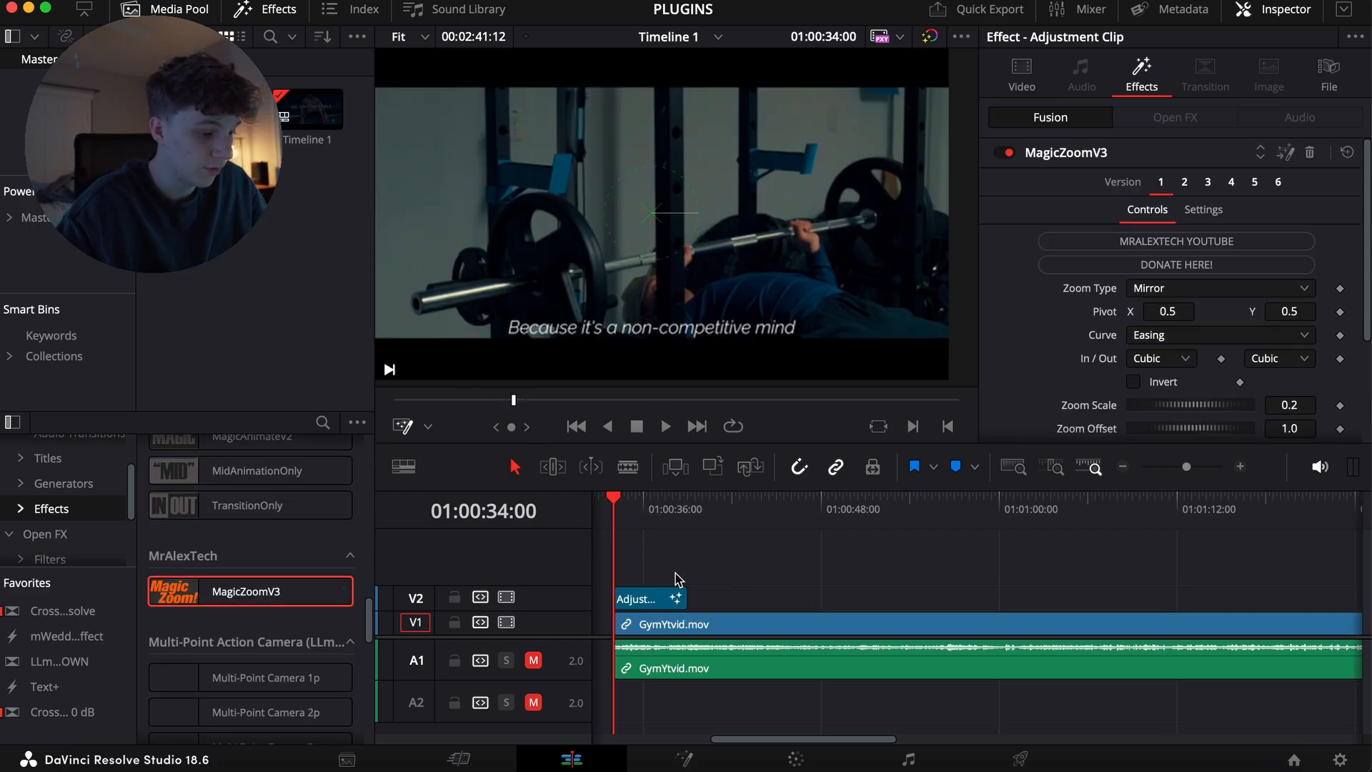
click(664, 426)
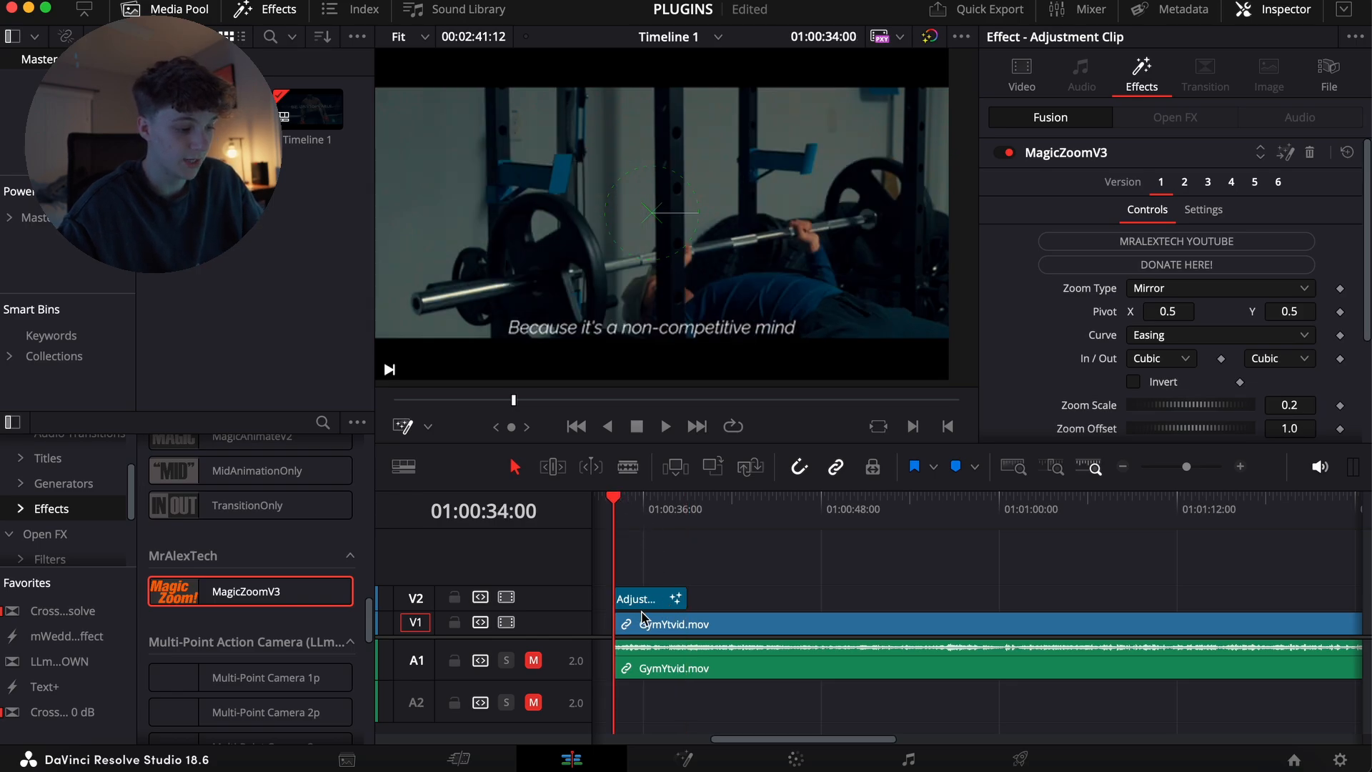
click(648, 598)
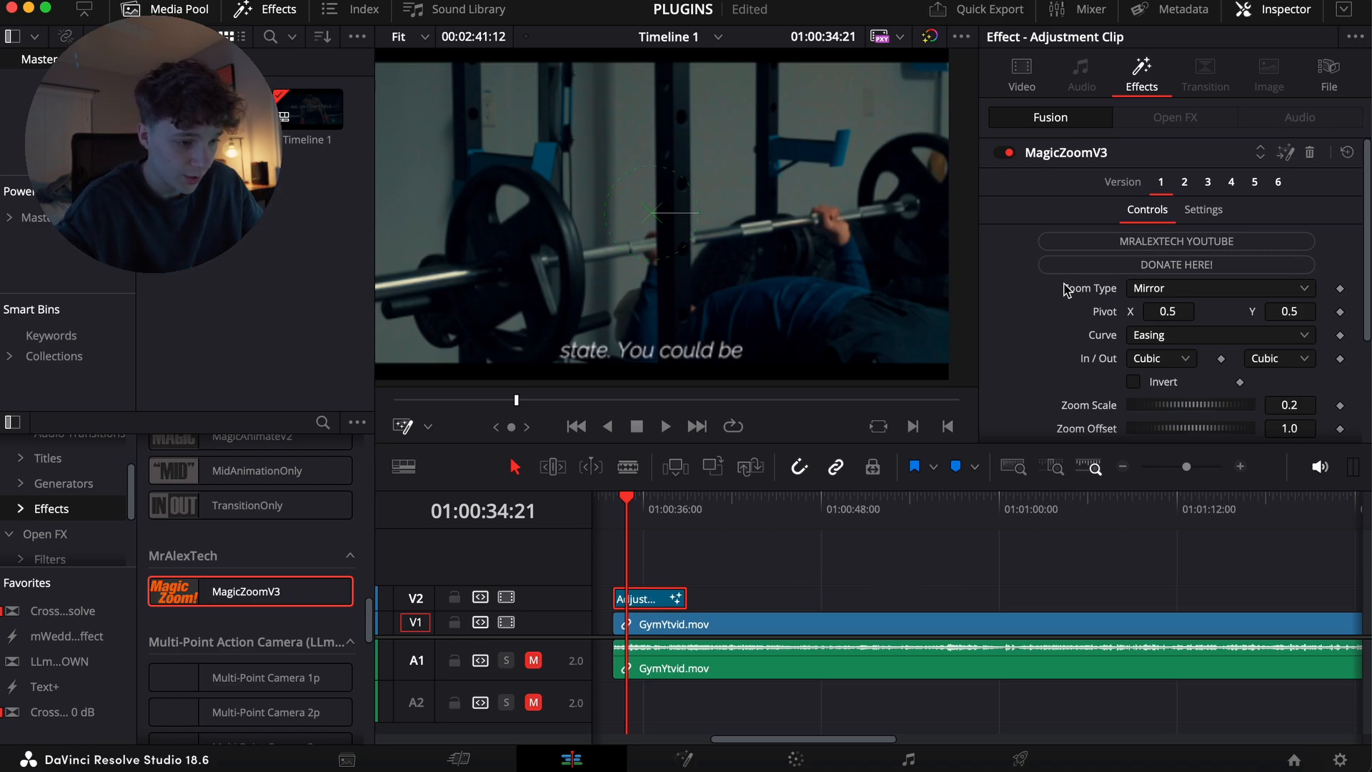
click(1218, 288)
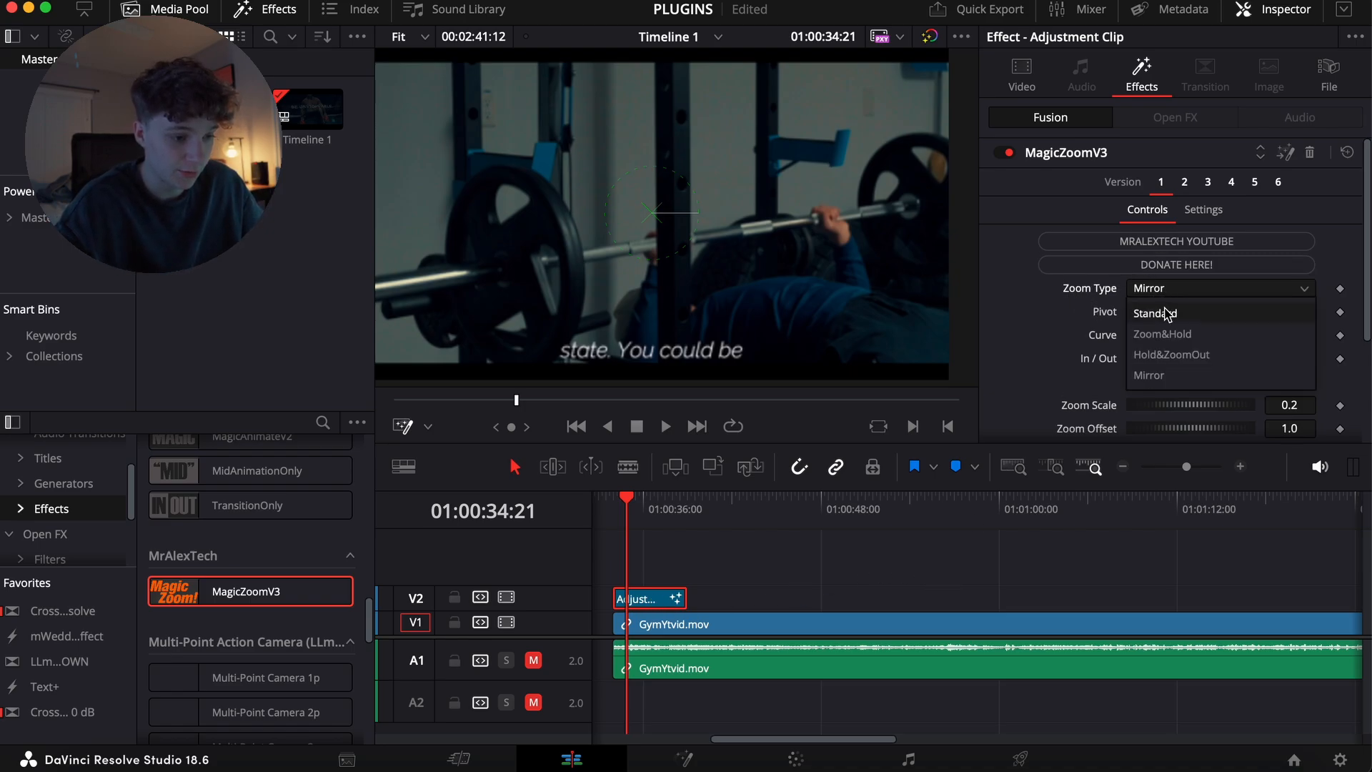
click(1171, 354)
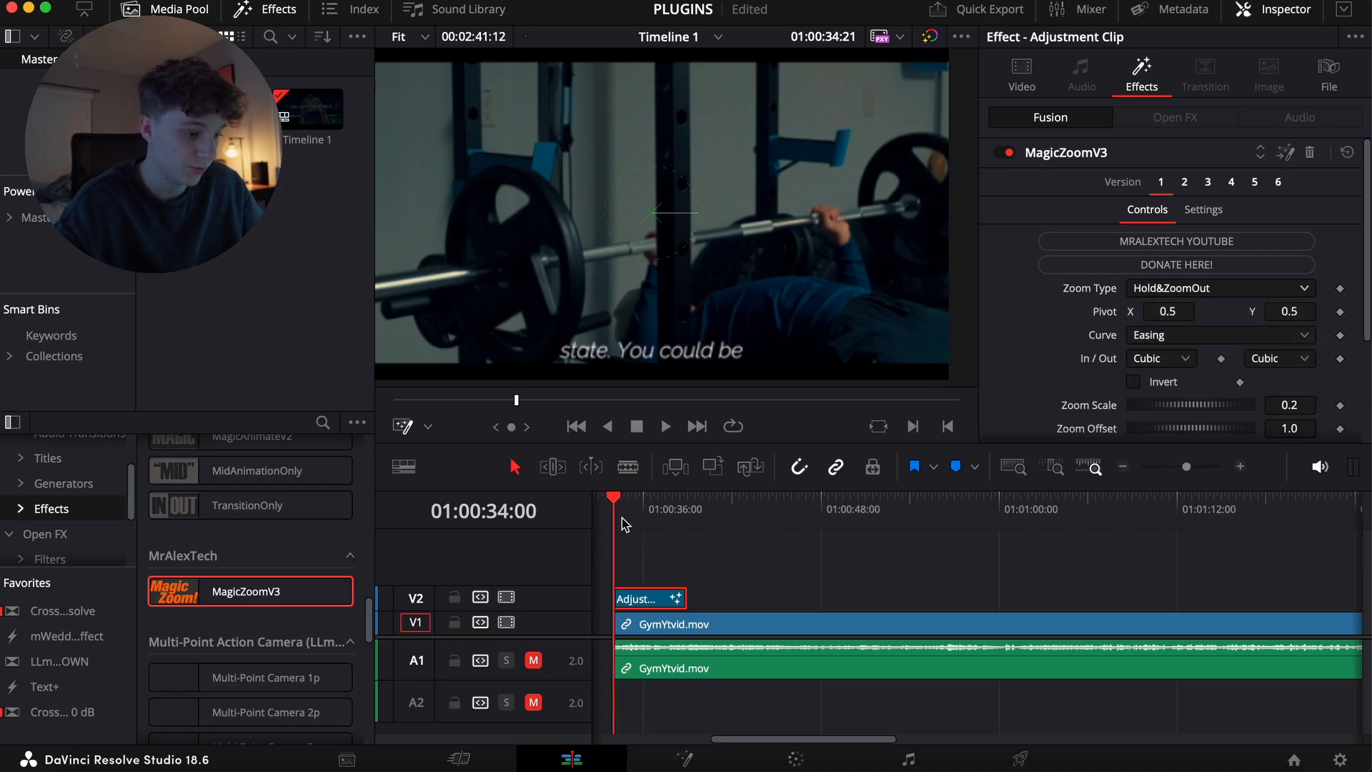
drag(674, 597, 621, 597)
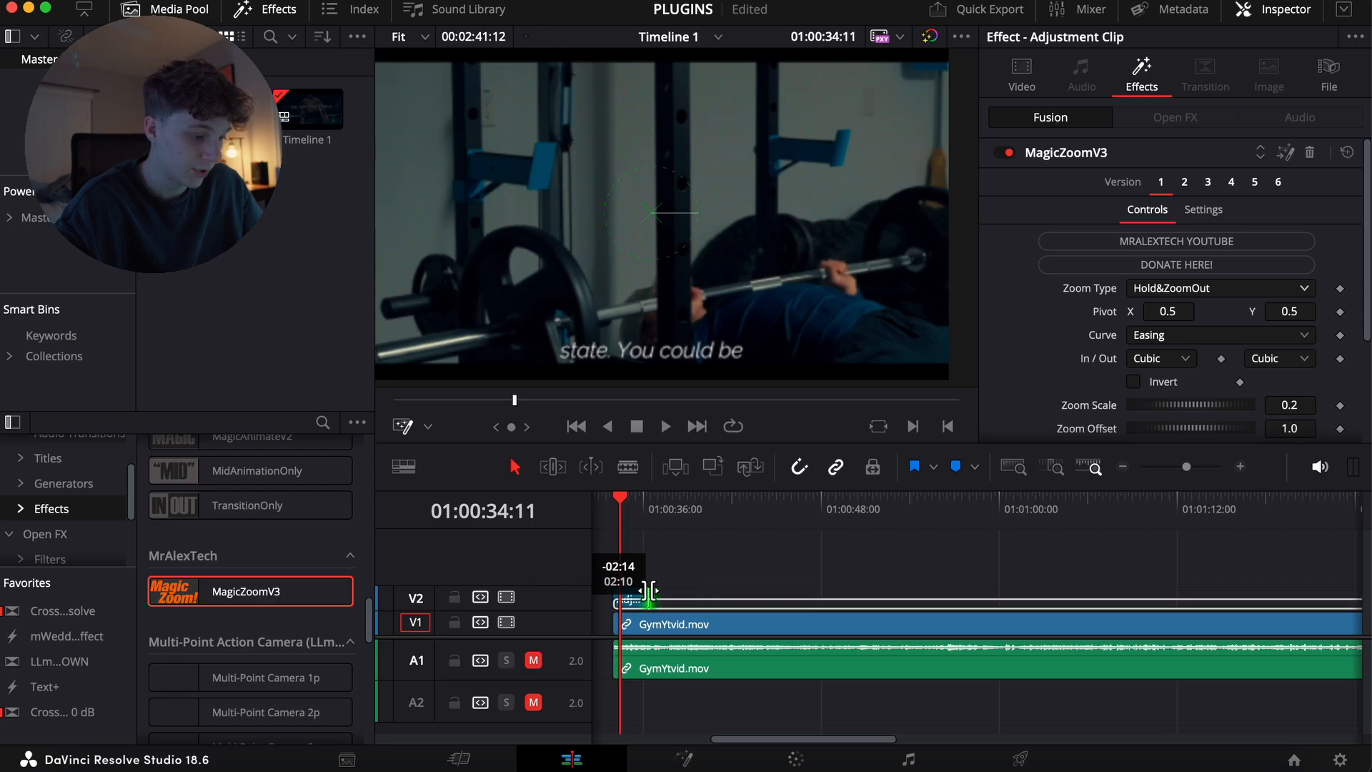
click(664, 426)
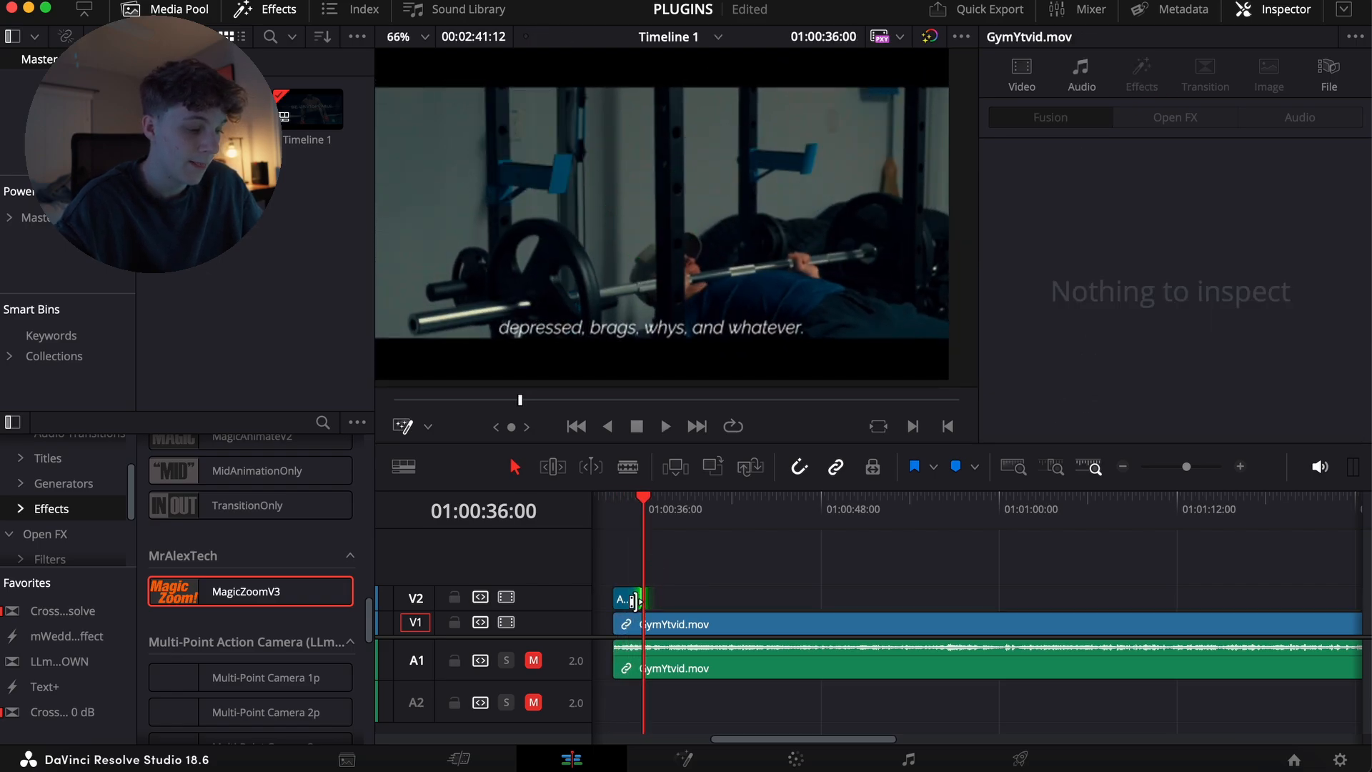
click(632, 597)
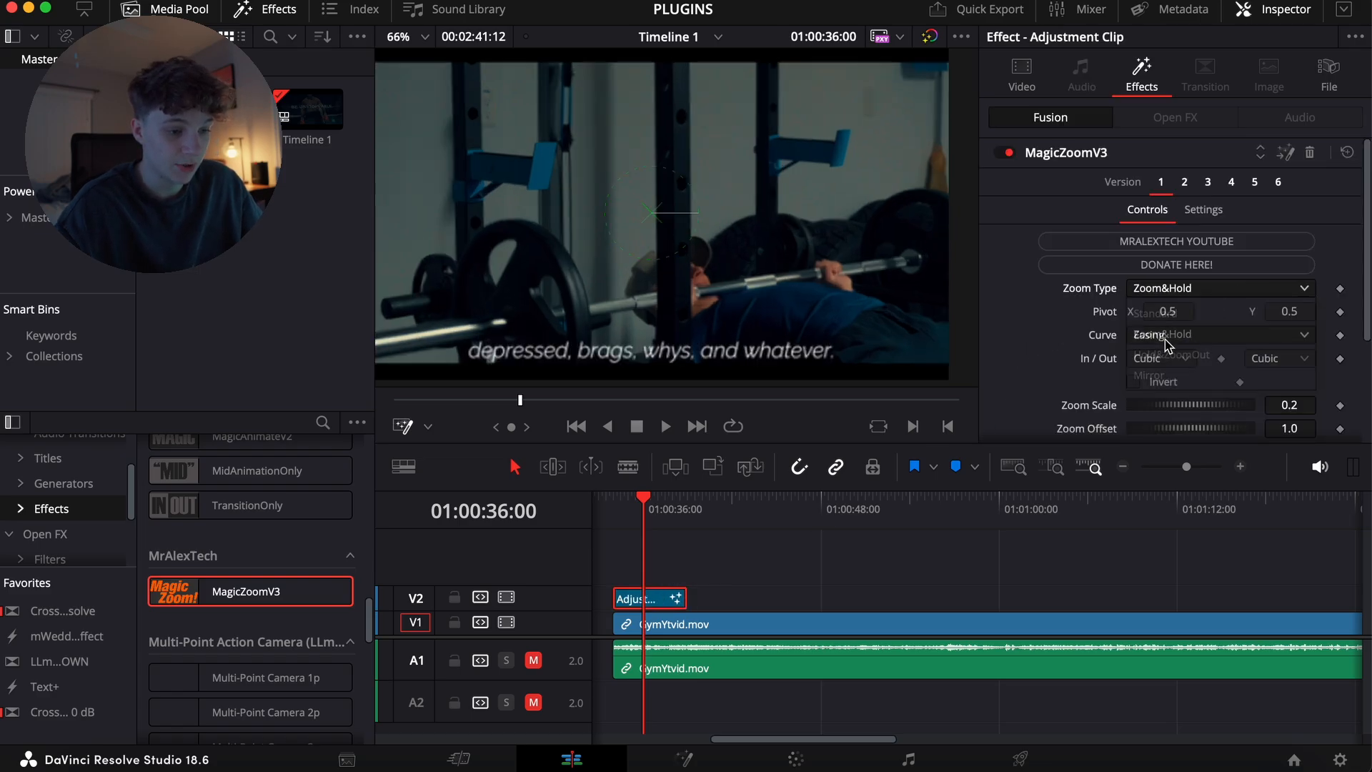
click(664, 425)
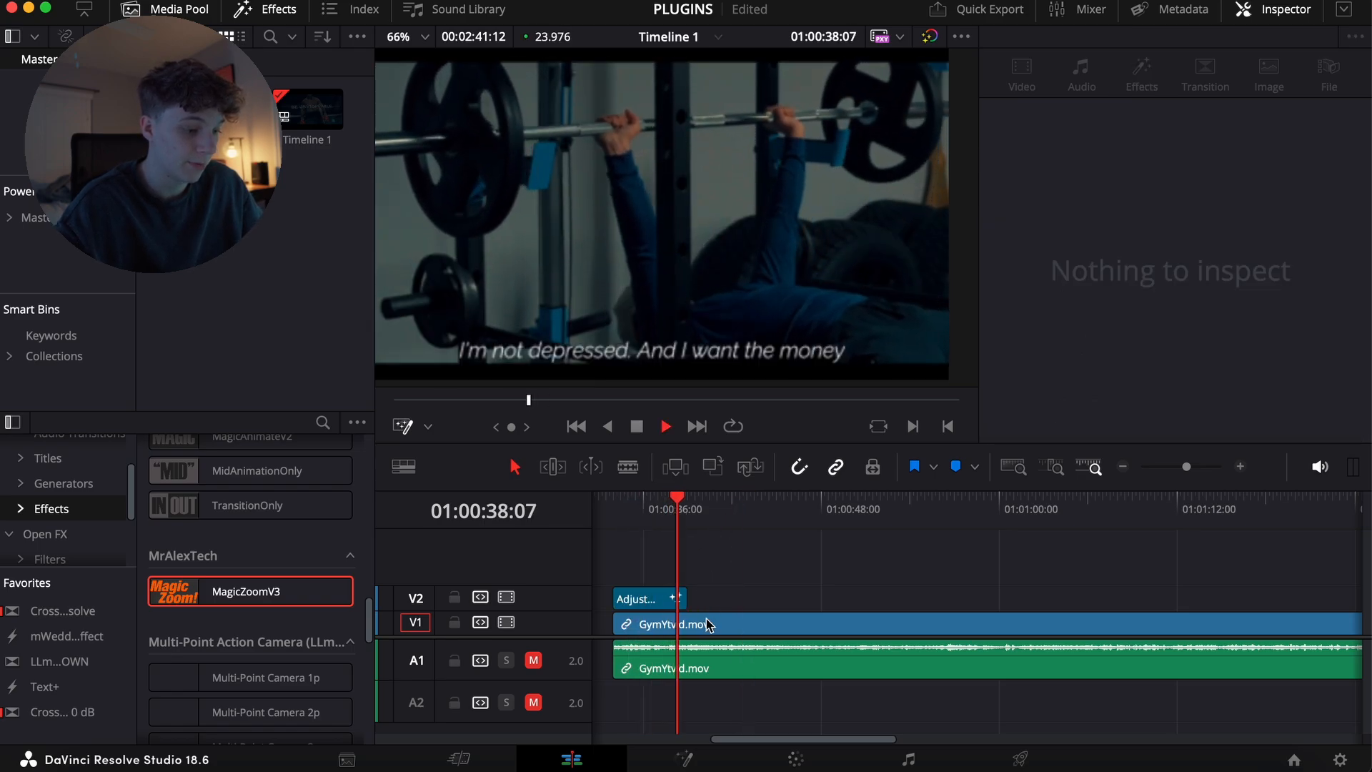
click(706, 624)
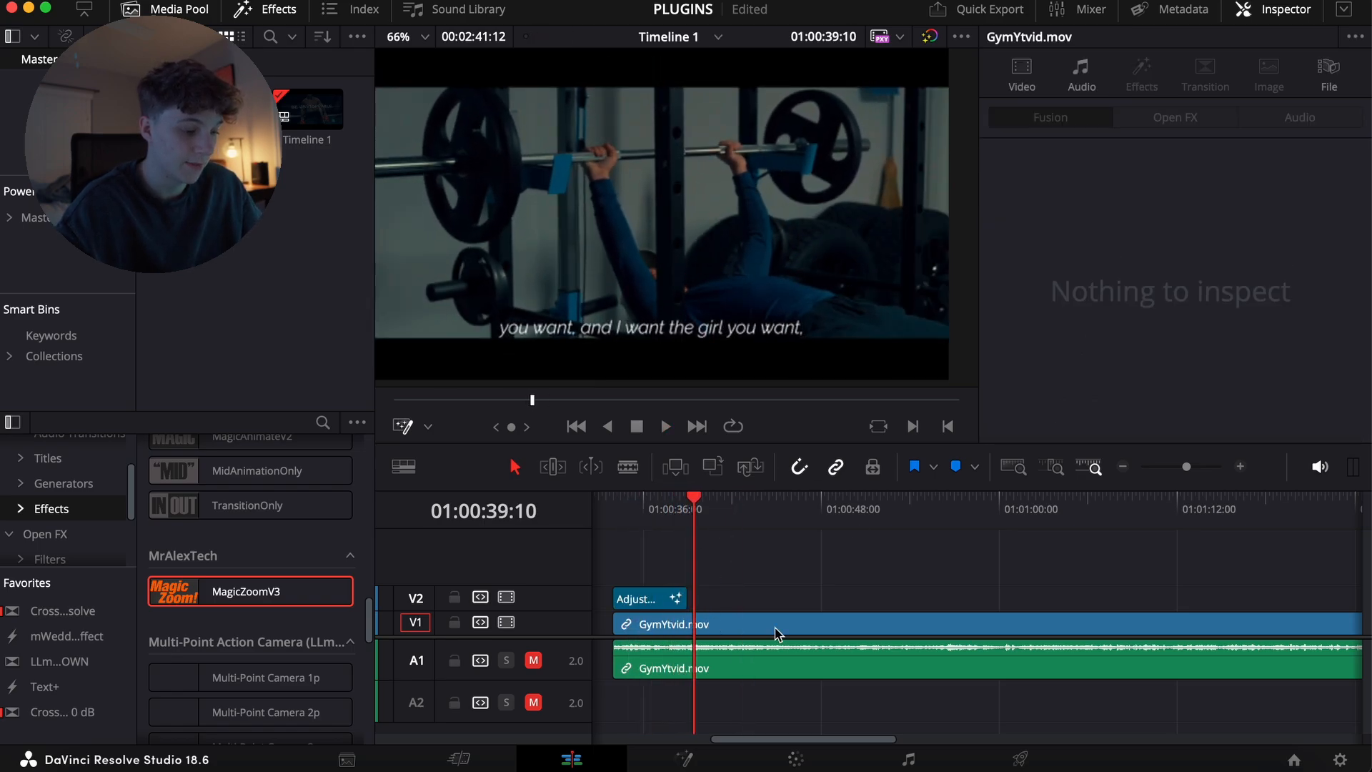
click(647, 599)
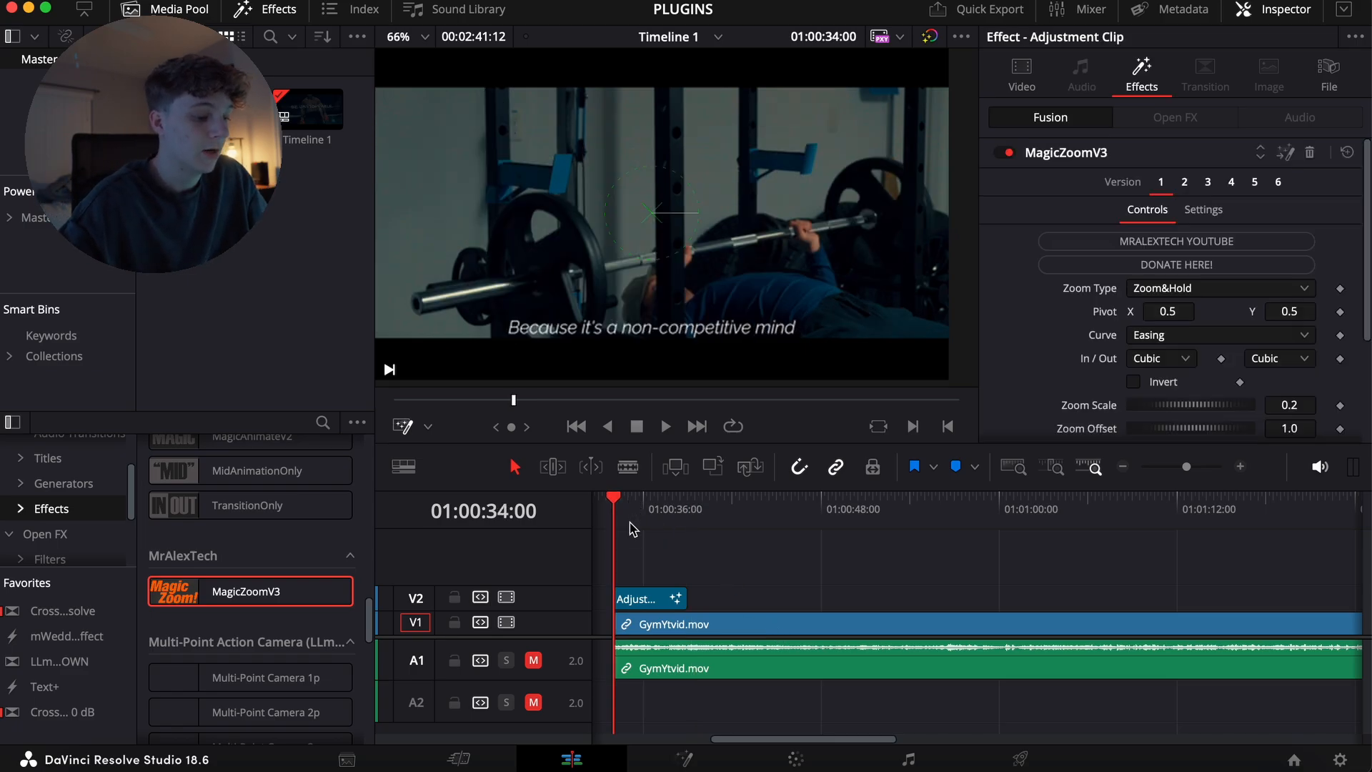
click(649, 598)
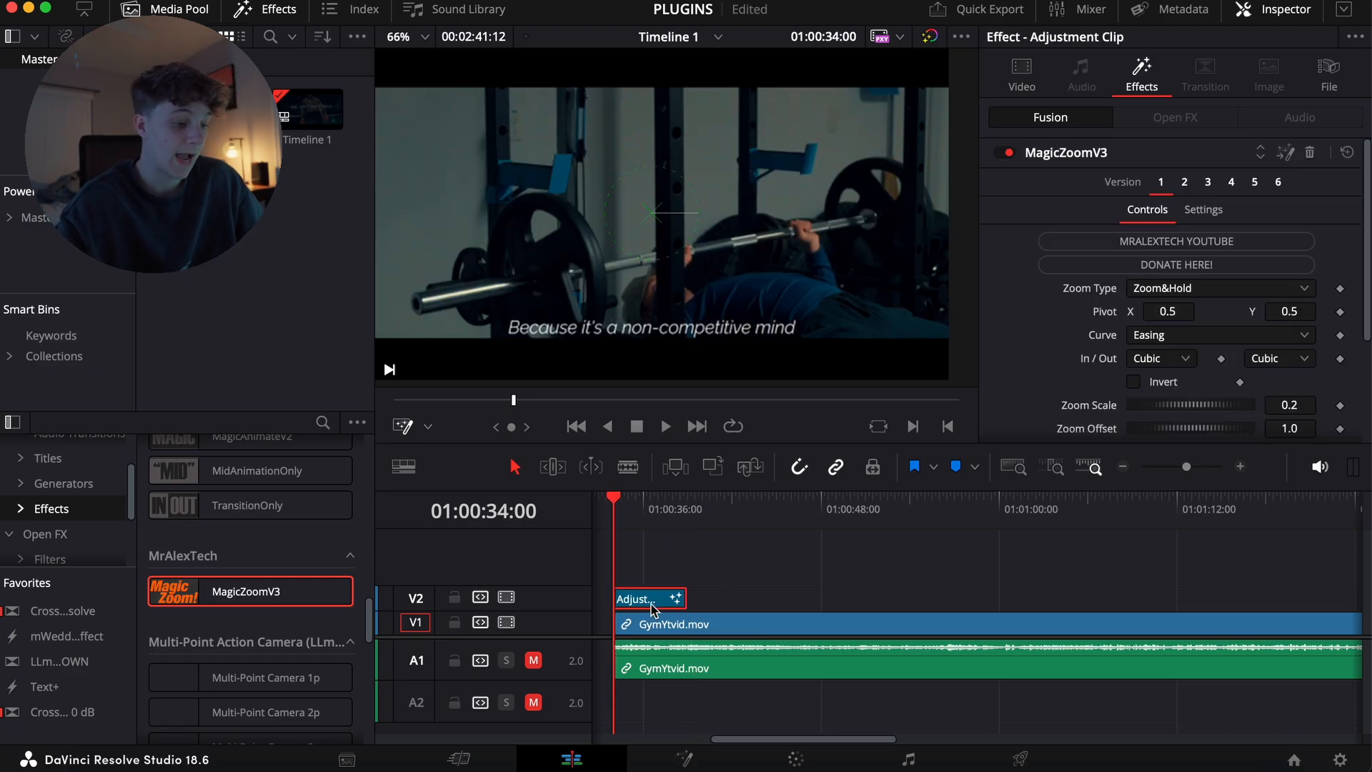
click(1219, 288)
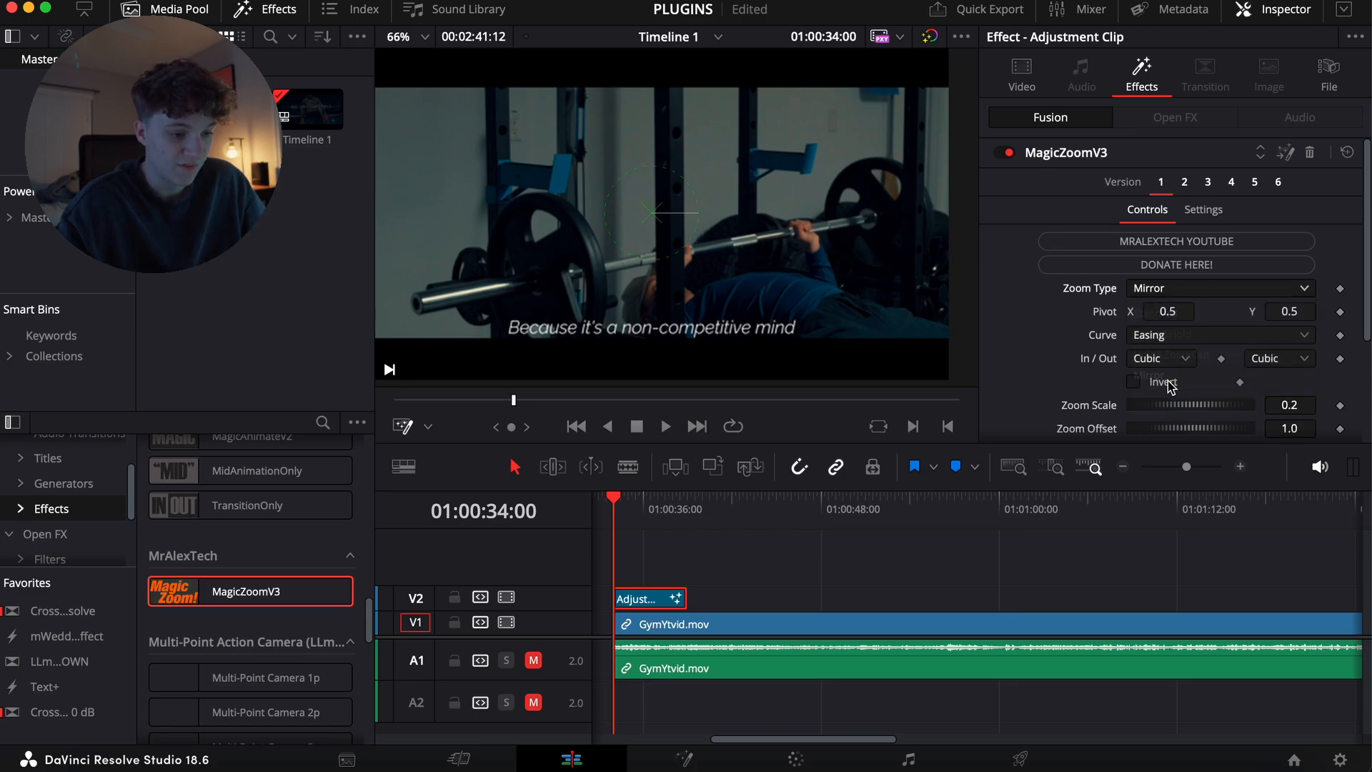
click(663, 426)
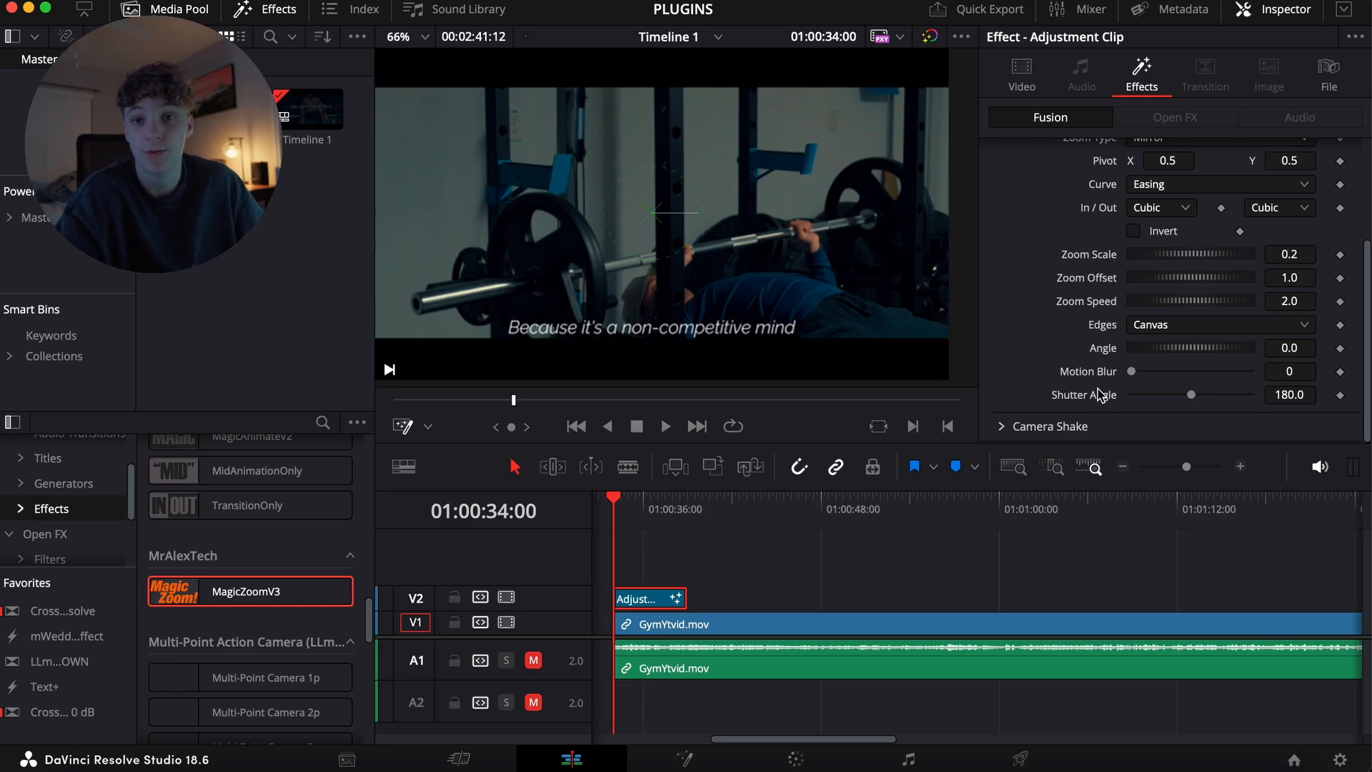
mouse_move(708, 564)
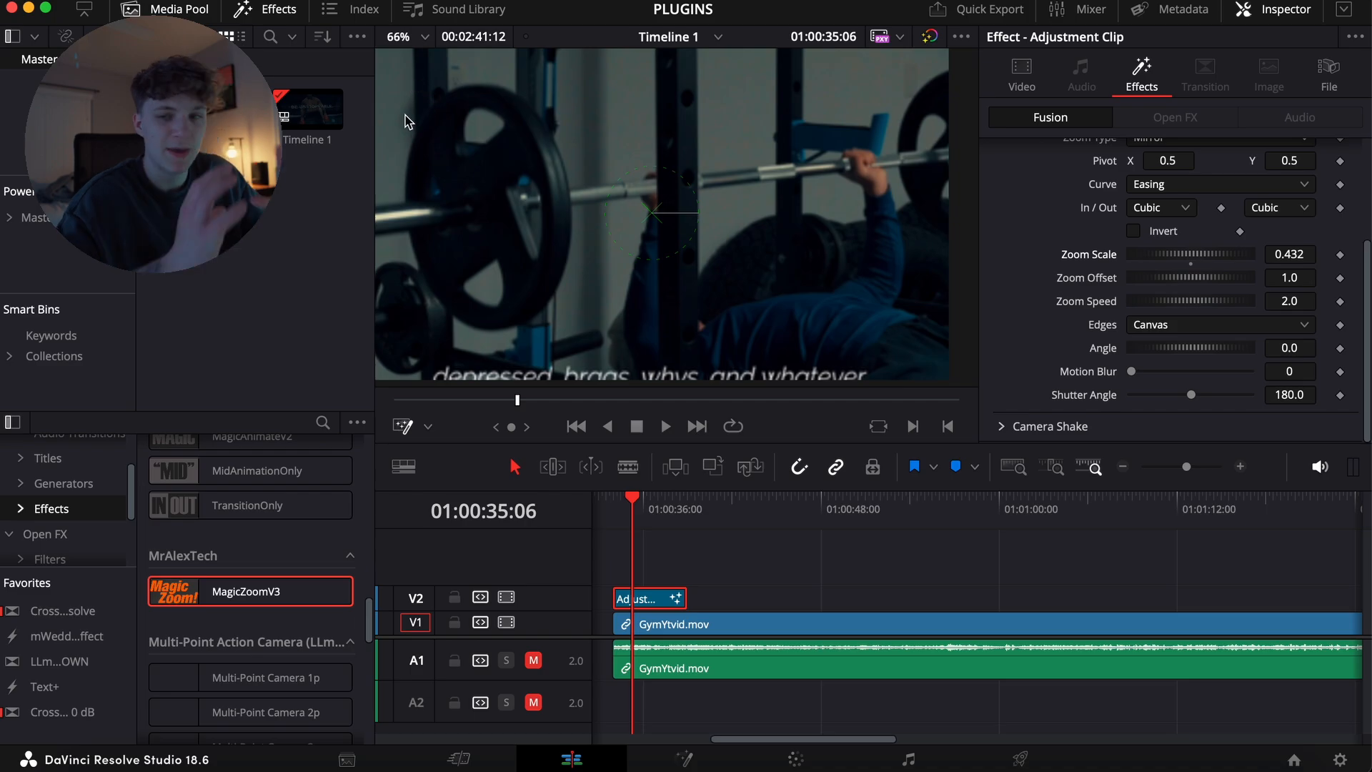
Step: Set Zoom Scale to 0.432 and drag the pivot to about 0.054, 0.598
click(403, 426)
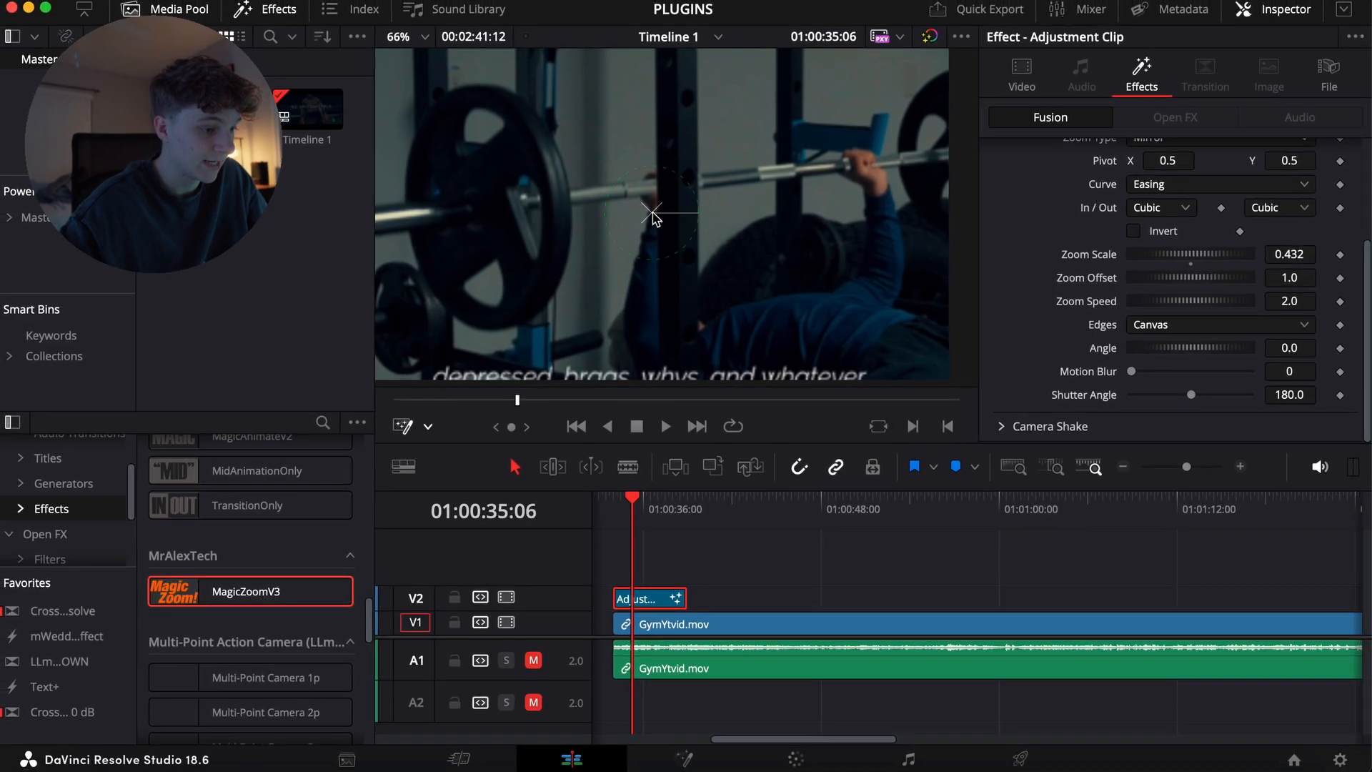
drag(651, 215, 398, 140)
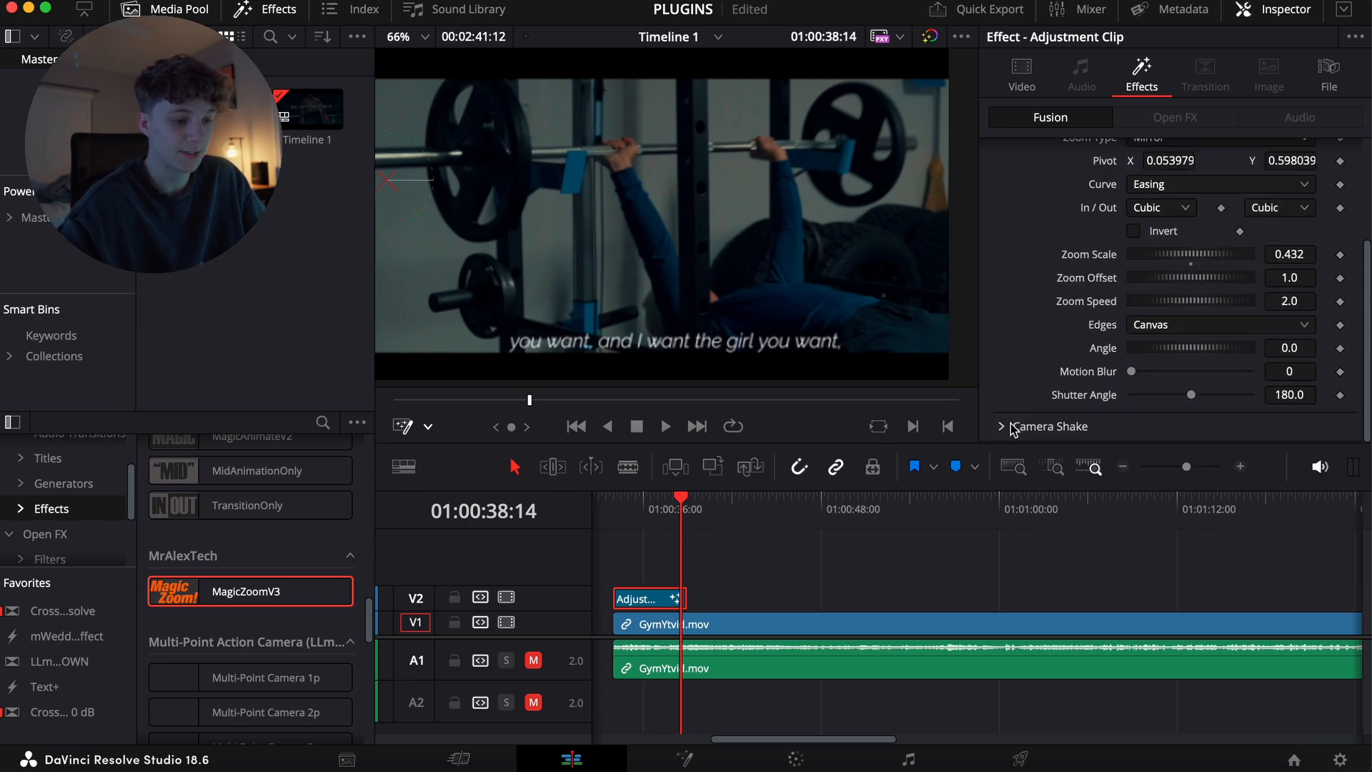
Step: Expand Camera Shake, set Motion Scale to about 0.449 and raise Speed Scale
click(1001, 426)
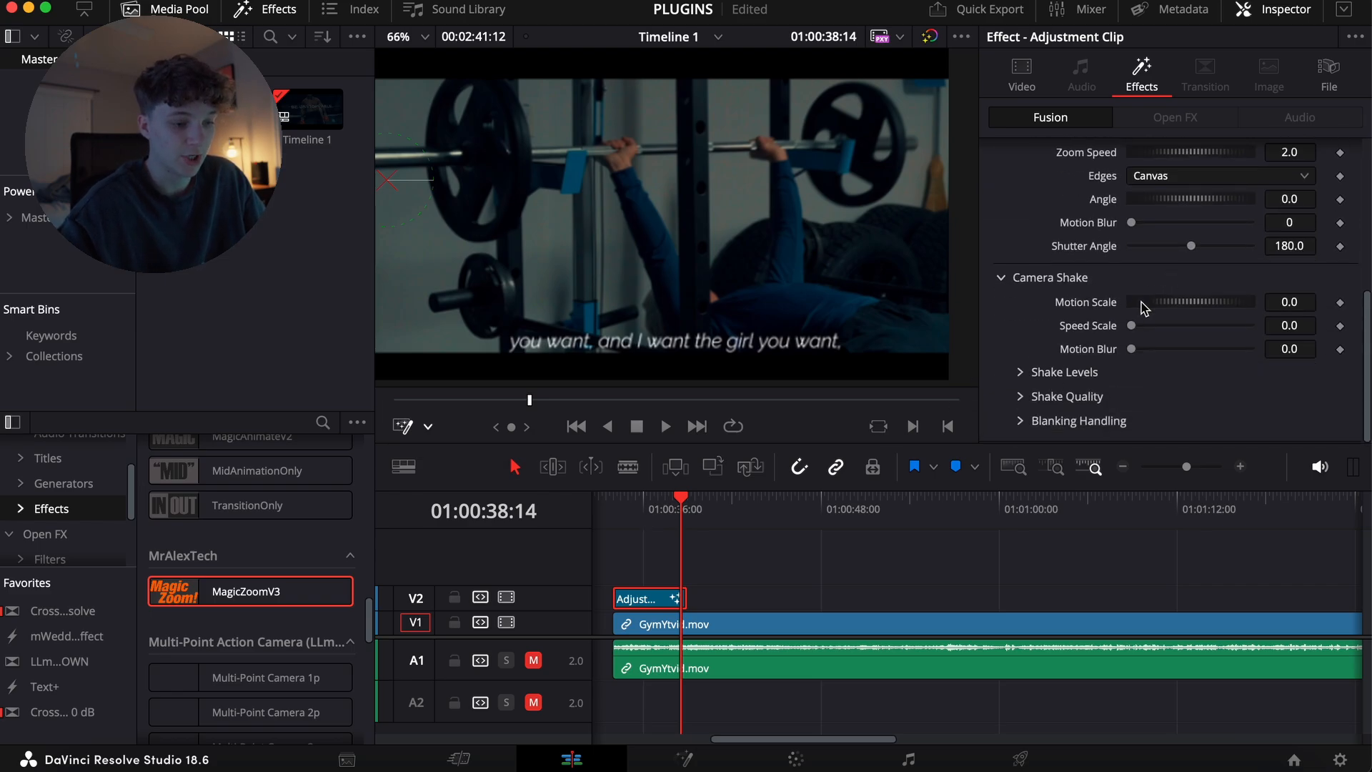
drag(1142, 302, 1190, 301)
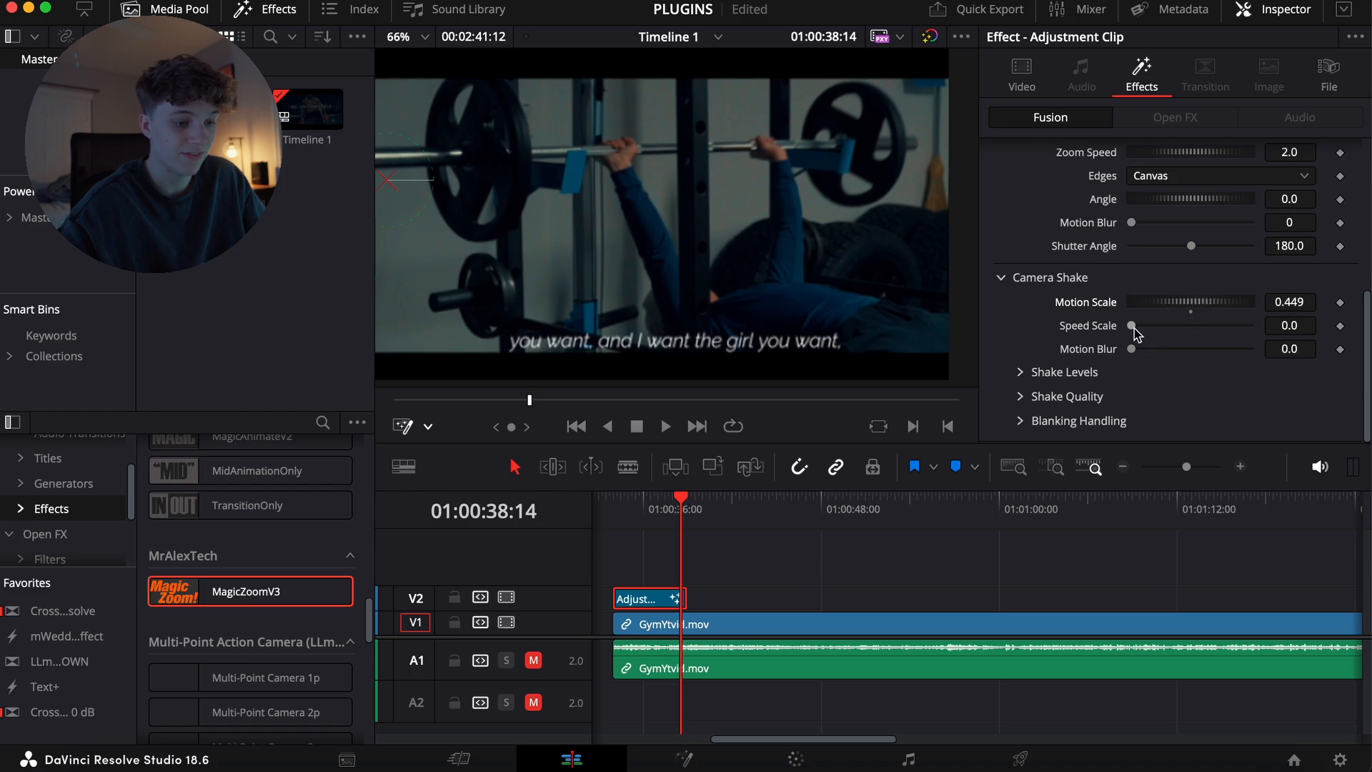
drag(1131, 326, 1149, 326)
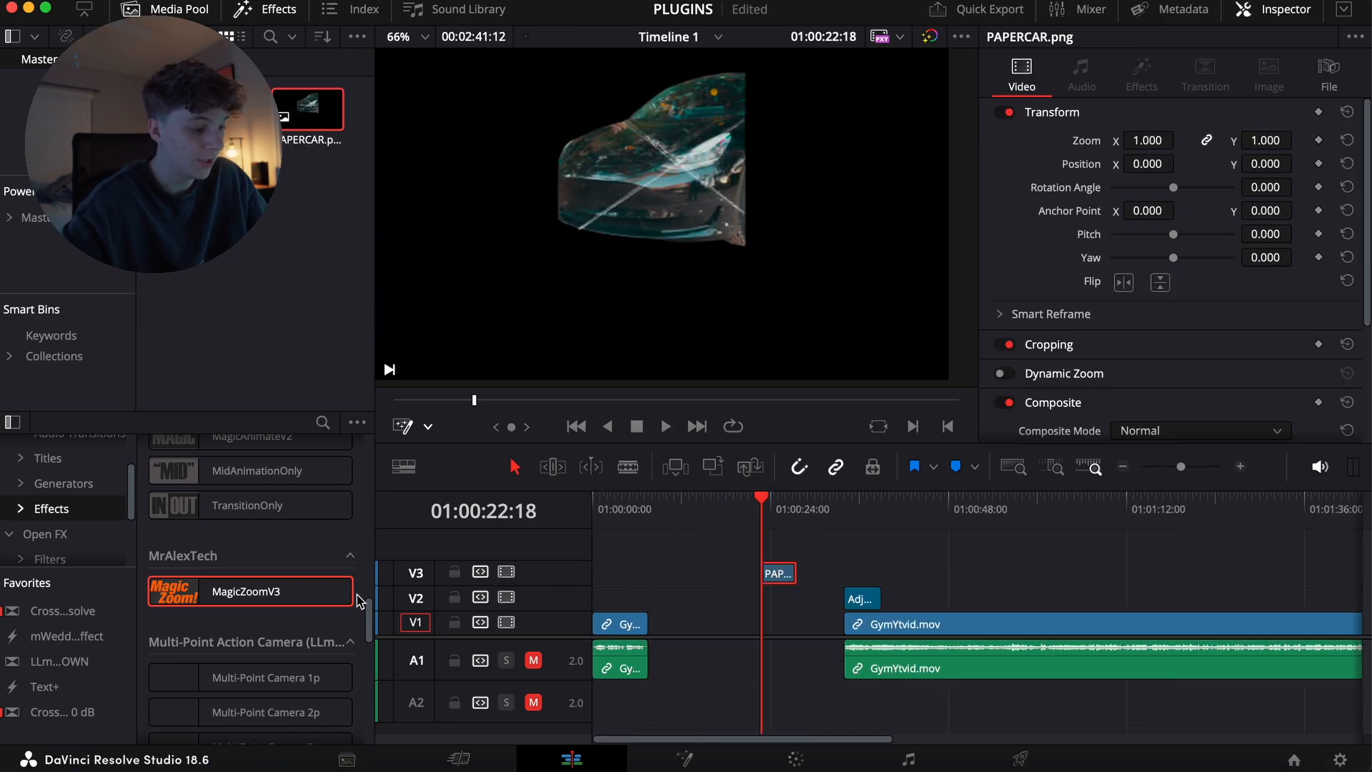
Step: Add PAPERCAR.png and keyframe Center Y from -0.507 to 0.5 with an eased spline
drag(249, 591, 779, 573)
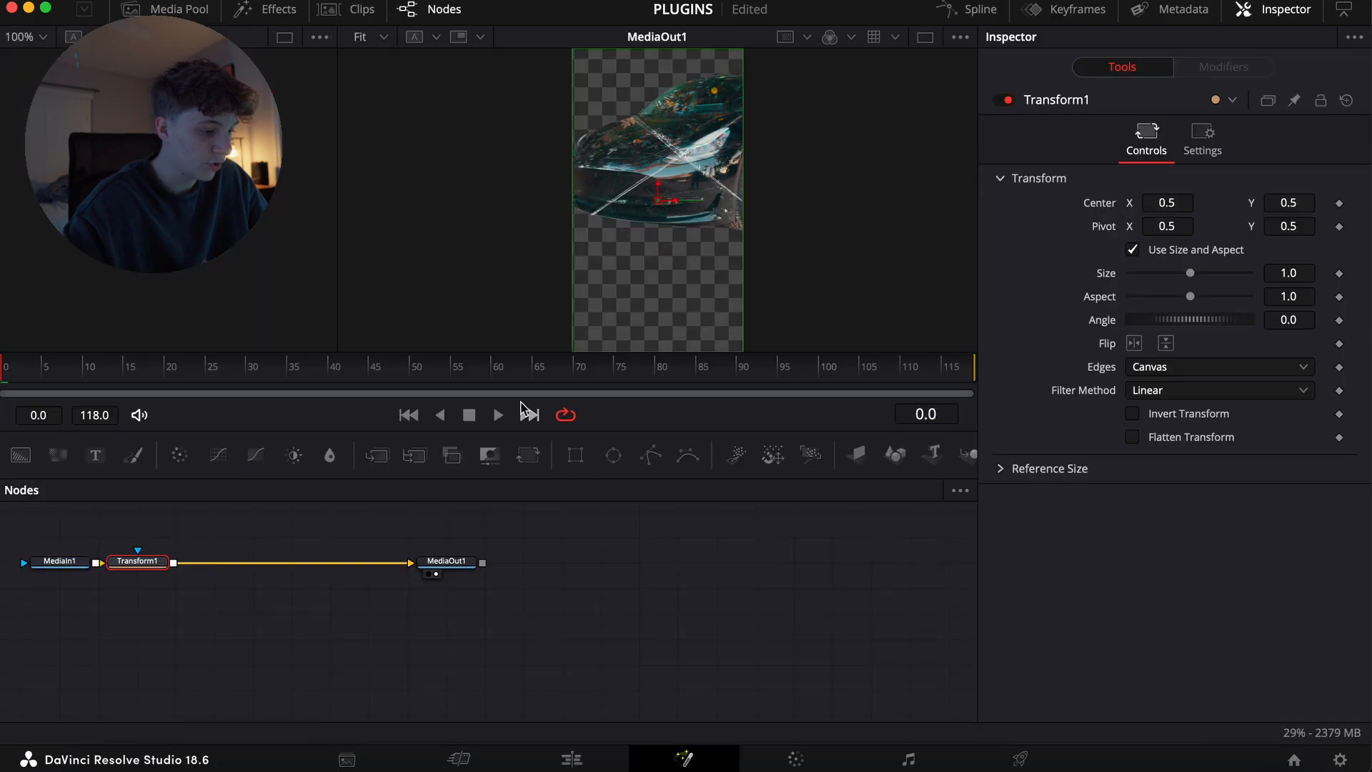
text(-0.507)
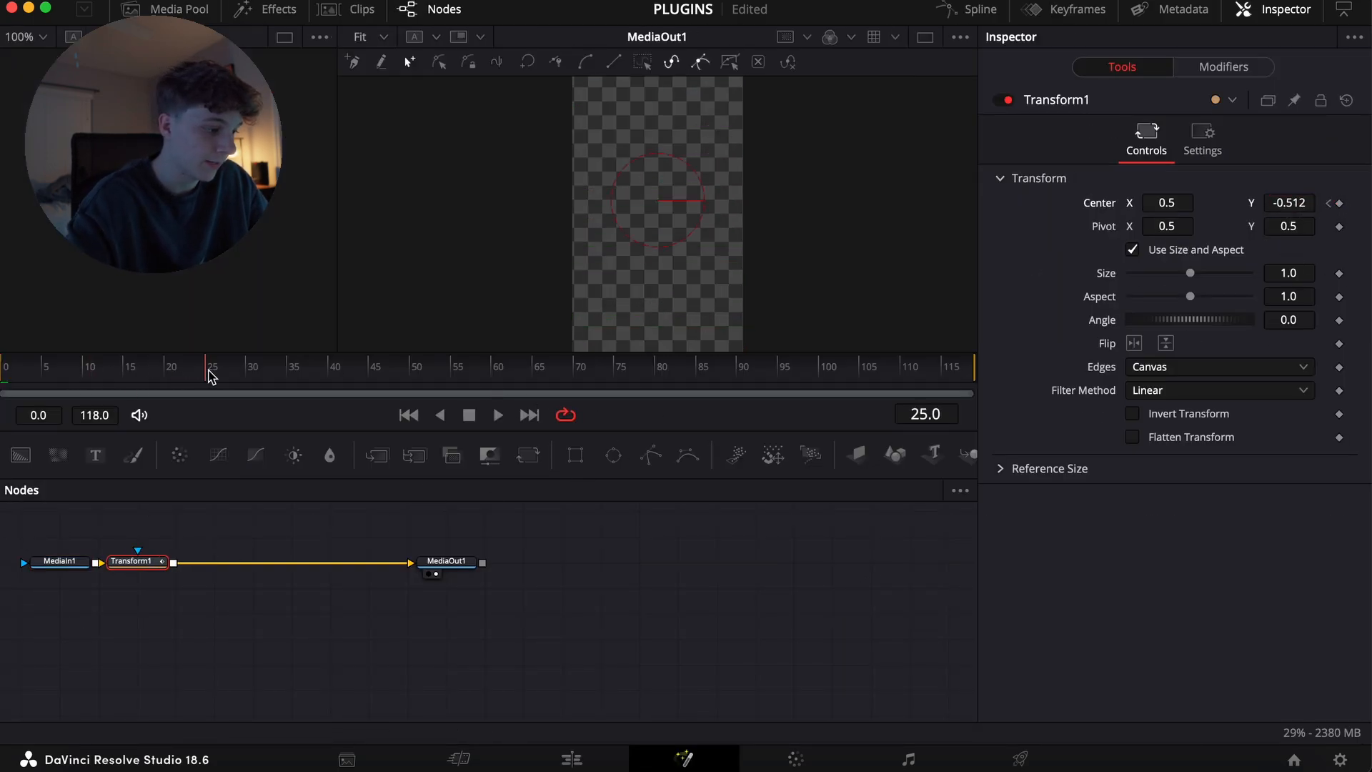
click(1290, 203)
text(0.5)
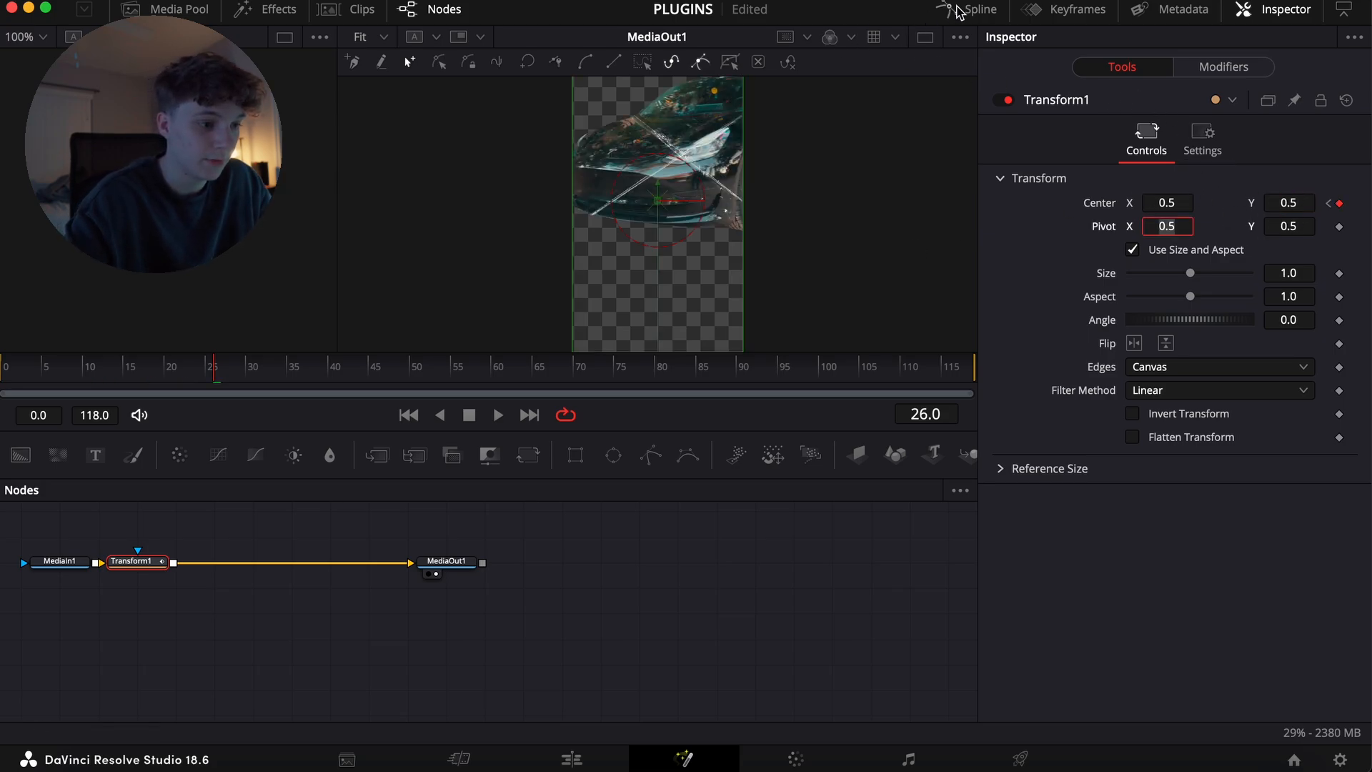
click(978, 10)
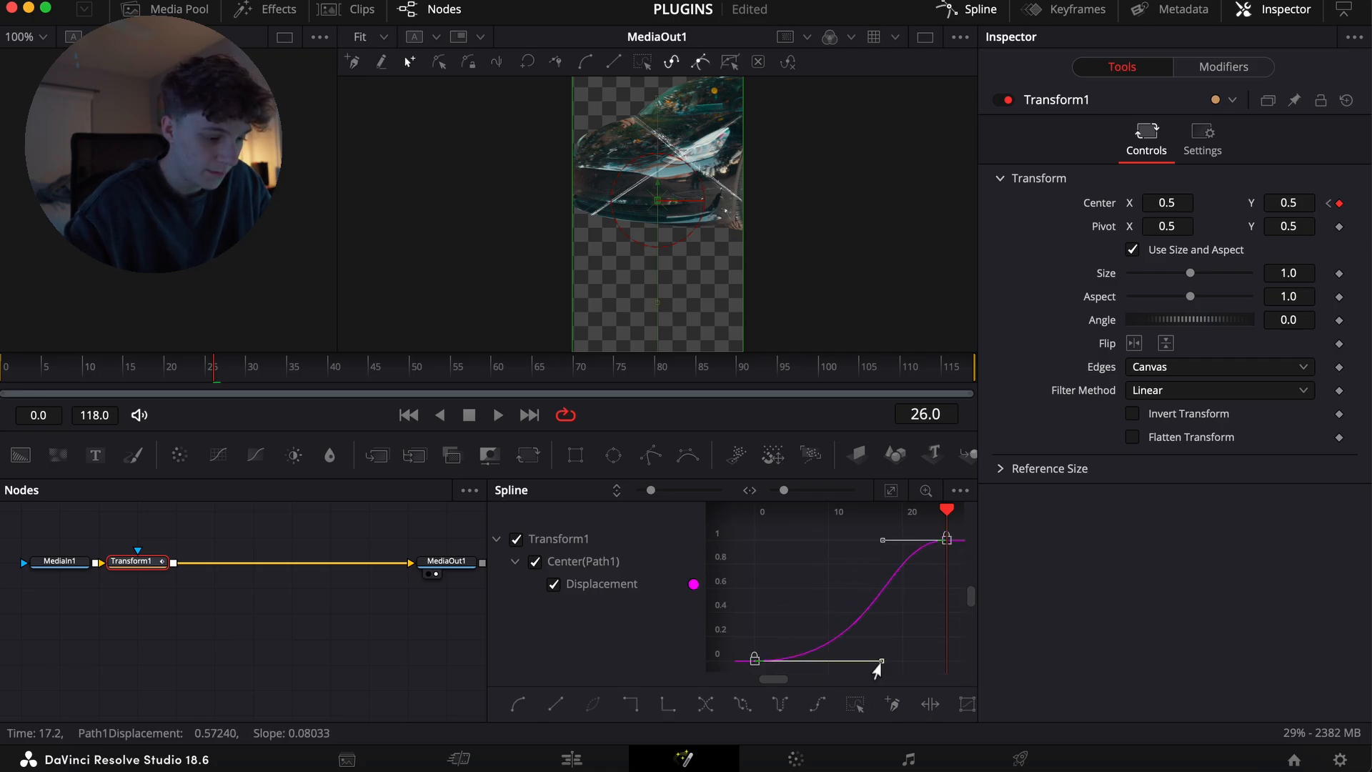
click(1202, 140)
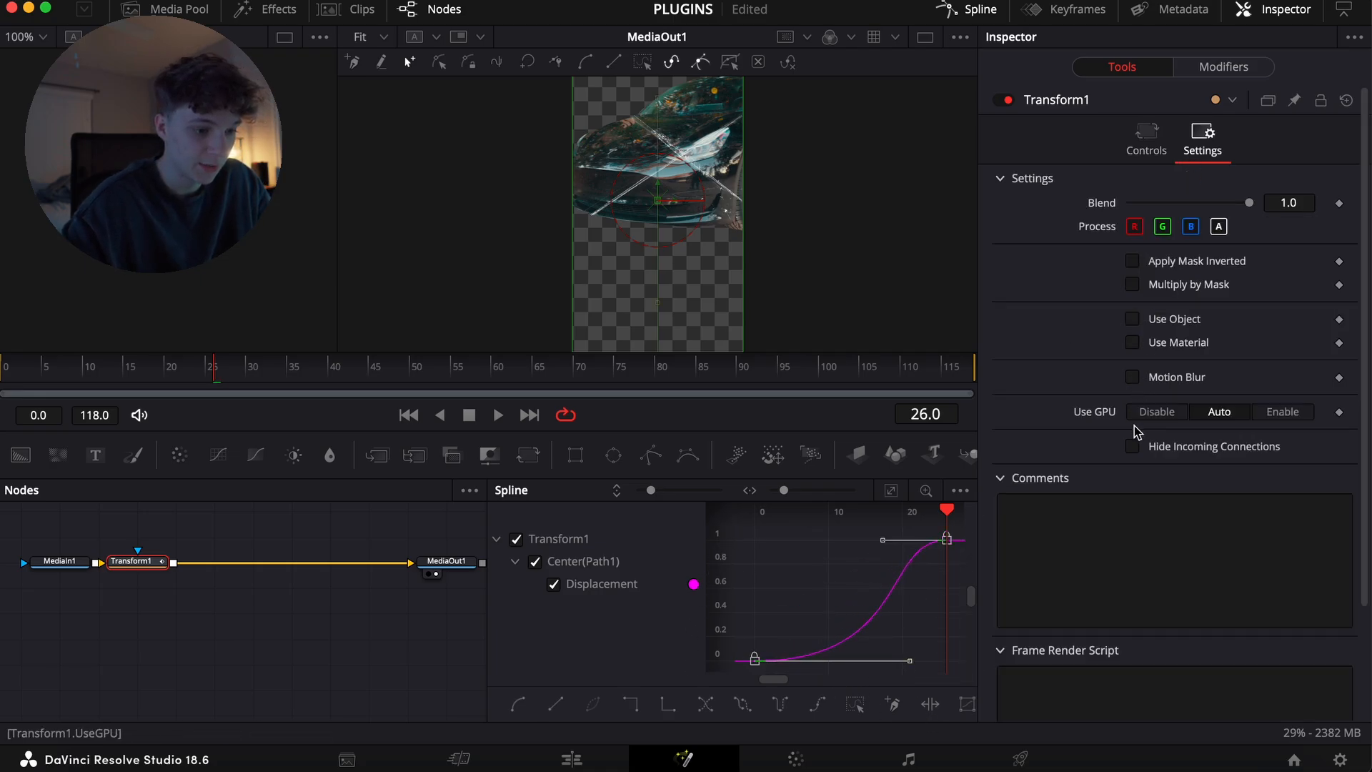
click(1132, 377)
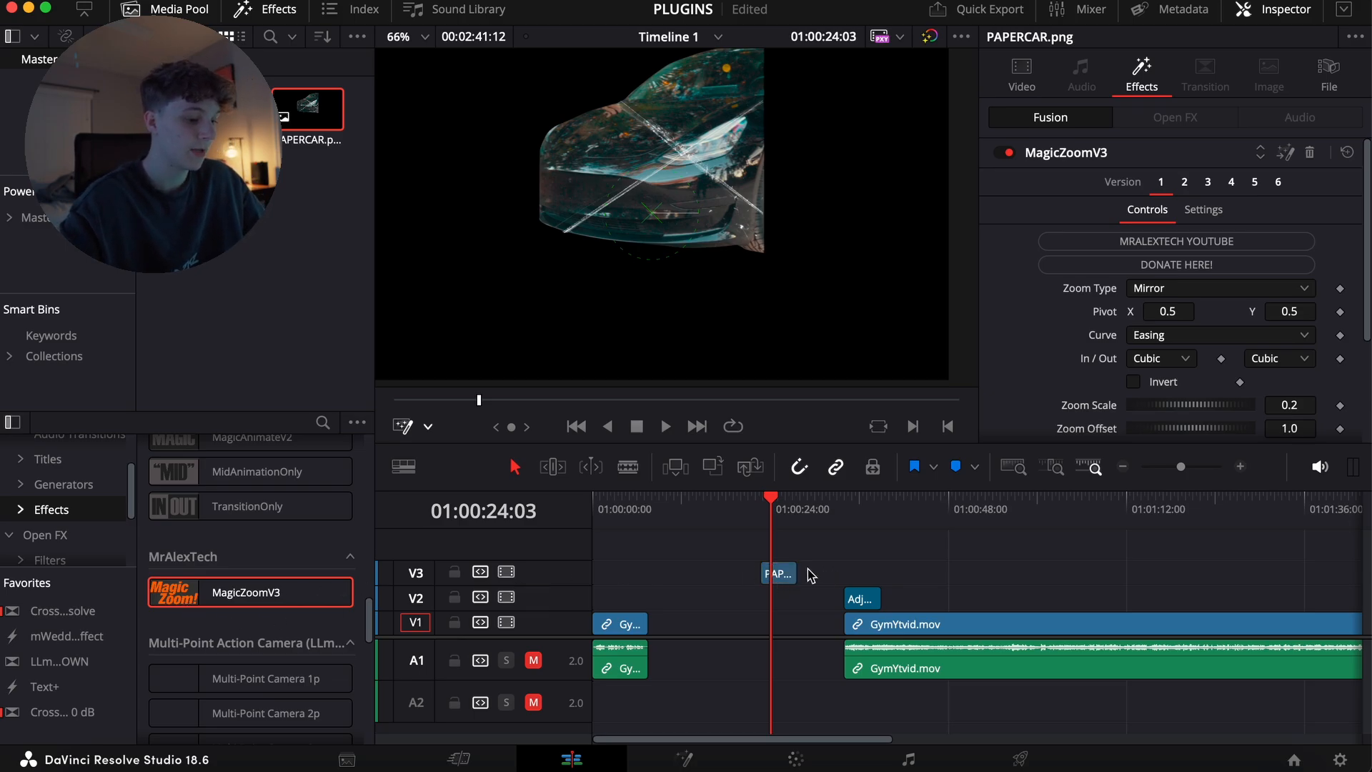
Step: Select PAPERCAR.png and set its MagicZoomV3 Zoom Scale to 0.113
click(777, 573)
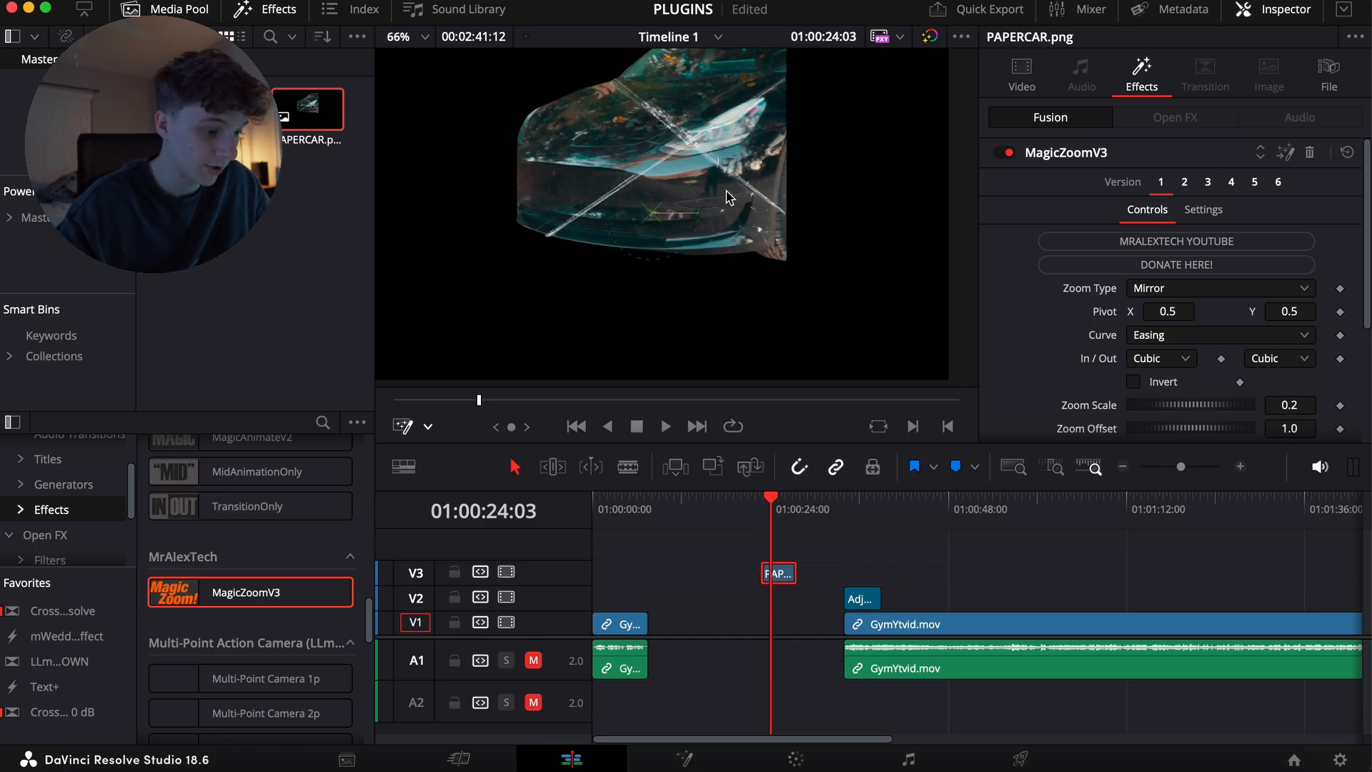
scroll(down, 3)
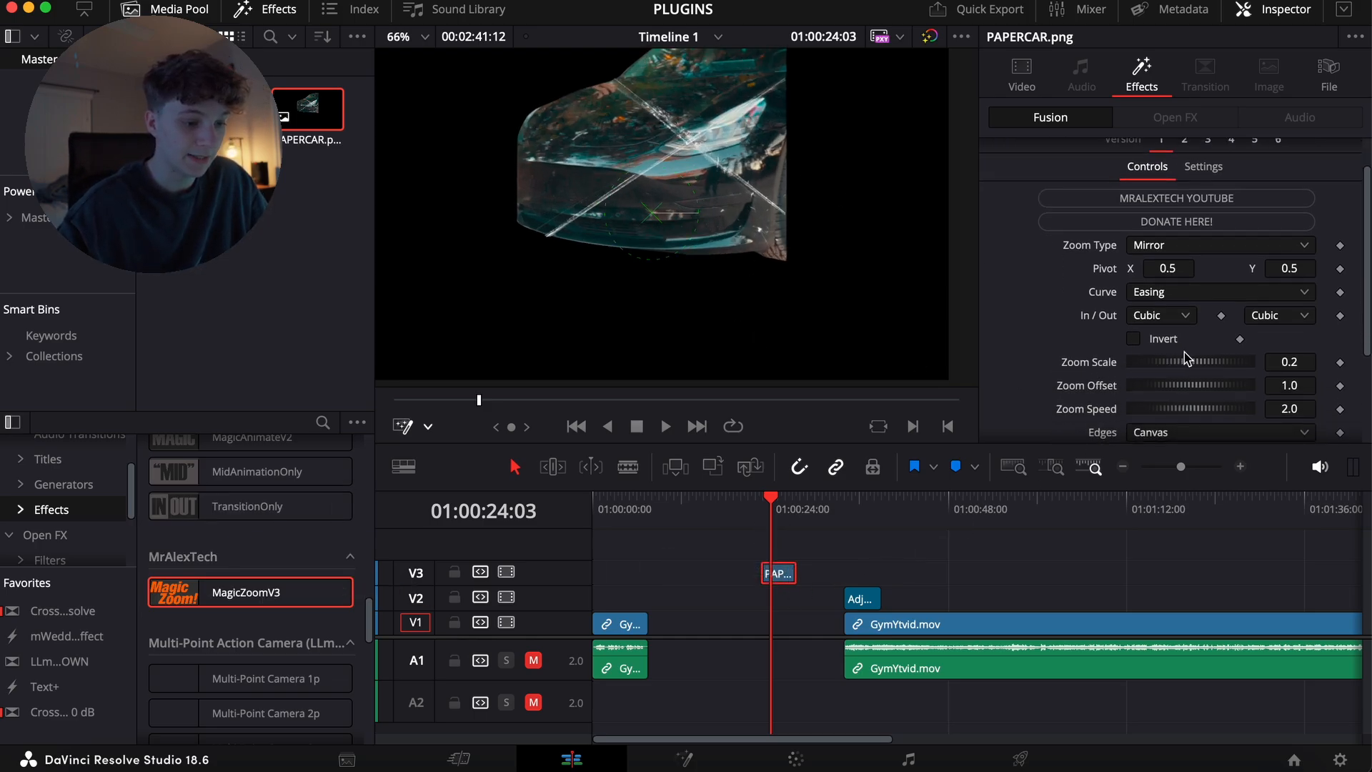
drag(1207, 361, 1181, 361)
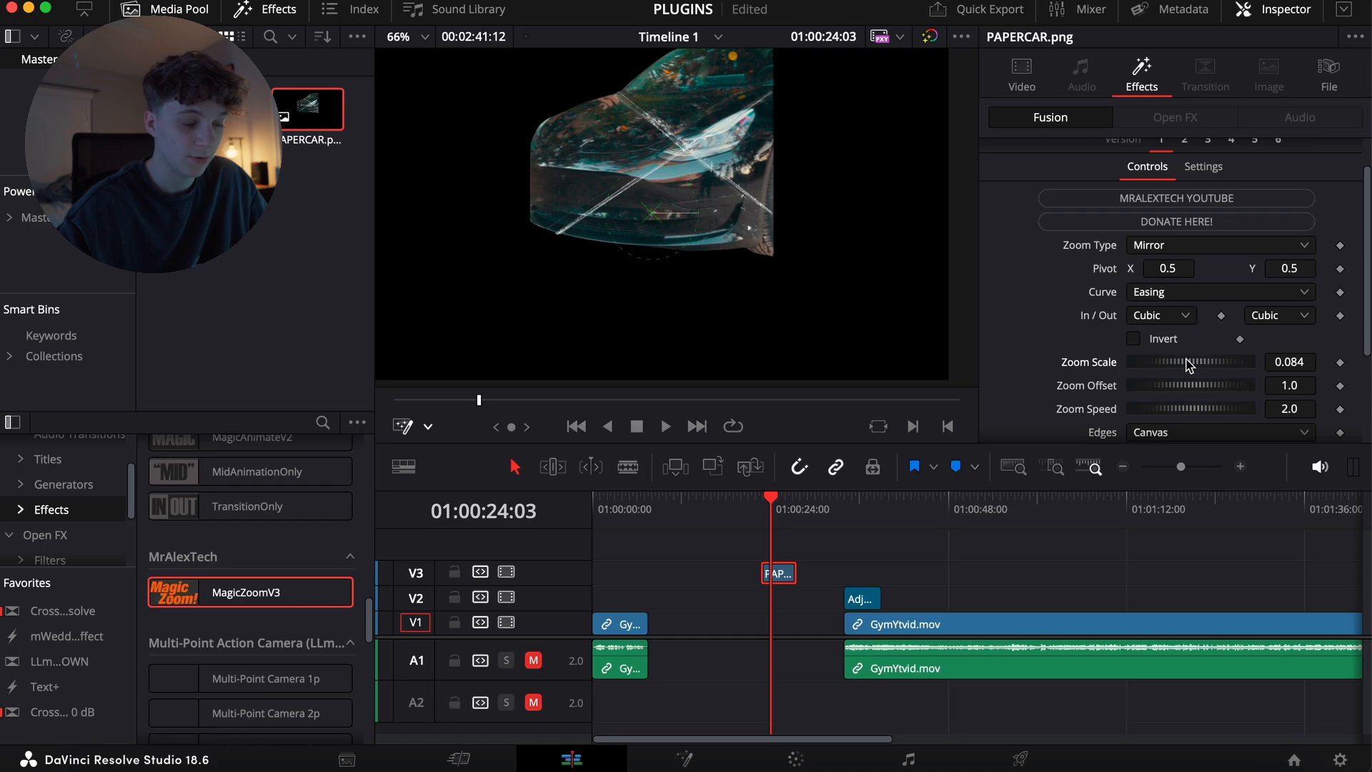
drag(1172, 362, 1189, 361)
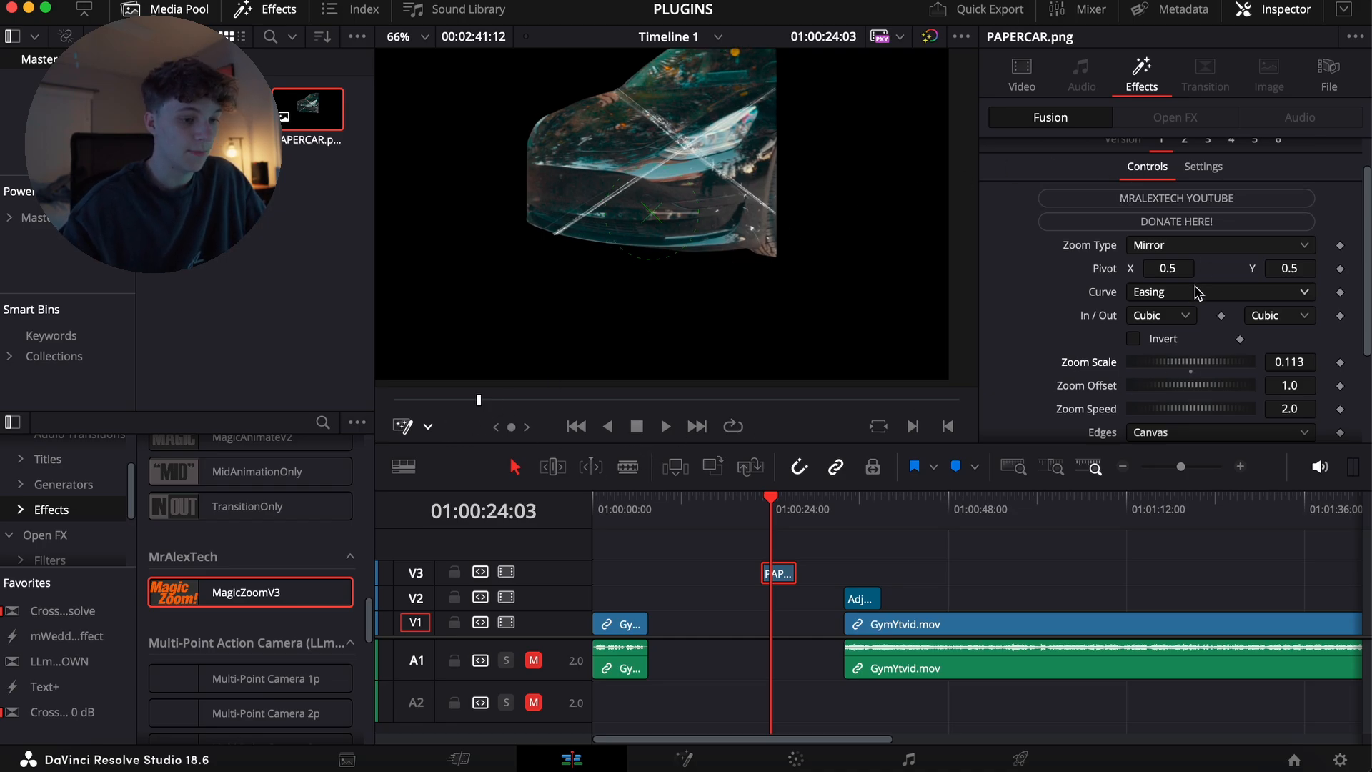
click(1220, 245)
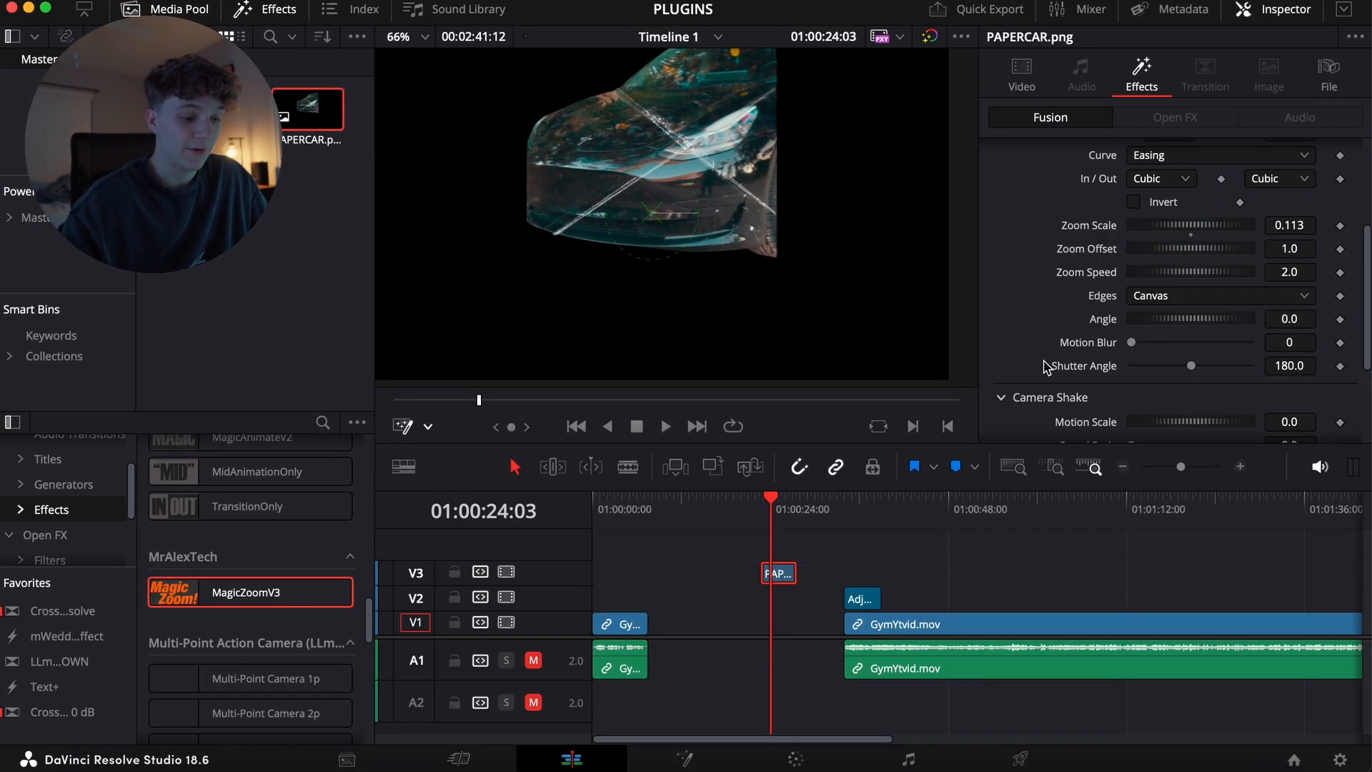
Step: Set PAPERCAR's MagicZoomV3 camera shake to Motion Scale 0.435 and Speed Scale 0.252
scroll(down, 3)
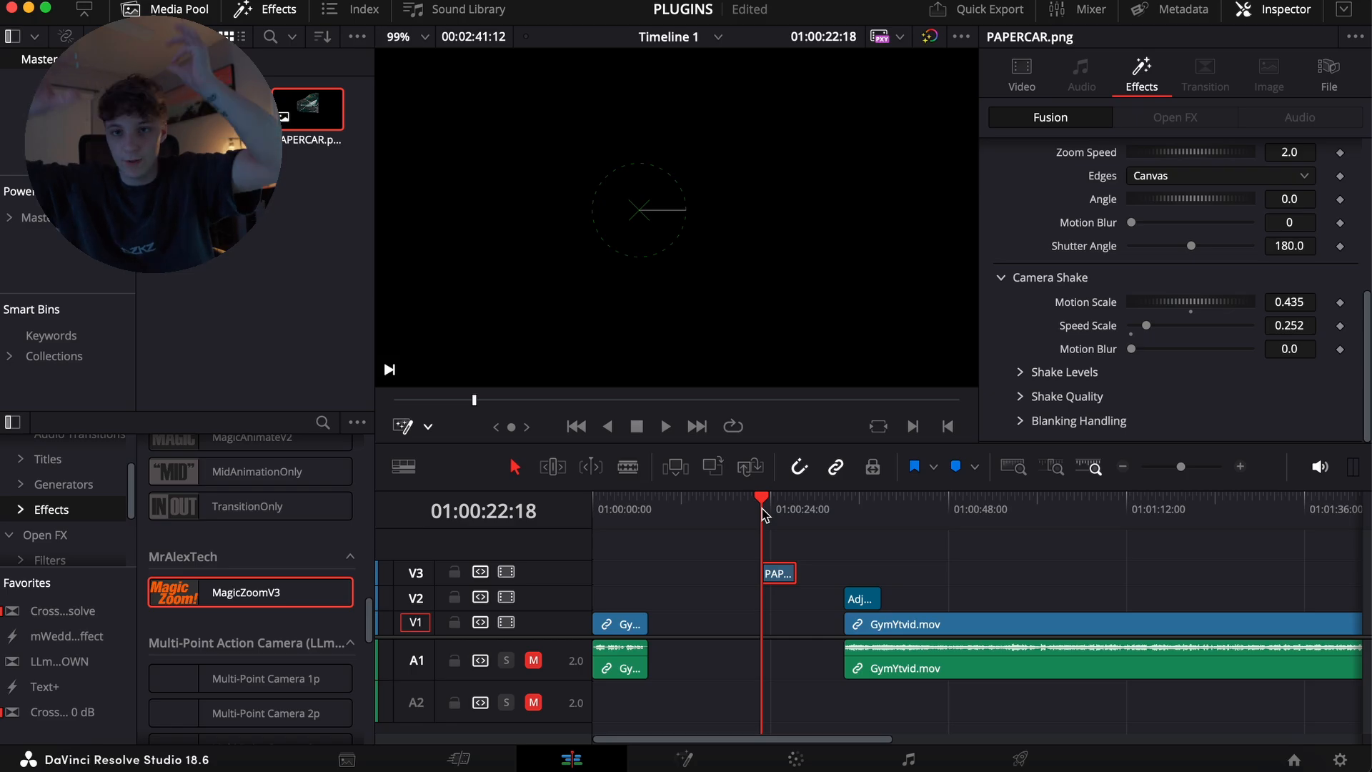
click(593, 497)
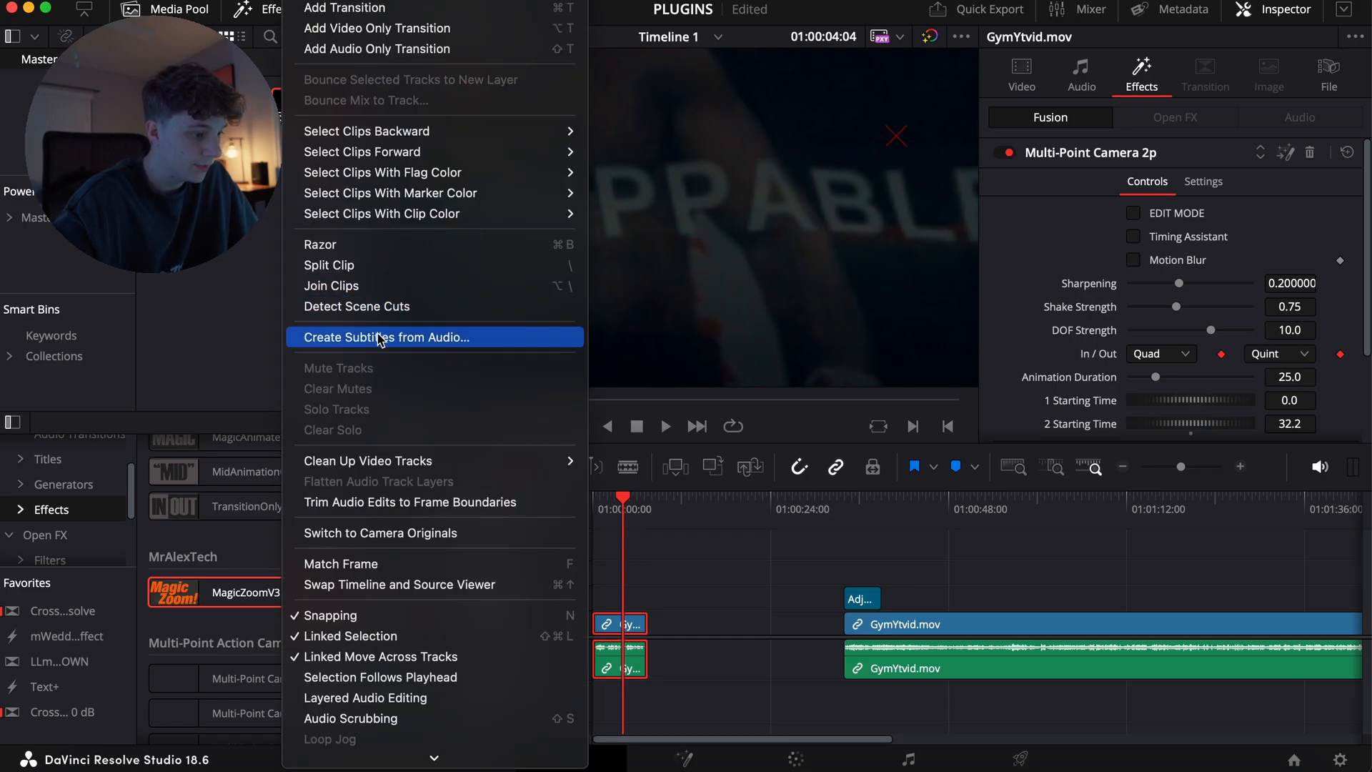
Step: Create subtitles from the gym clip's audio using the default settings
click(386, 336)
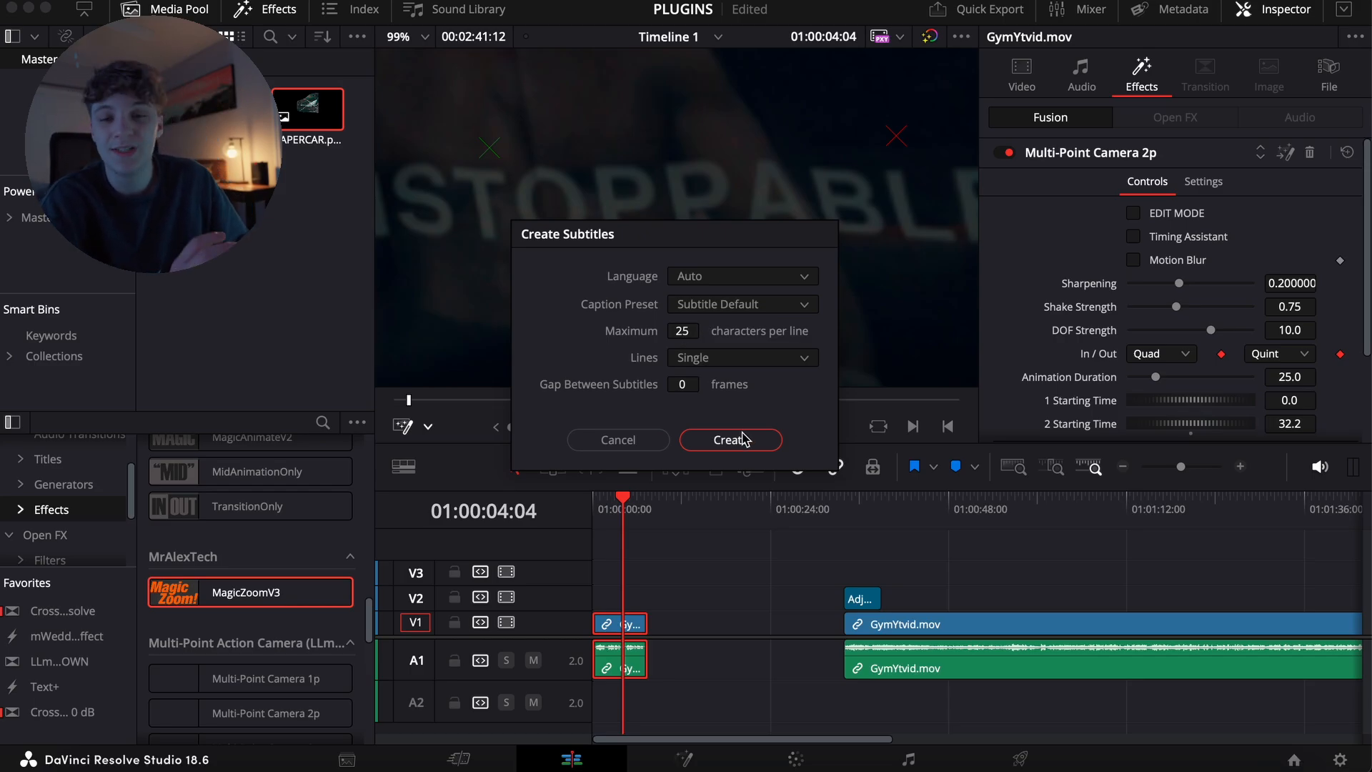
click(730, 440)
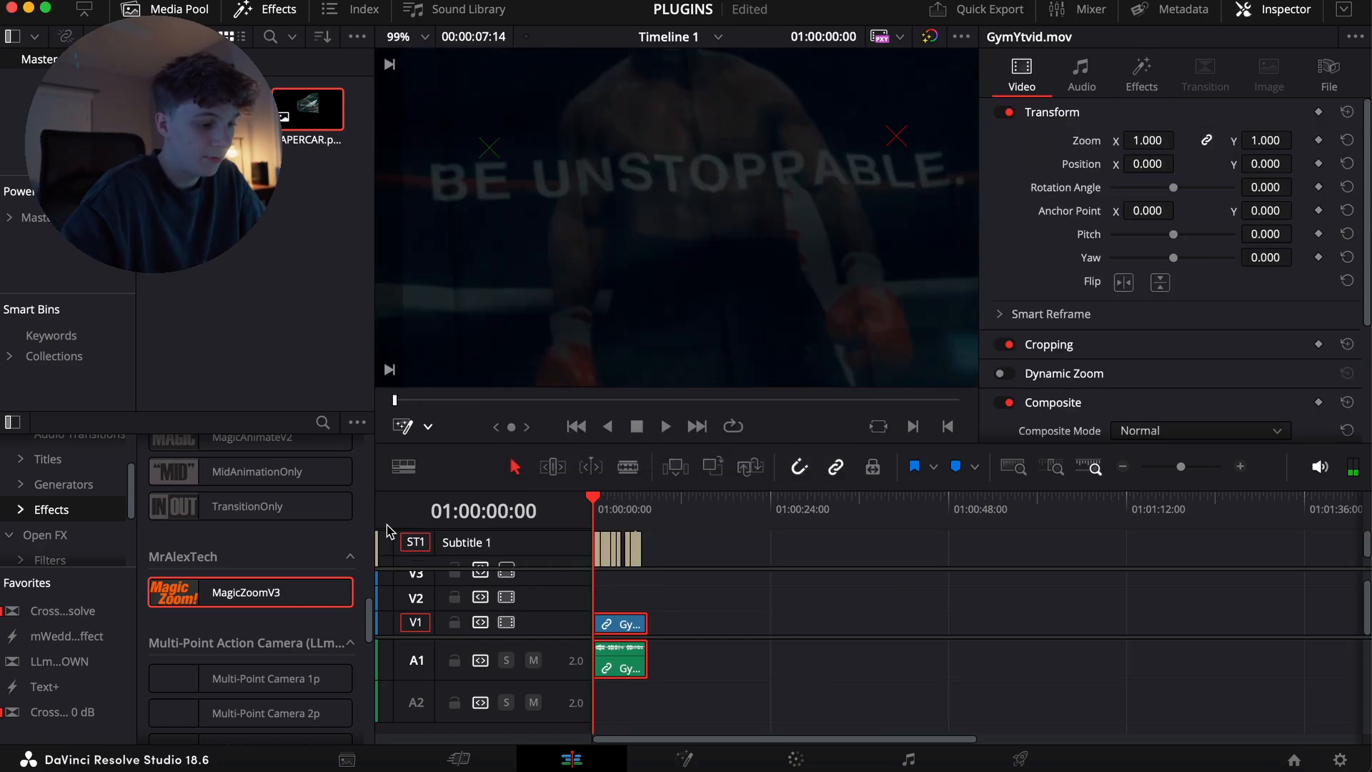
Step: Style all subtitles through the Inspector Track tab with NINJA FIGHTER font and red text
click(664, 426)
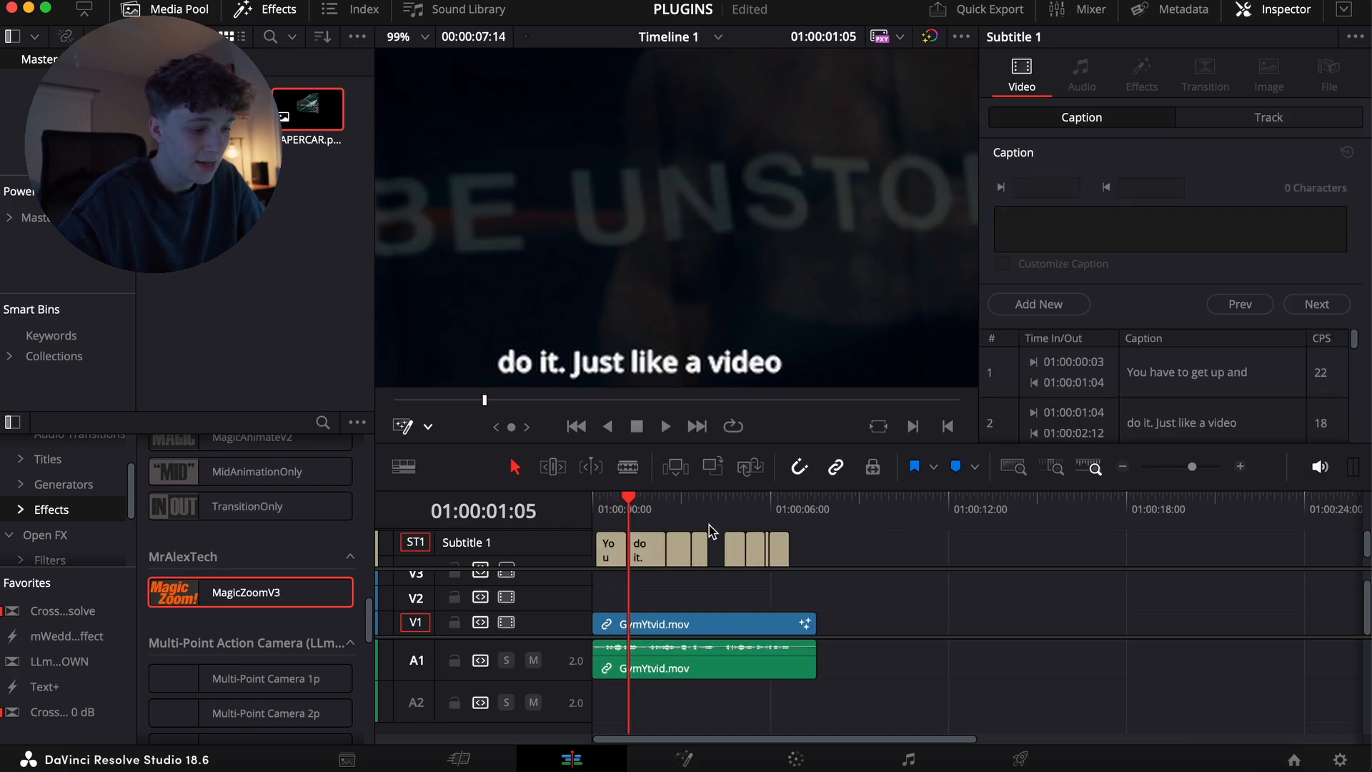
click(644, 546)
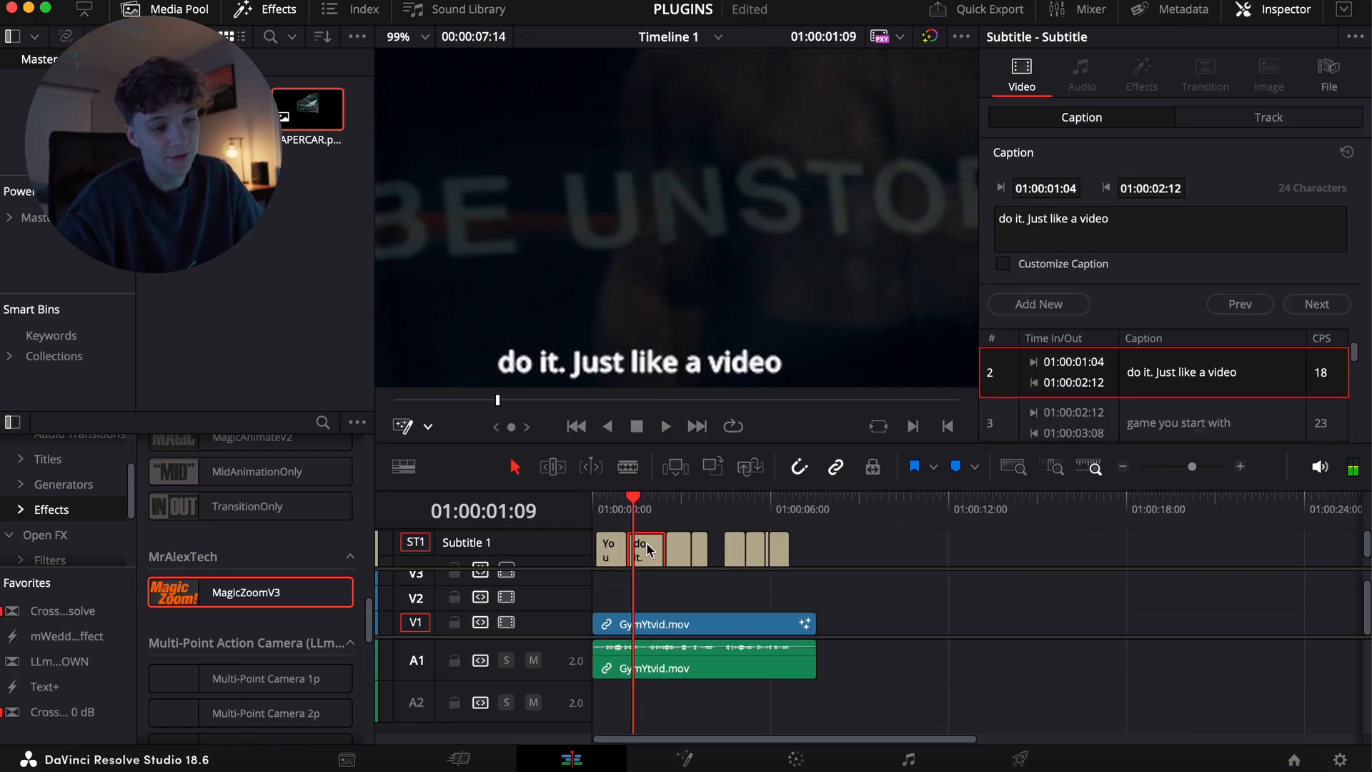
click(1267, 117)
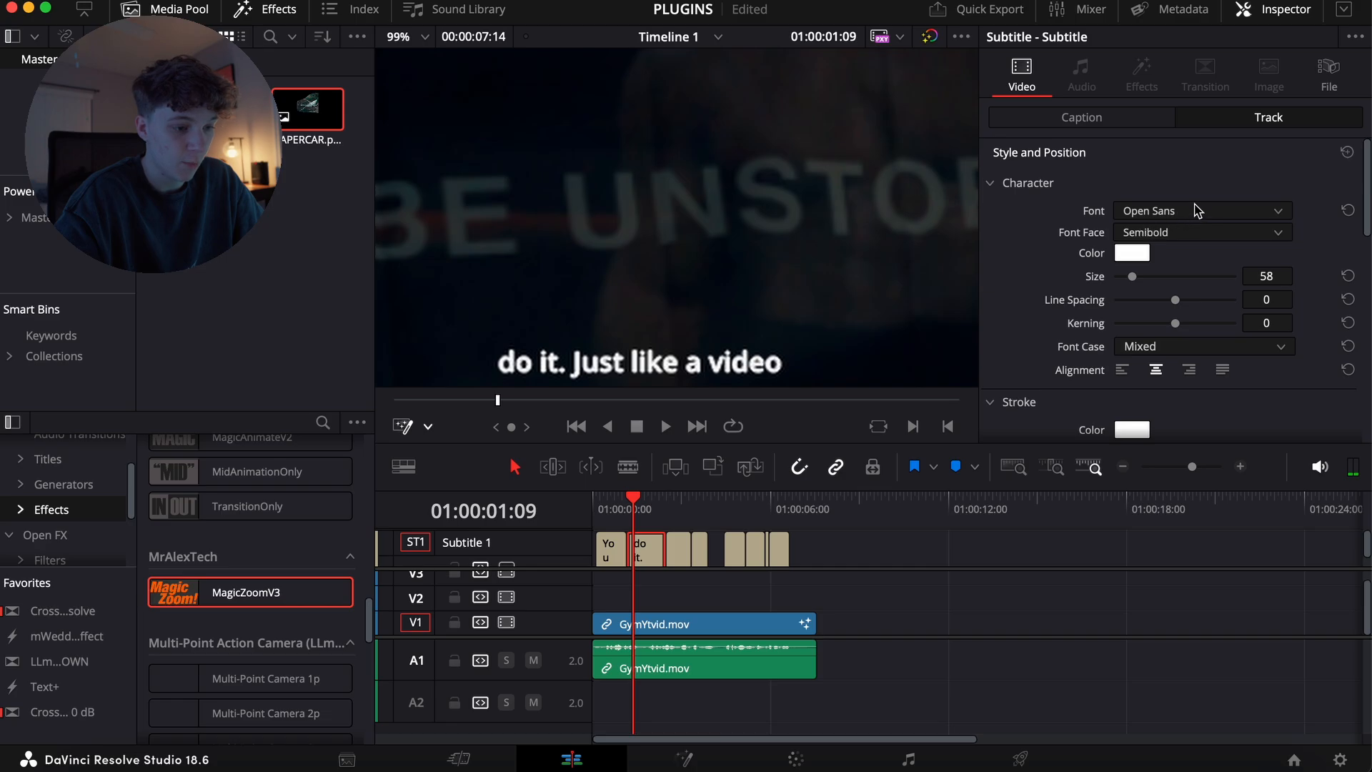
scroll(down, 3)
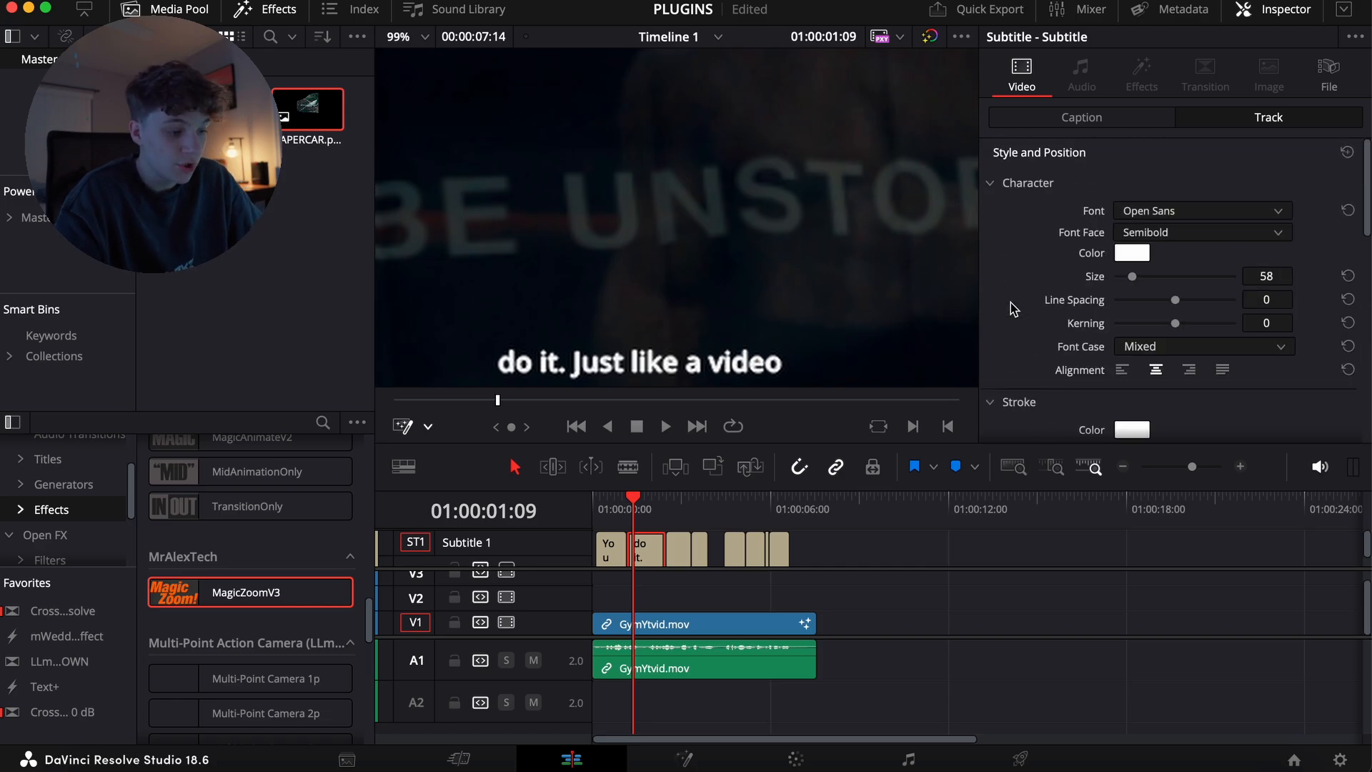
click(700, 630)
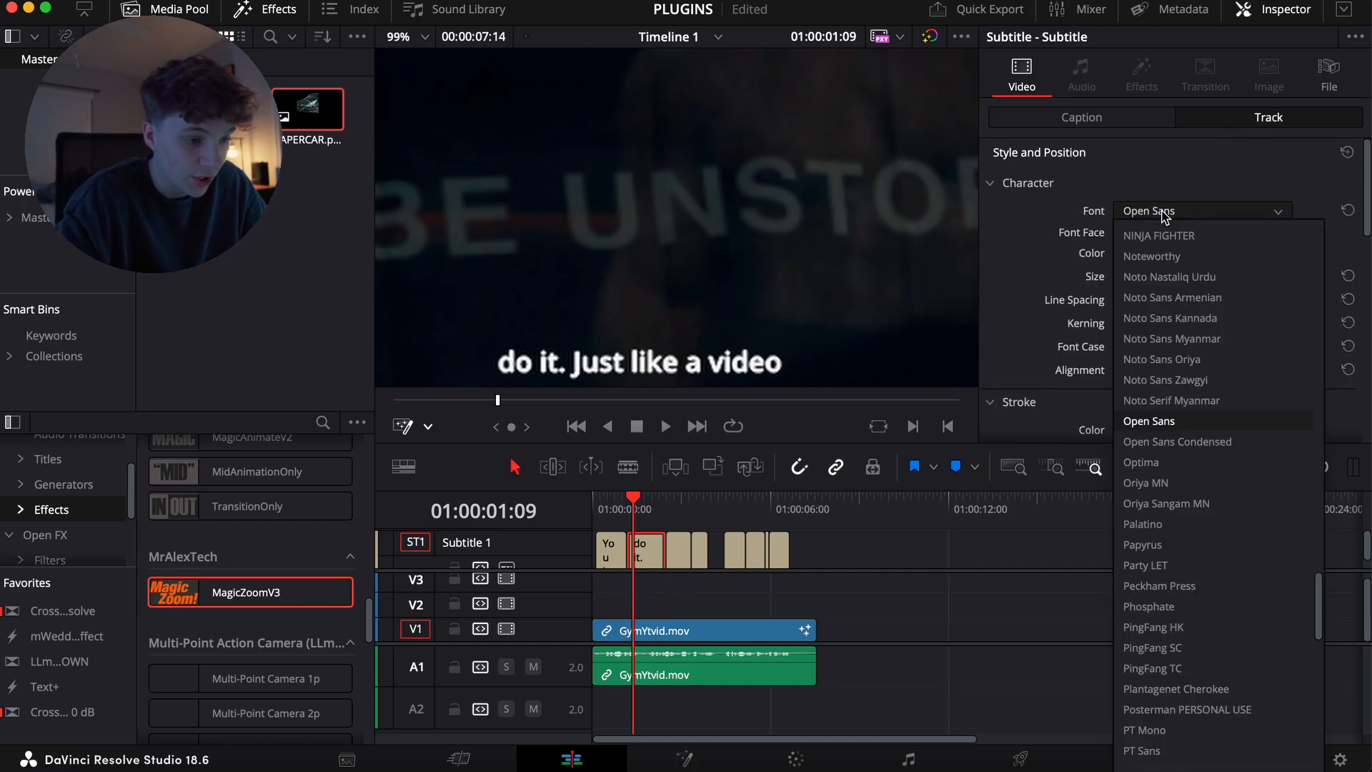
click(1159, 234)
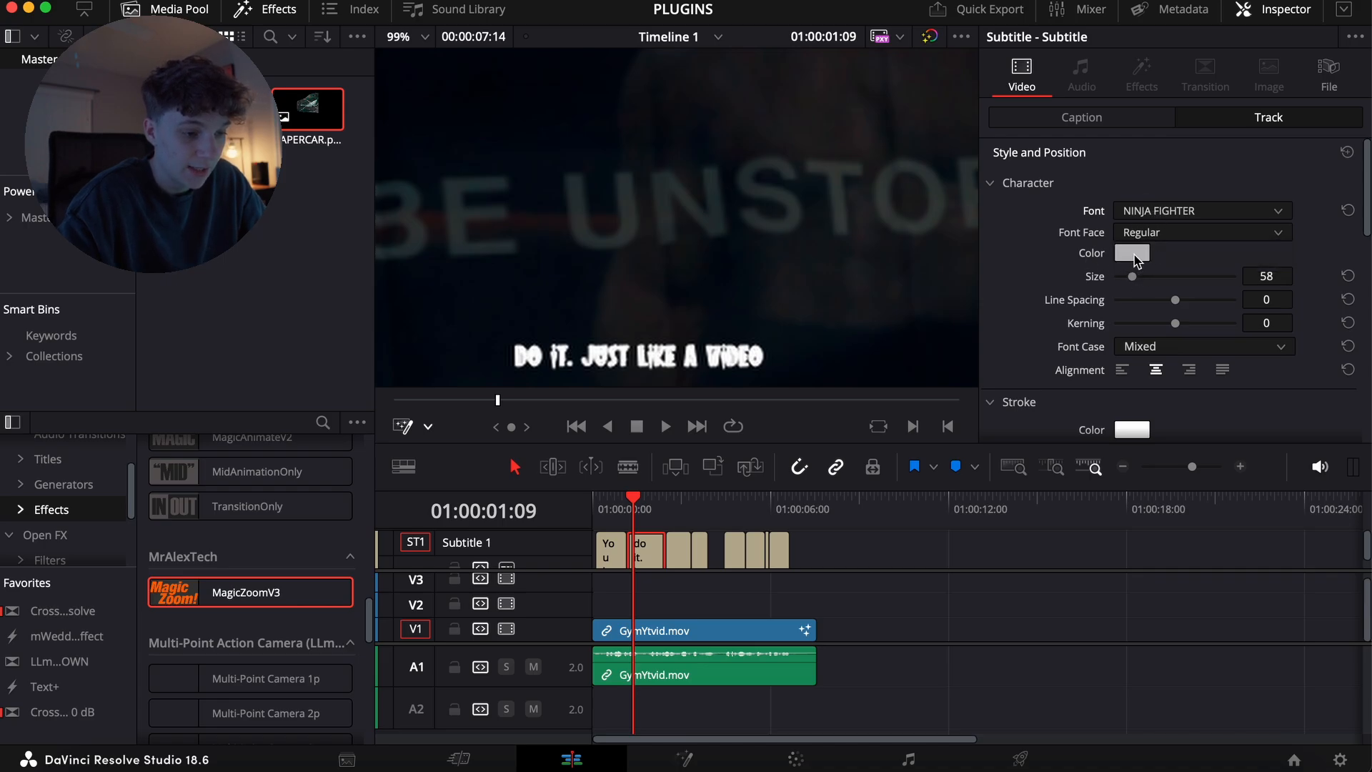
click(1131, 253)
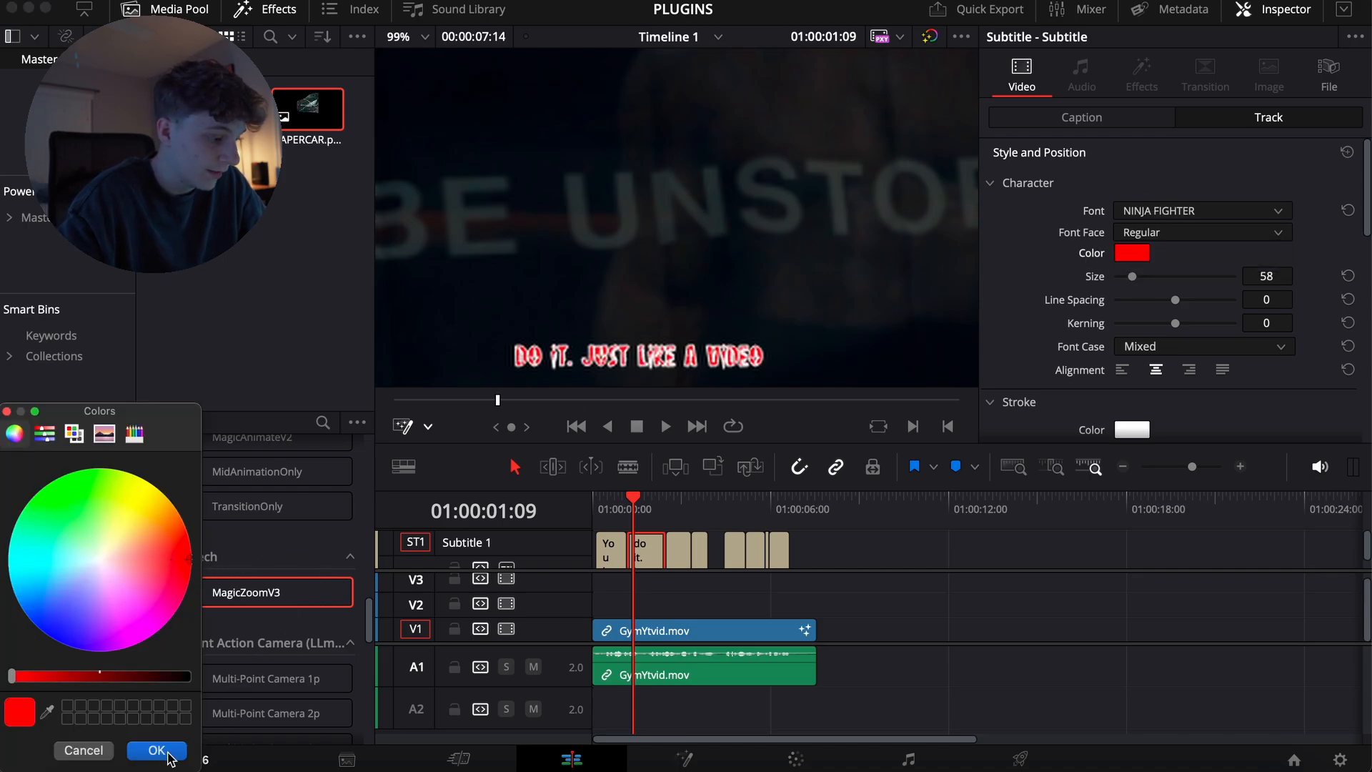
click(156, 750)
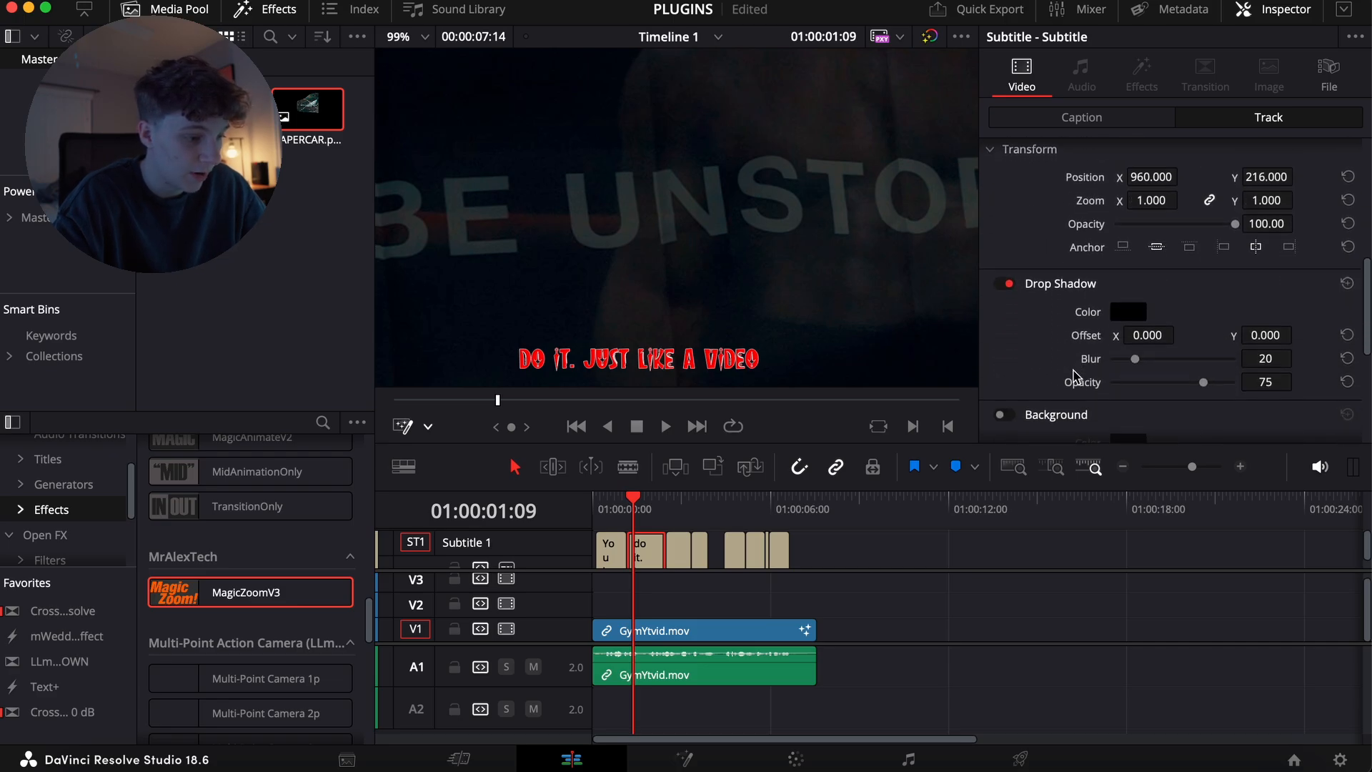
scroll(down, 3)
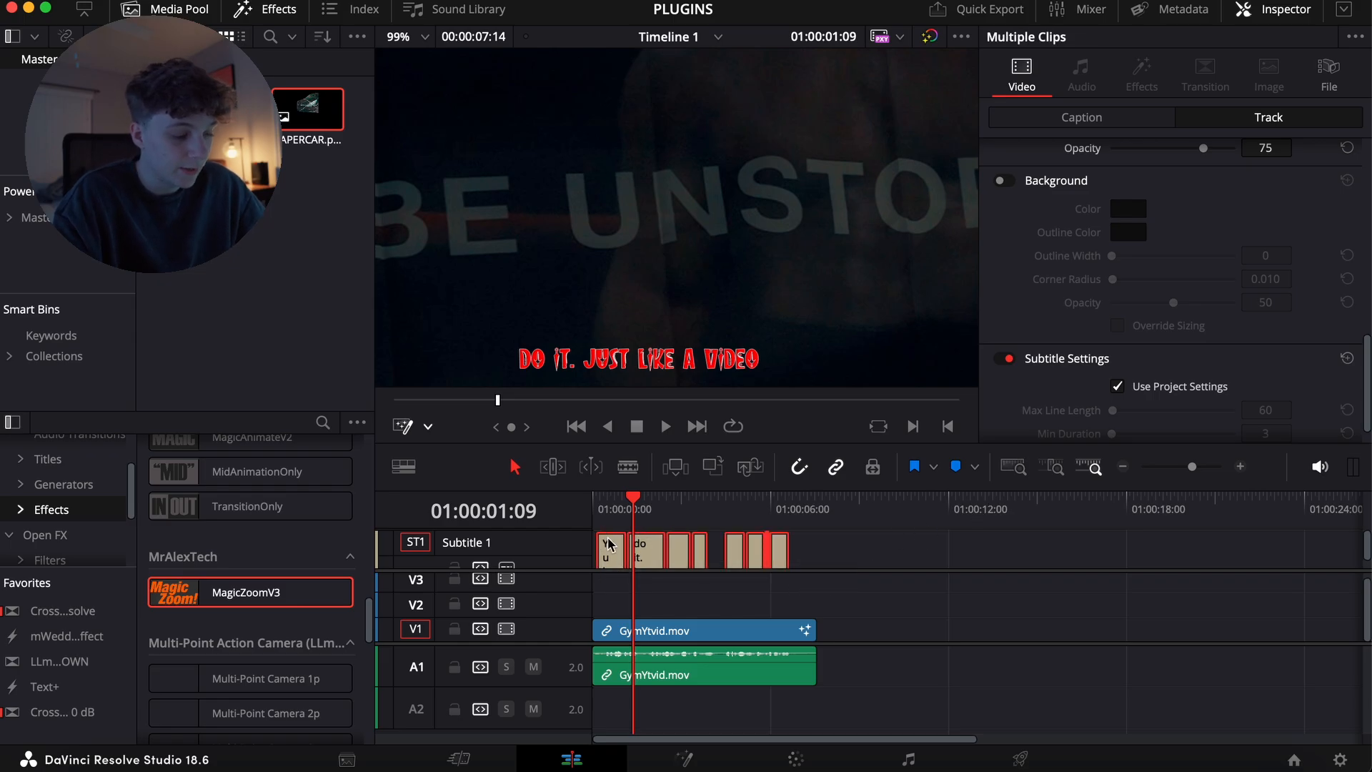
Step: Show the Workspace Scripts list with the Snap Captions entry highlighted
click(704, 630)
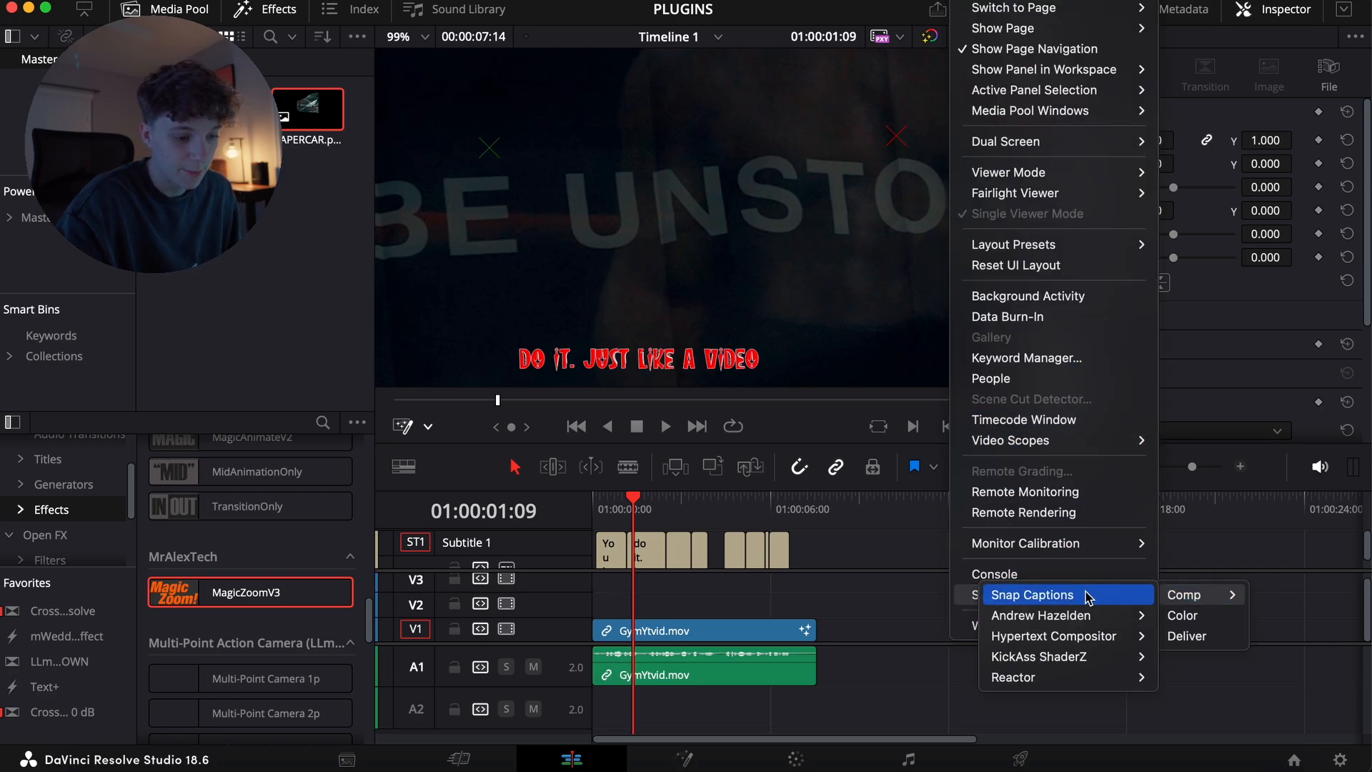
Step: Launch Snap Captions and place the orangesmall Text+ title (orange YEAH) on track V4
click(1033, 594)
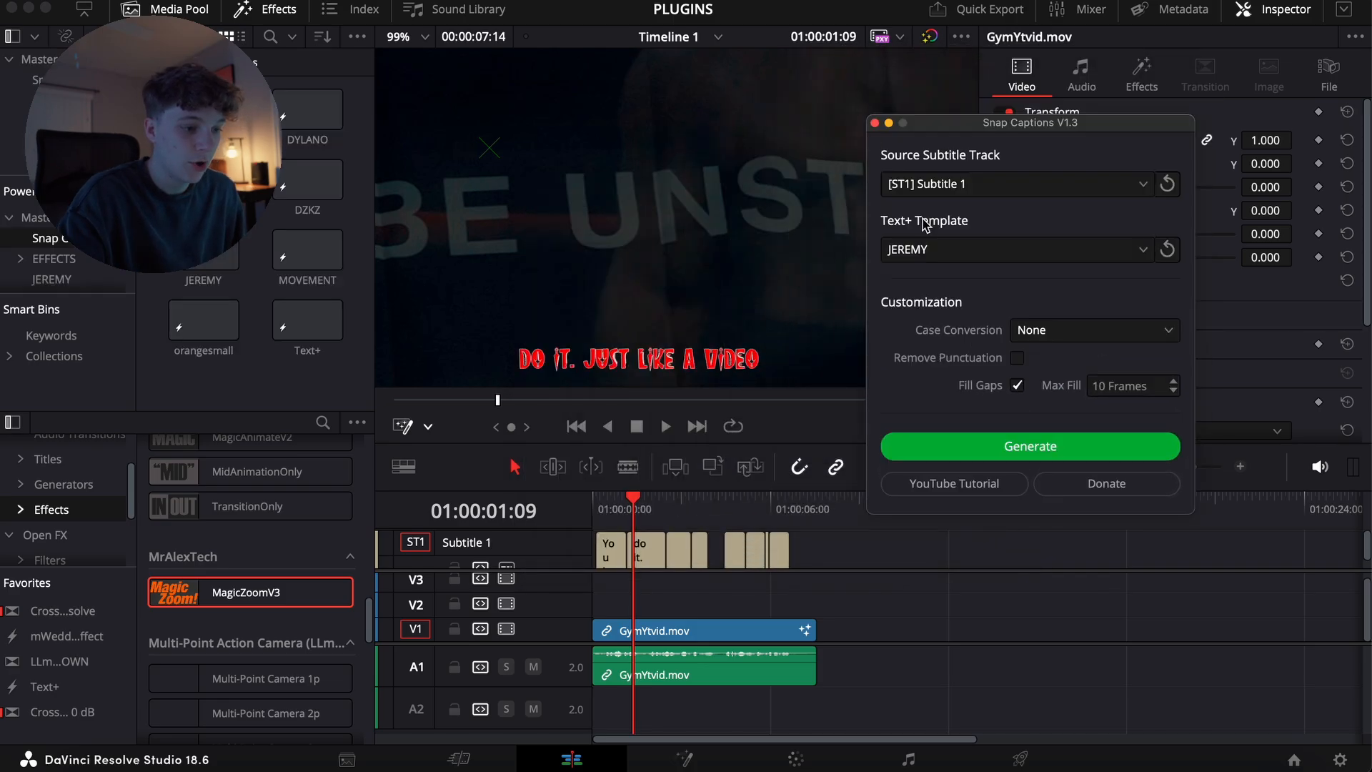
click(1017, 250)
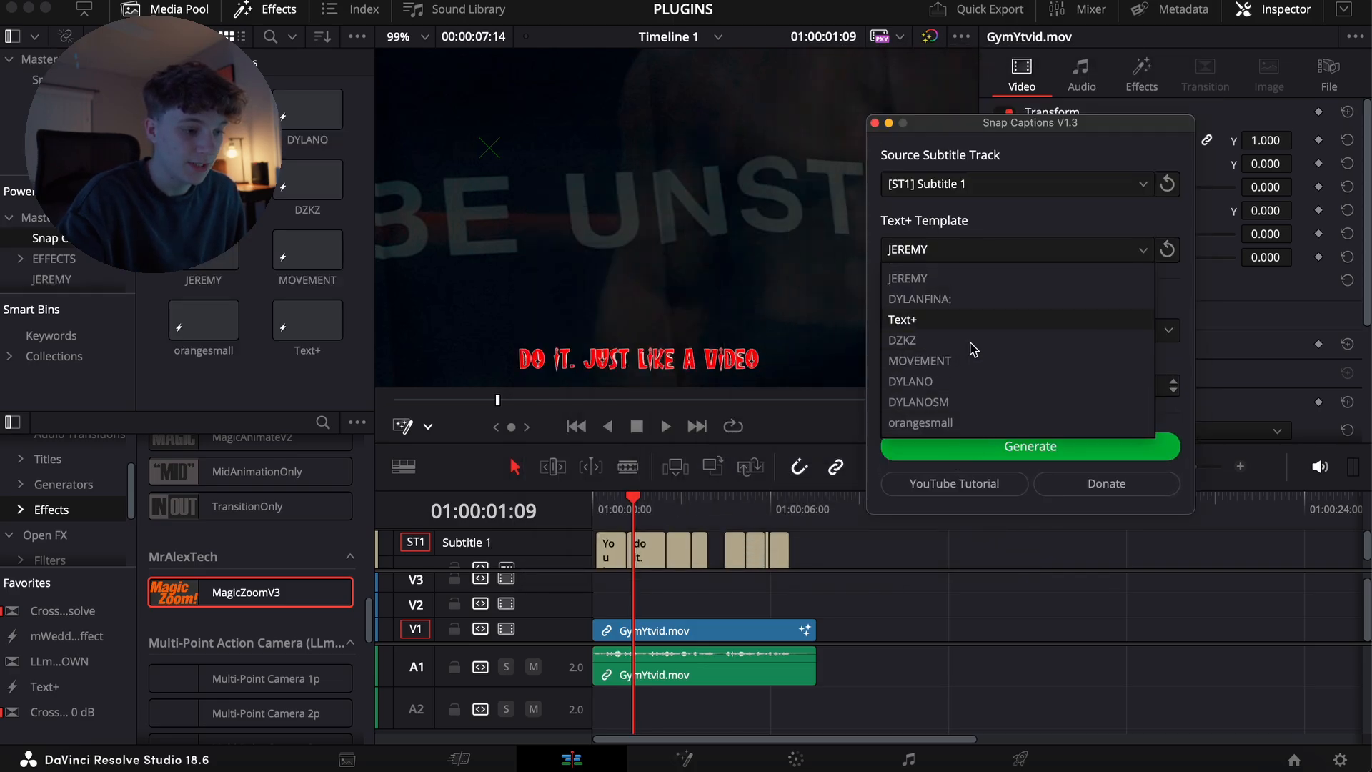
click(907, 278)
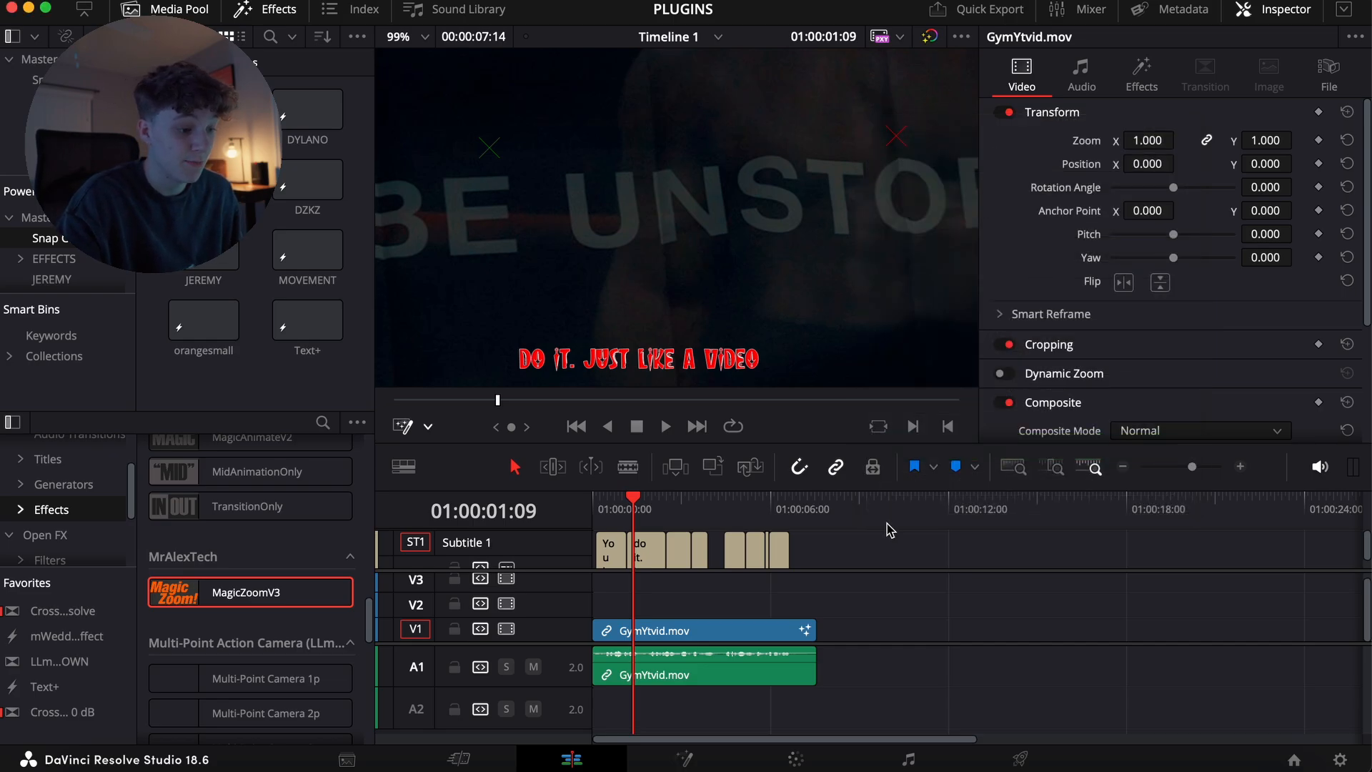
click(838, 508)
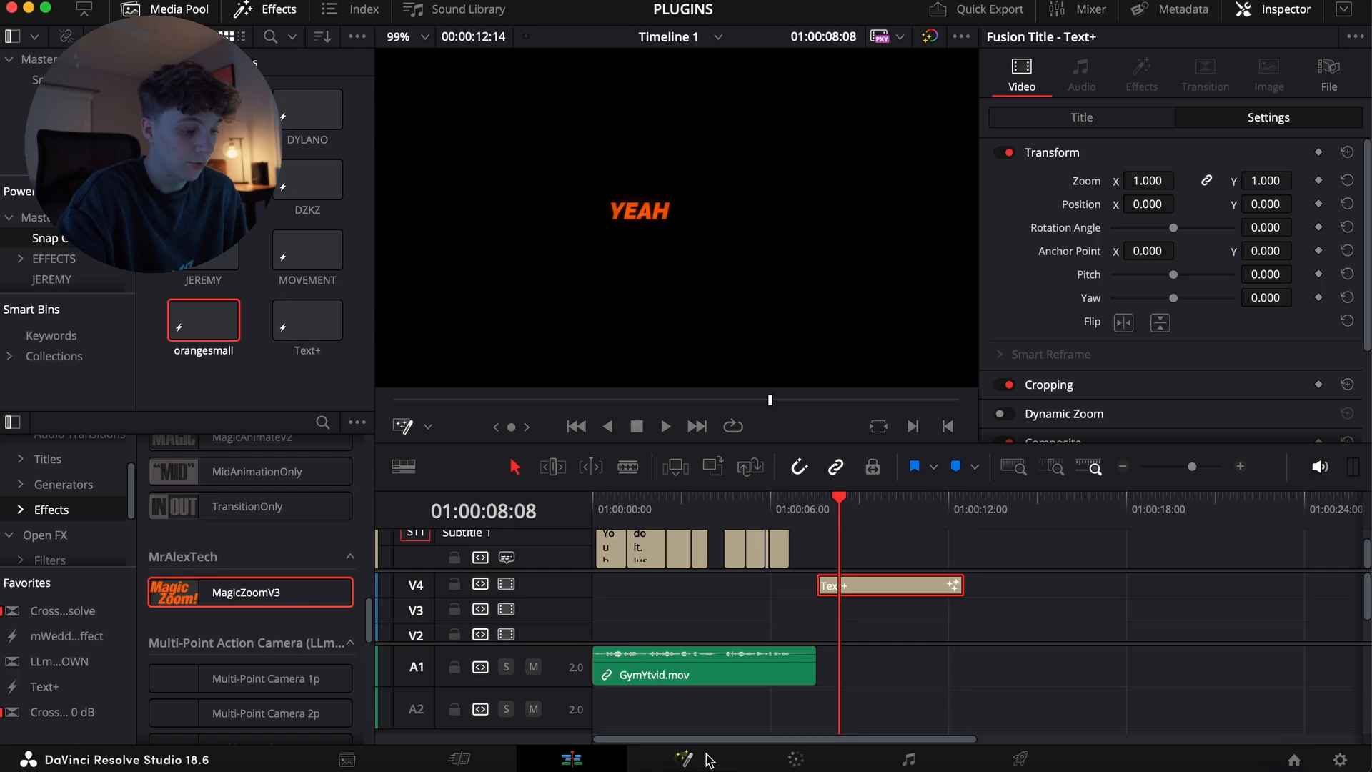
Step: Inspect the YEAH title's Glow1, DropShadow1 and Template nodes in Fusion, then return to Edit
click(683, 758)
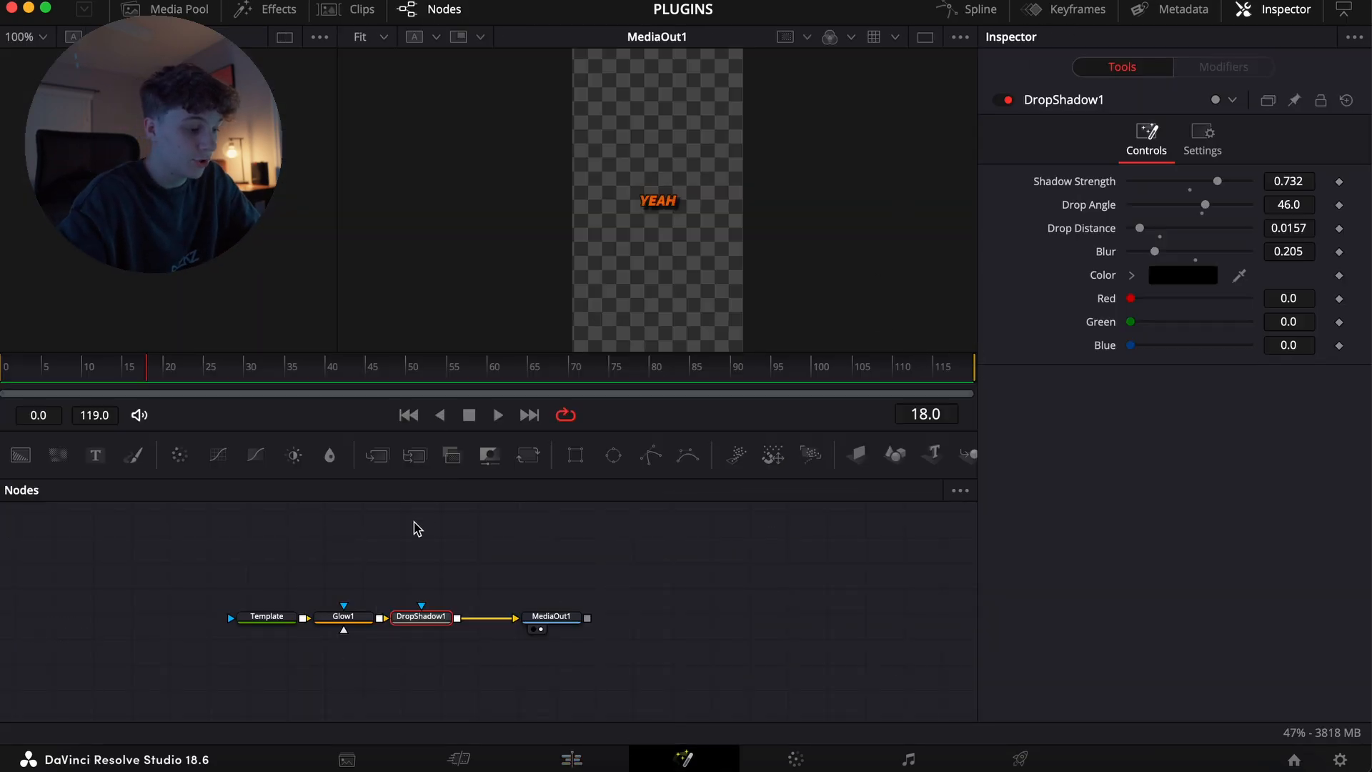
click(343, 616)
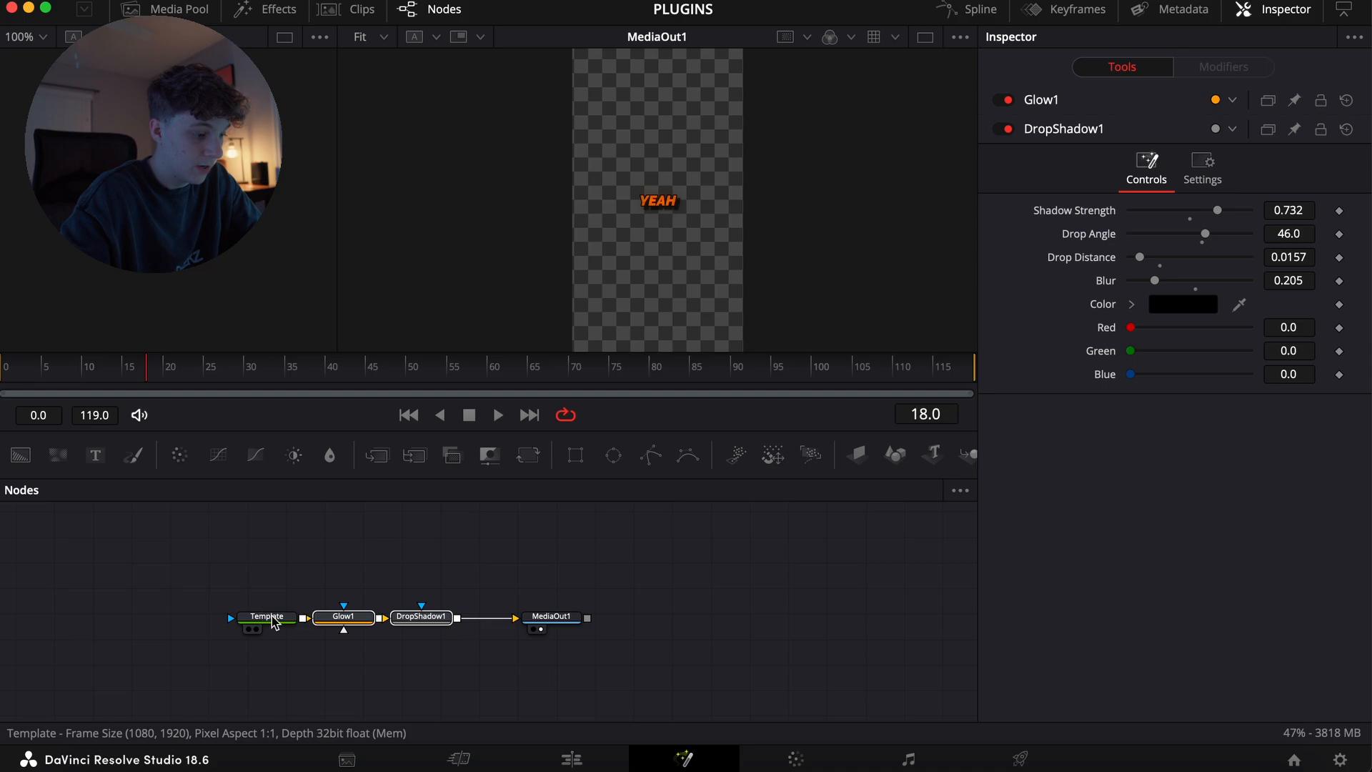
click(266, 616)
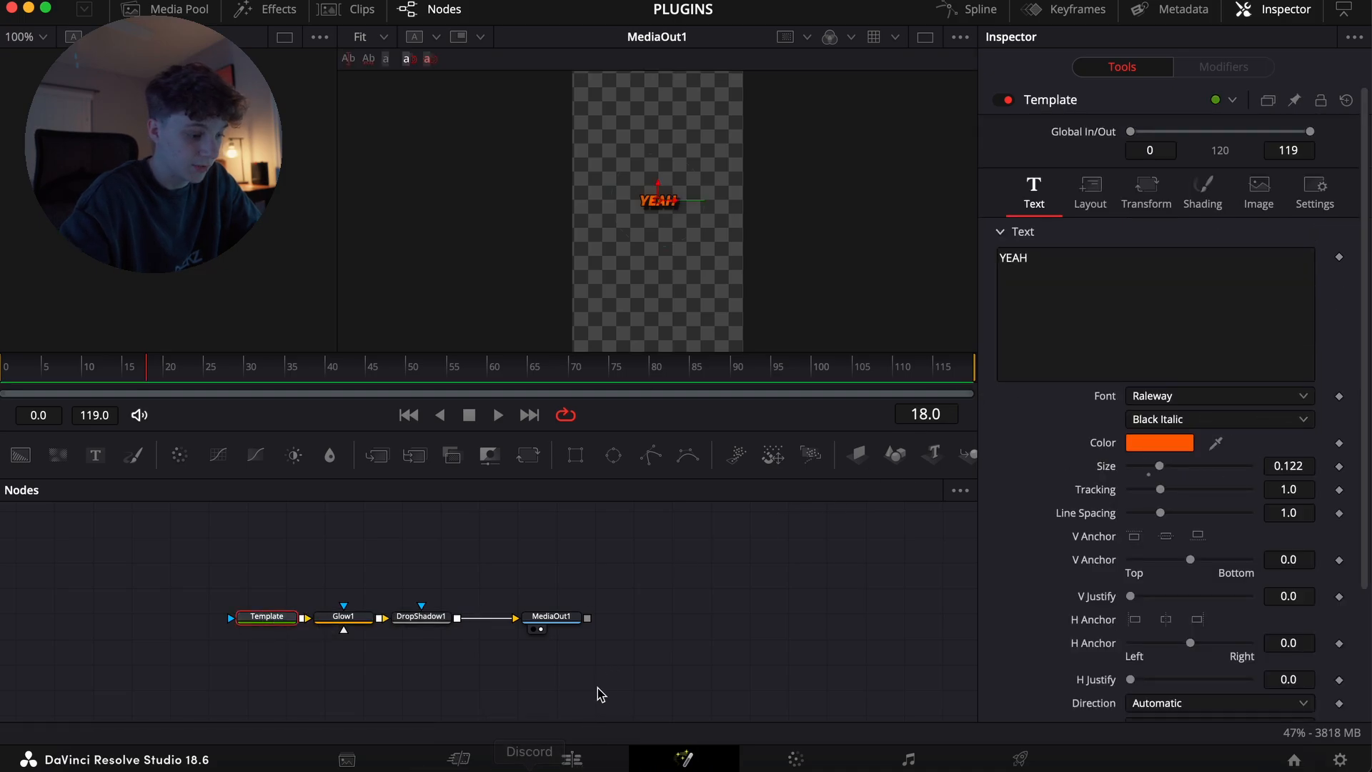
click(570, 759)
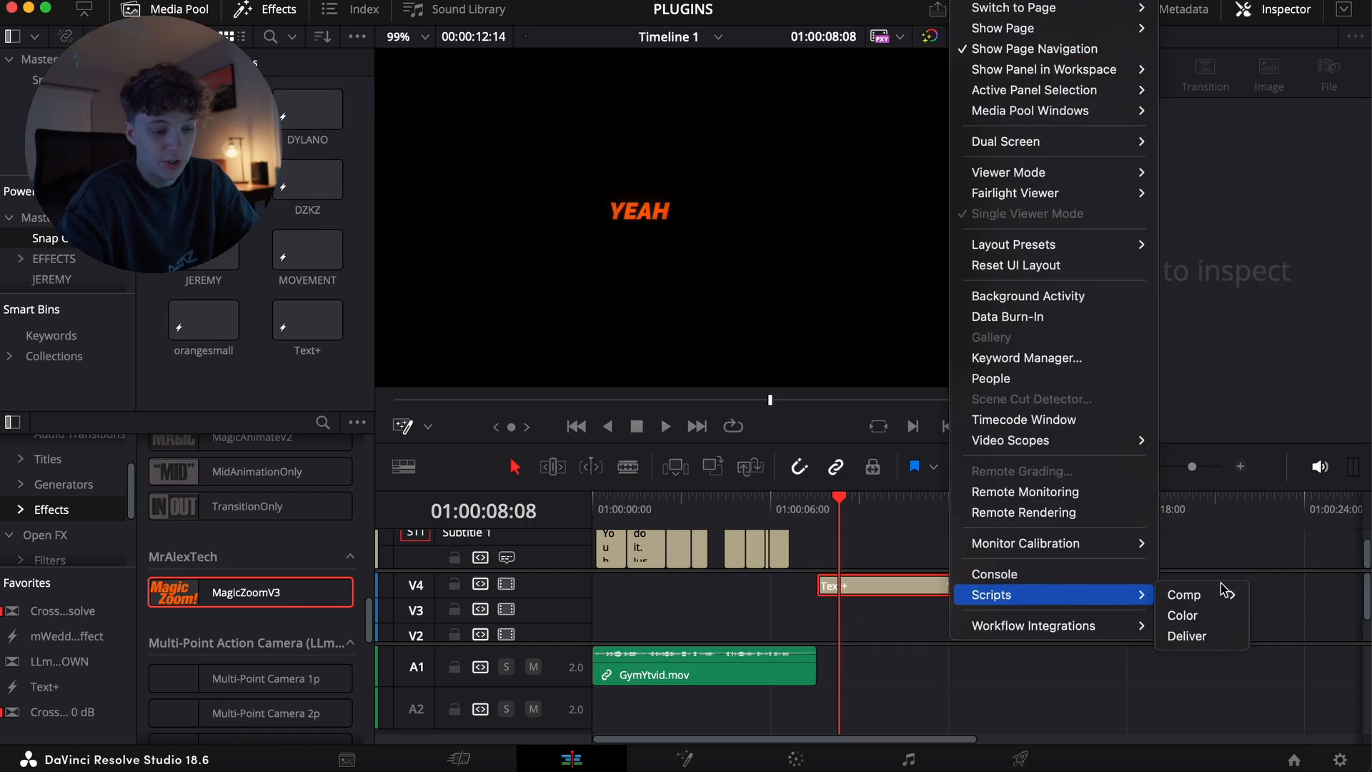
Step: Generate uppercase, punctuation-free JEREMY Text+ captions from Subtitle 1 with Snap Captions
click(1183, 595)
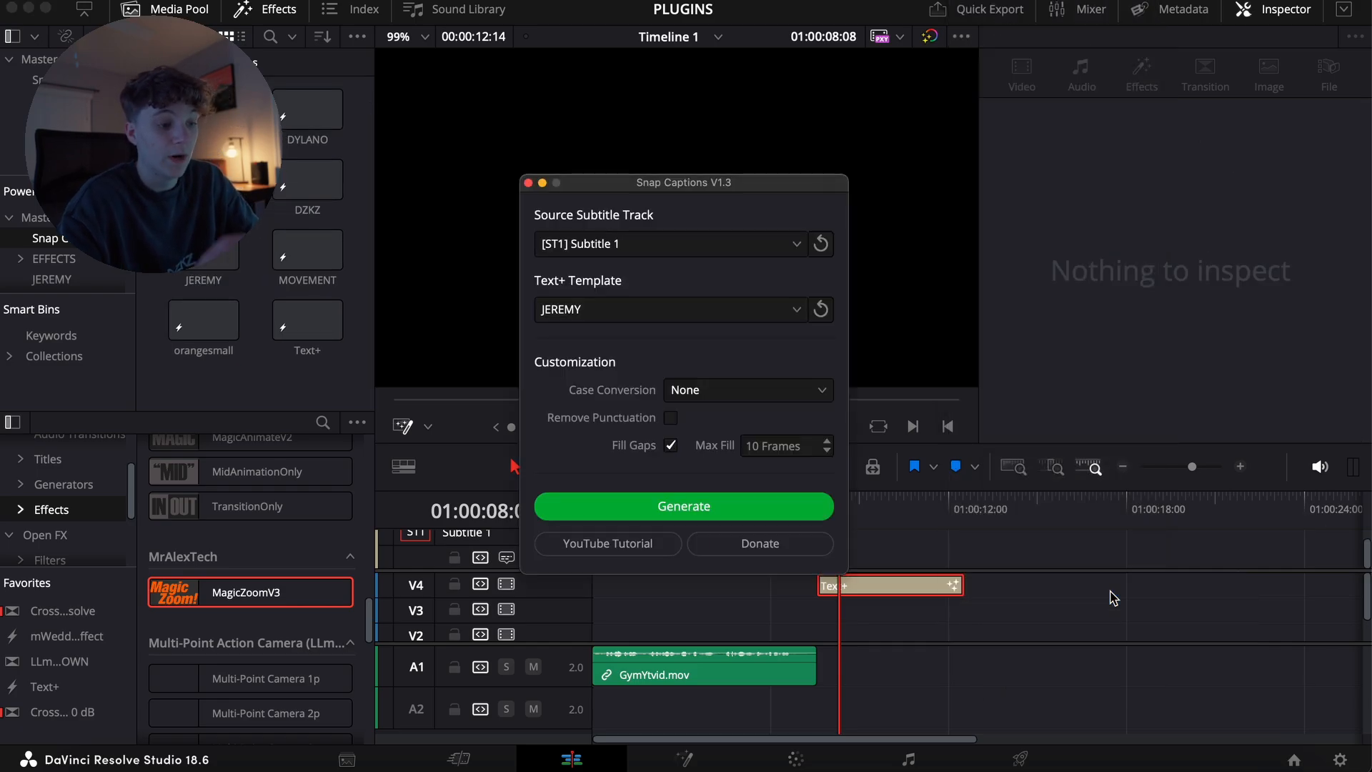
click(669, 309)
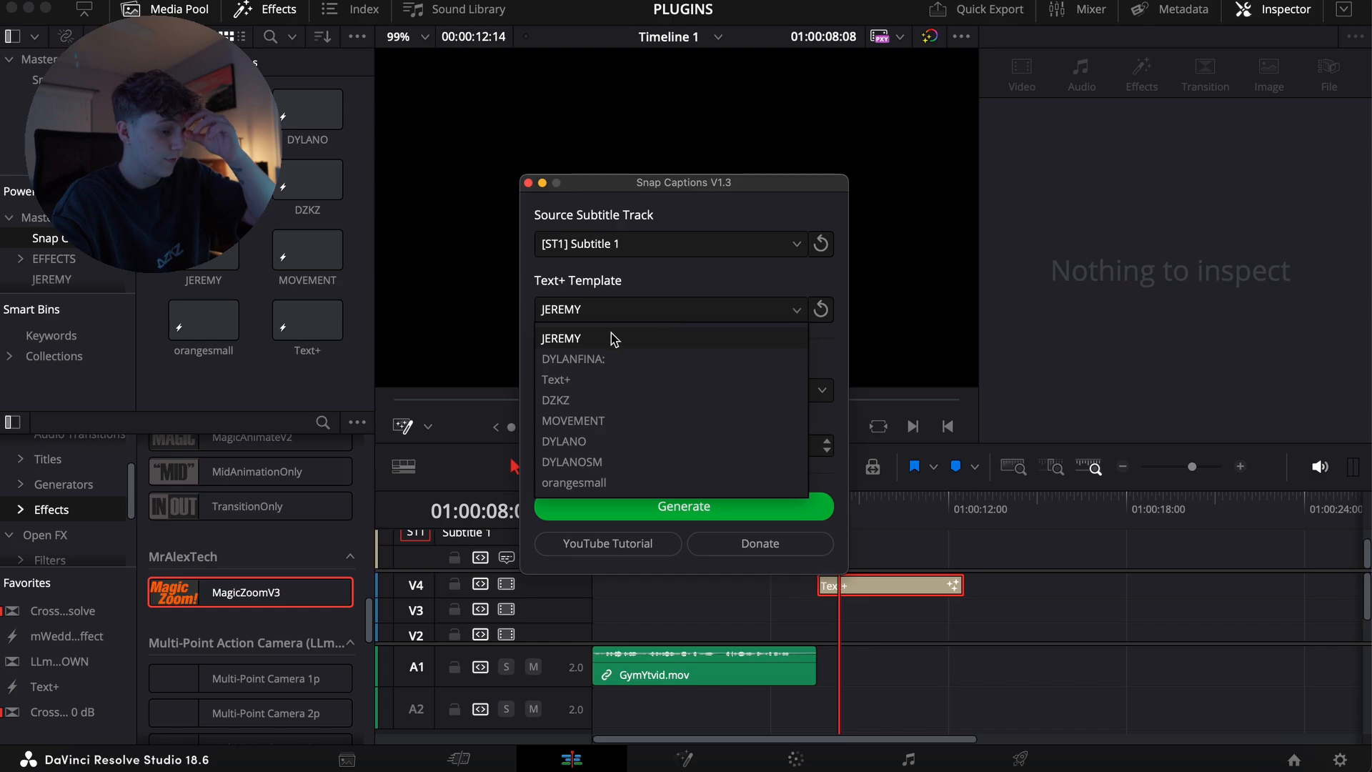
click(561, 338)
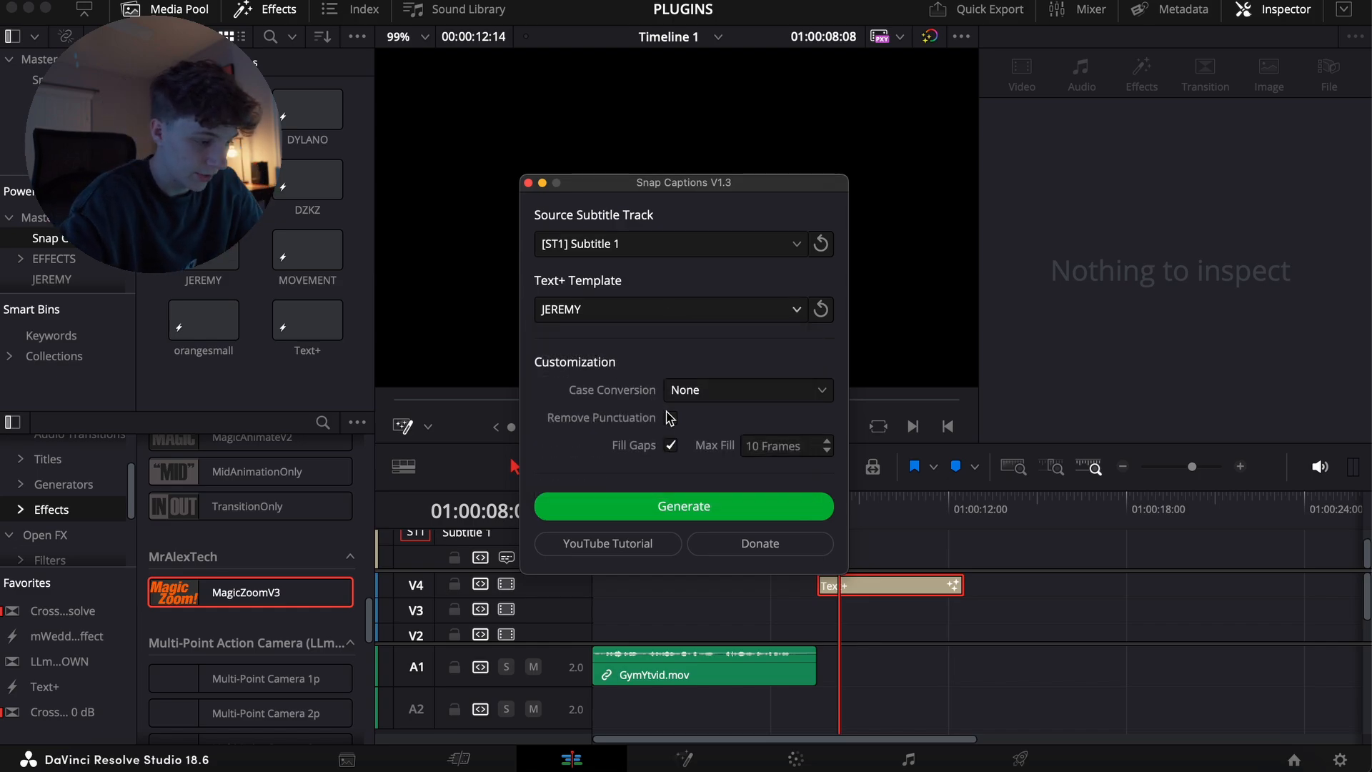
click(670, 417)
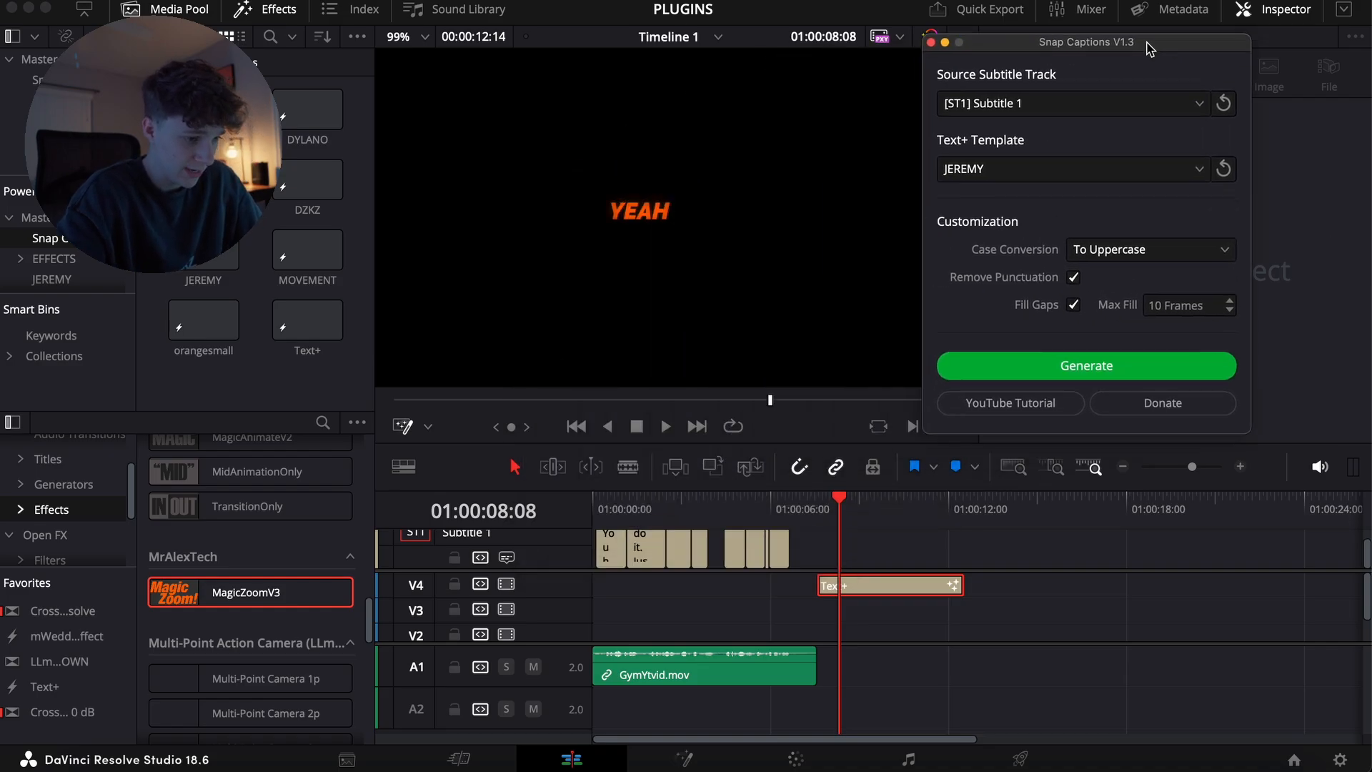
click(1084, 365)
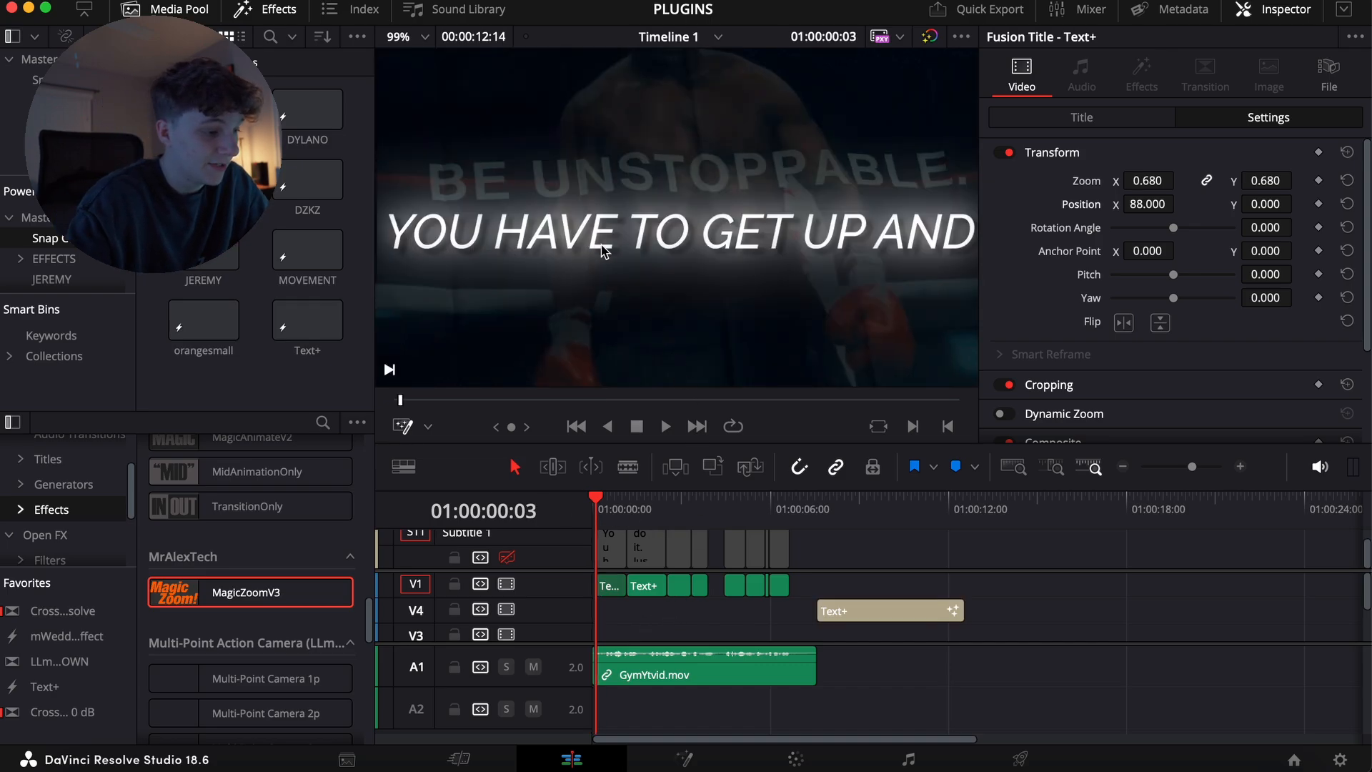
mouse_move(741, 619)
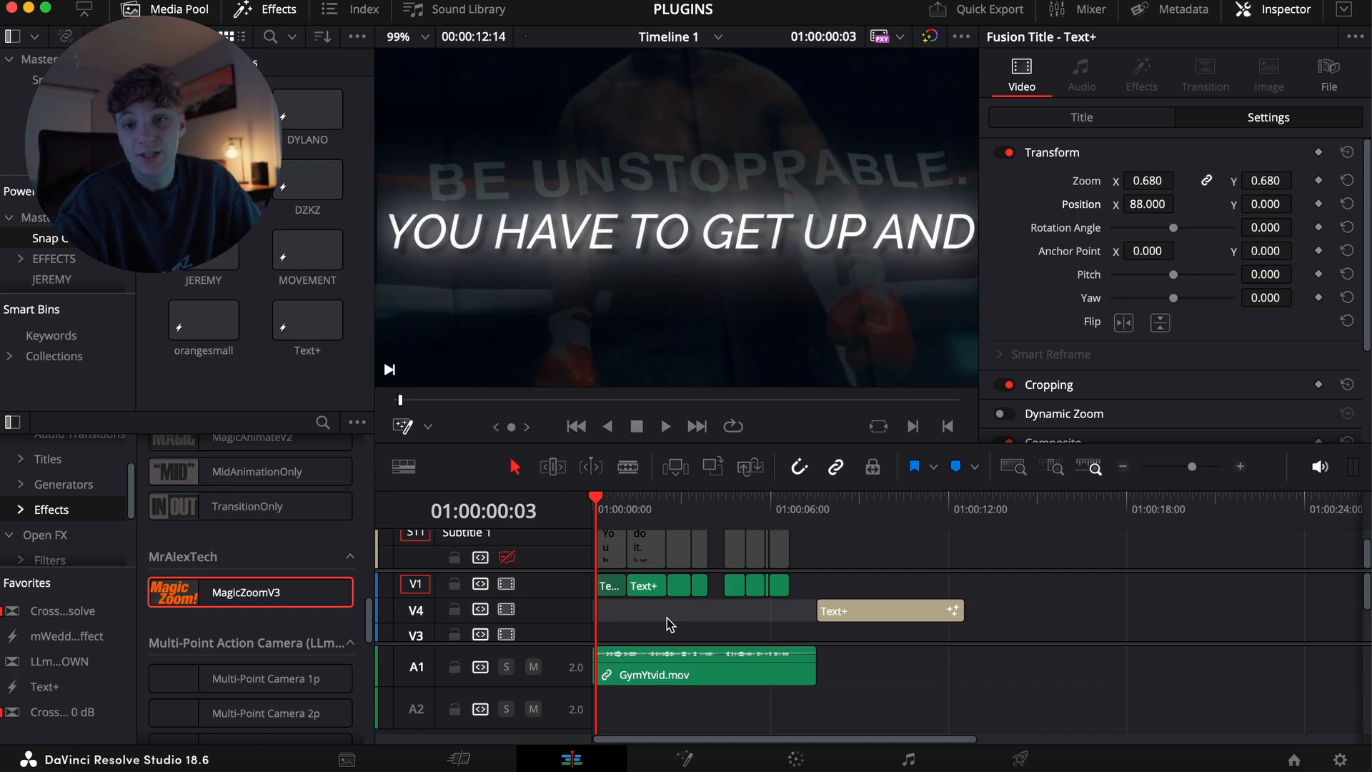
click(874, 609)
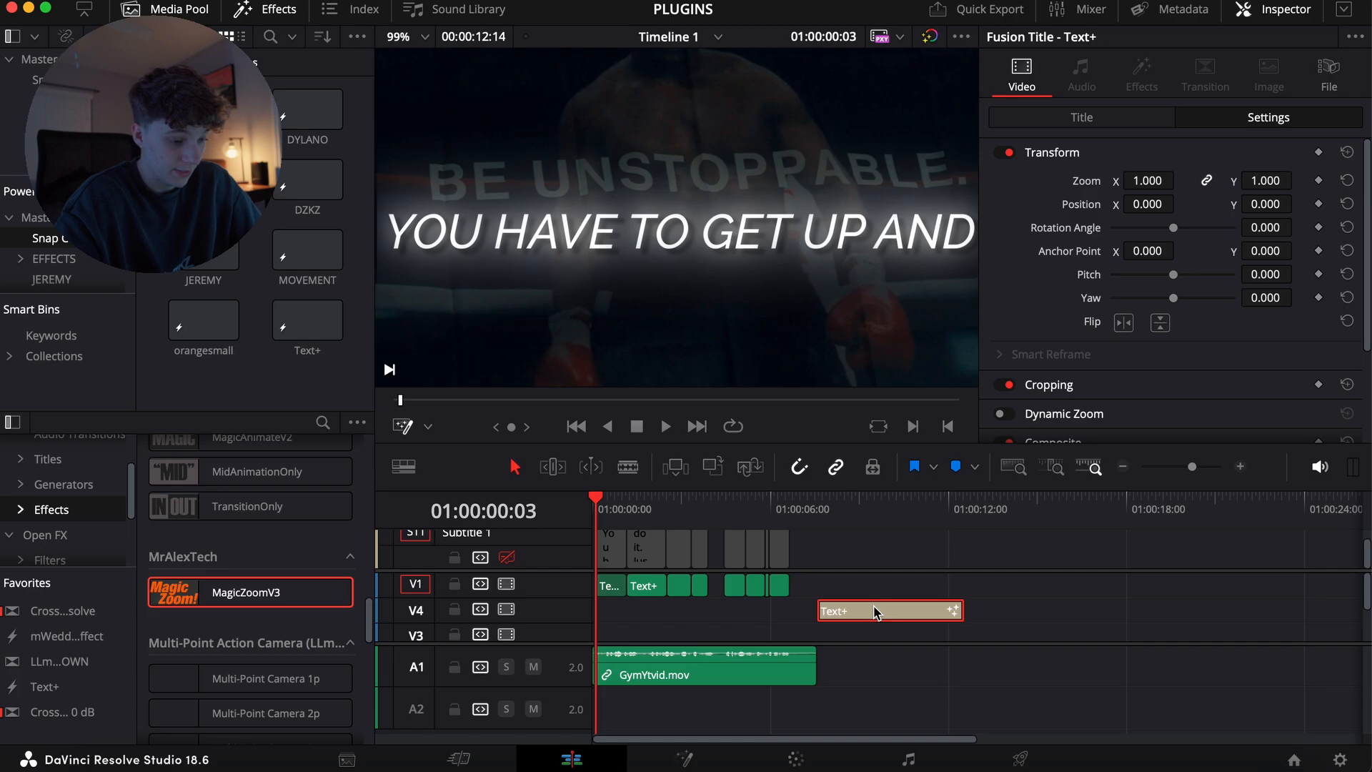